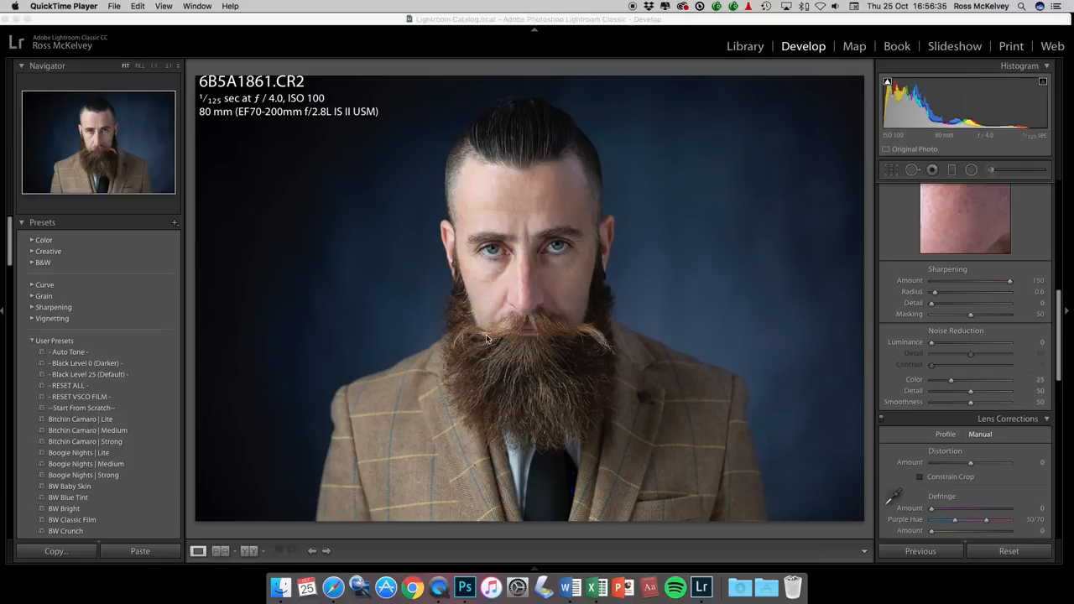
{"action": "mouse_move", "coordinate": [571, 371]}
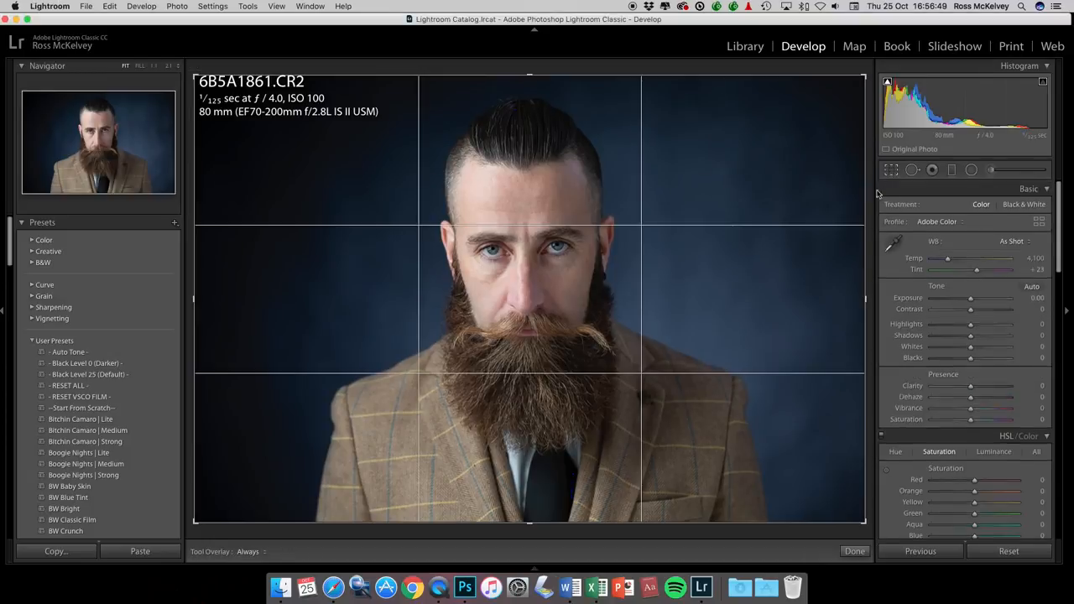
Tighten the crop around the bearded subject and apply it.
{"action": "left_click", "coordinate": [892, 169]}
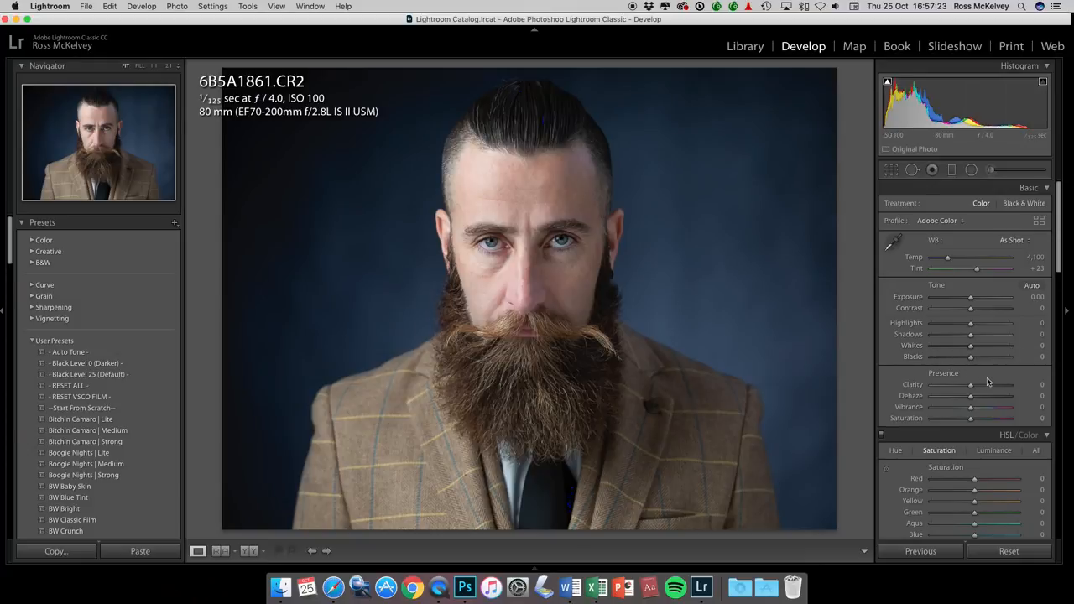
Lift Shadows to +50 and pull Highlights down to -25 in the Basic panel.
{"action": "left_click_drag", "start_coordinate": [970, 334], "coordinate": [980, 334]}
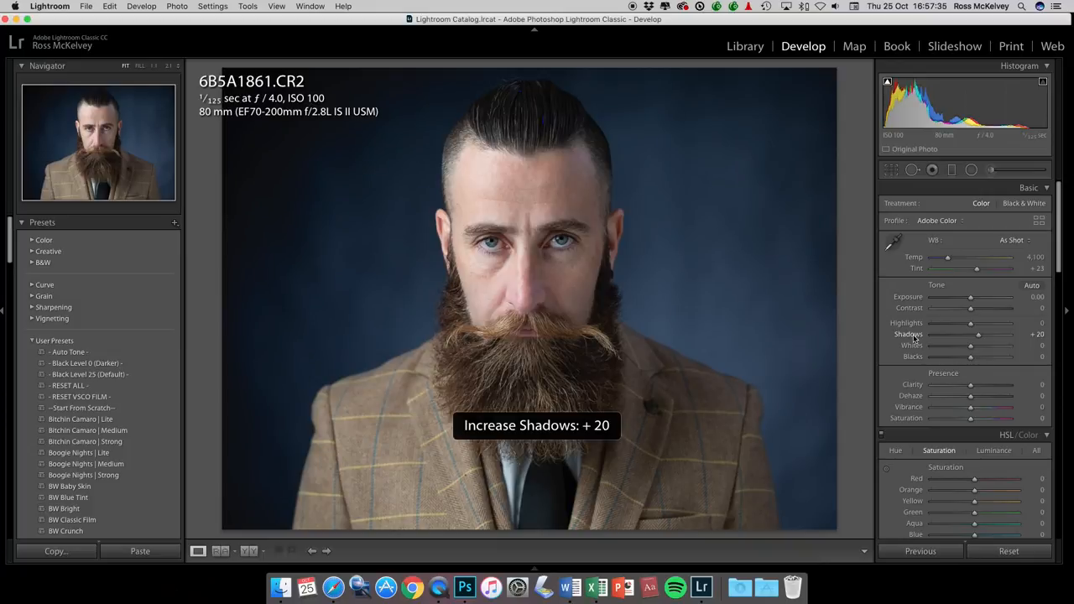
{"action": "left_click_drag", "start_coordinate": [978, 334], "coordinate": [987, 334]}
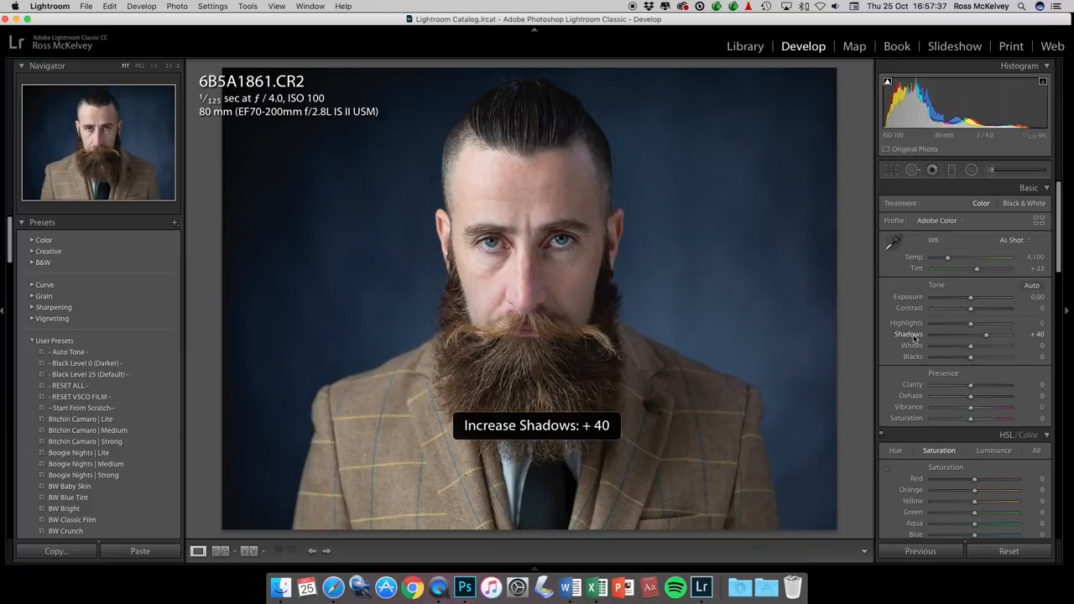
{"action": "left_click_drag", "start_coordinate": [987, 334], "coordinate": [989, 334]}
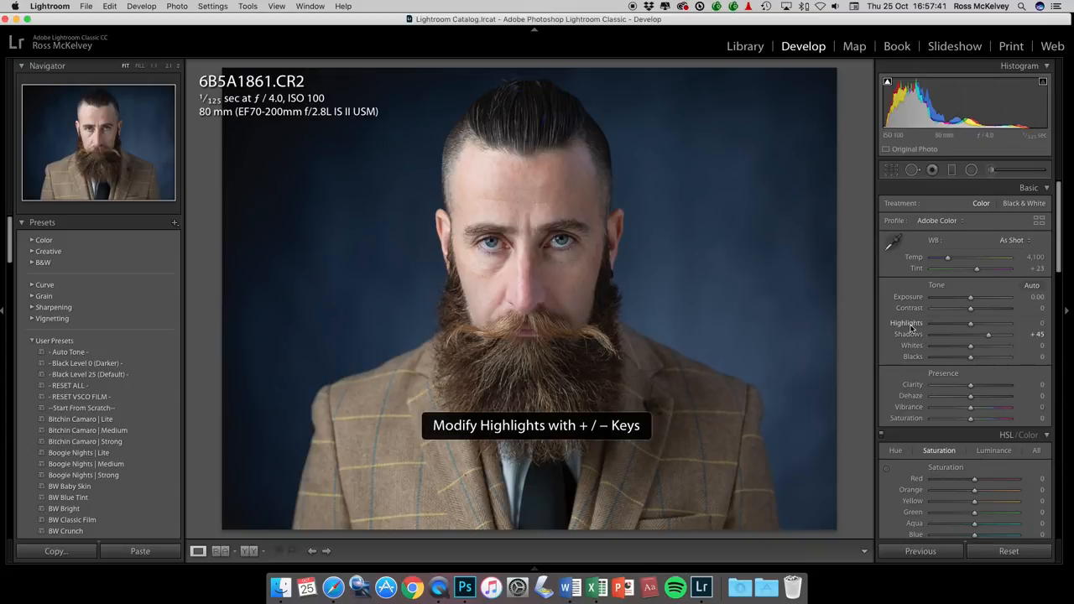
{"action": "key", "text": "-"}
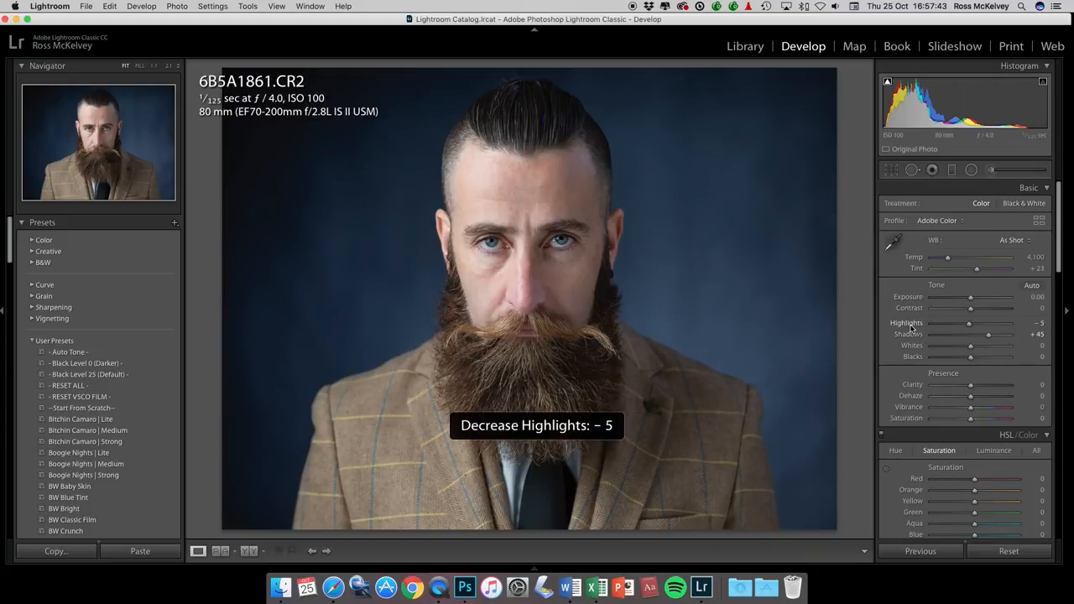
{"action": "left_click_drag", "start_coordinate": [970, 323], "coordinate": [963, 322]}
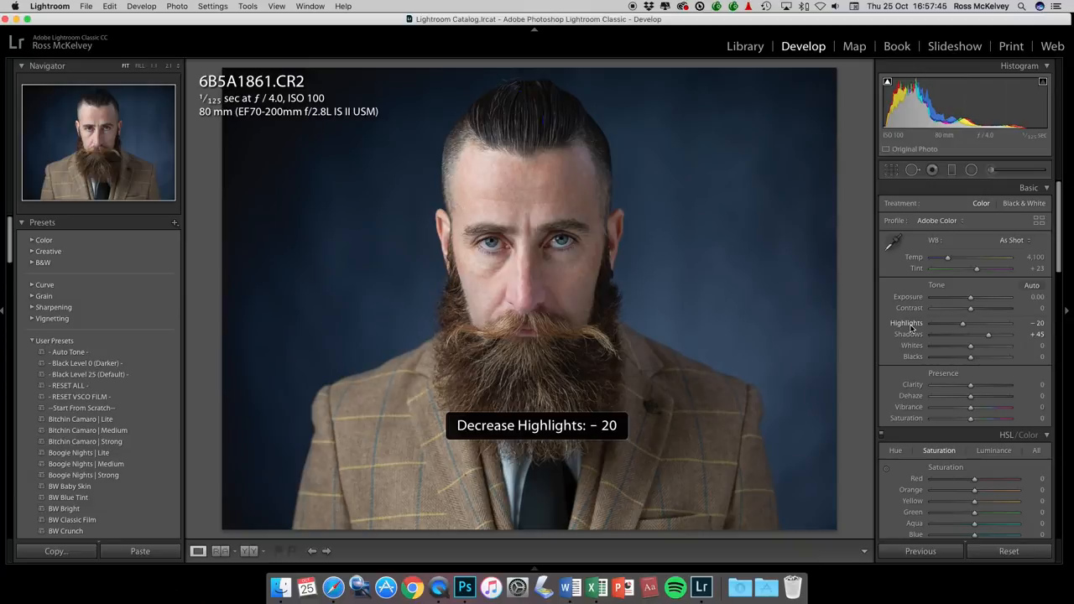
{"action": "left_click_drag", "start_coordinate": [966, 322], "coordinate": [960, 322]}
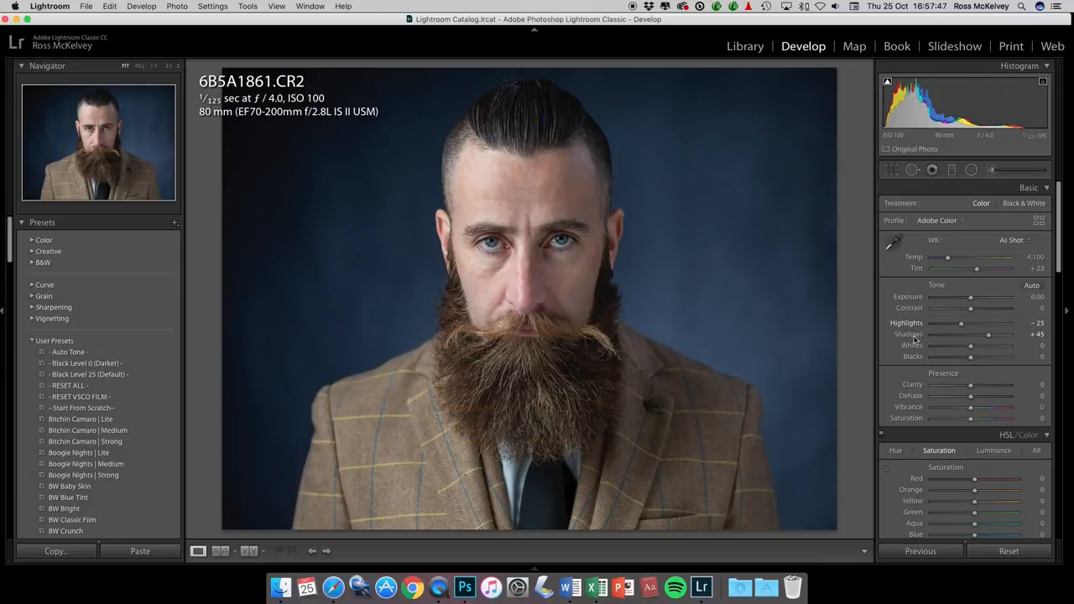
{"action": "left_click_drag", "start_coordinate": [987, 334], "coordinate": [990, 334]}
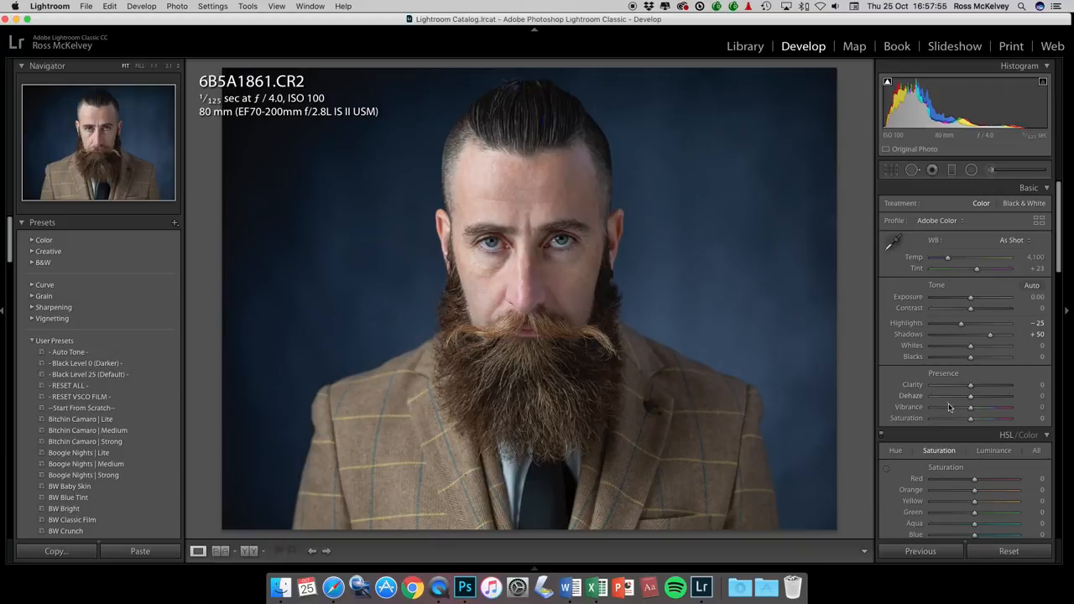
{"action": "mouse_move", "coordinate": [942, 405]}
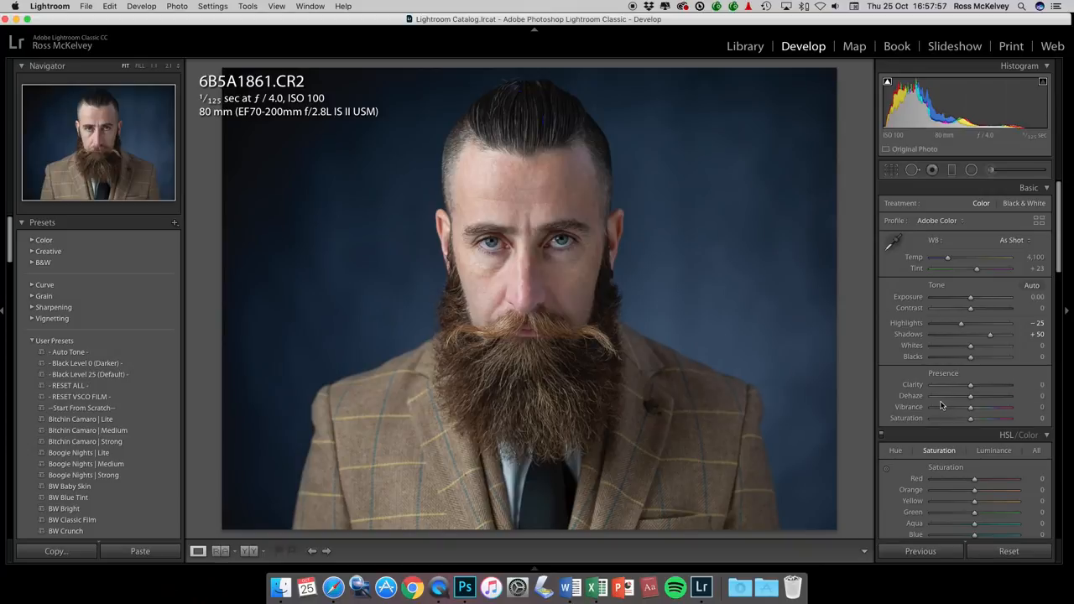
{"action": "mouse_move", "coordinate": [934, 413]}
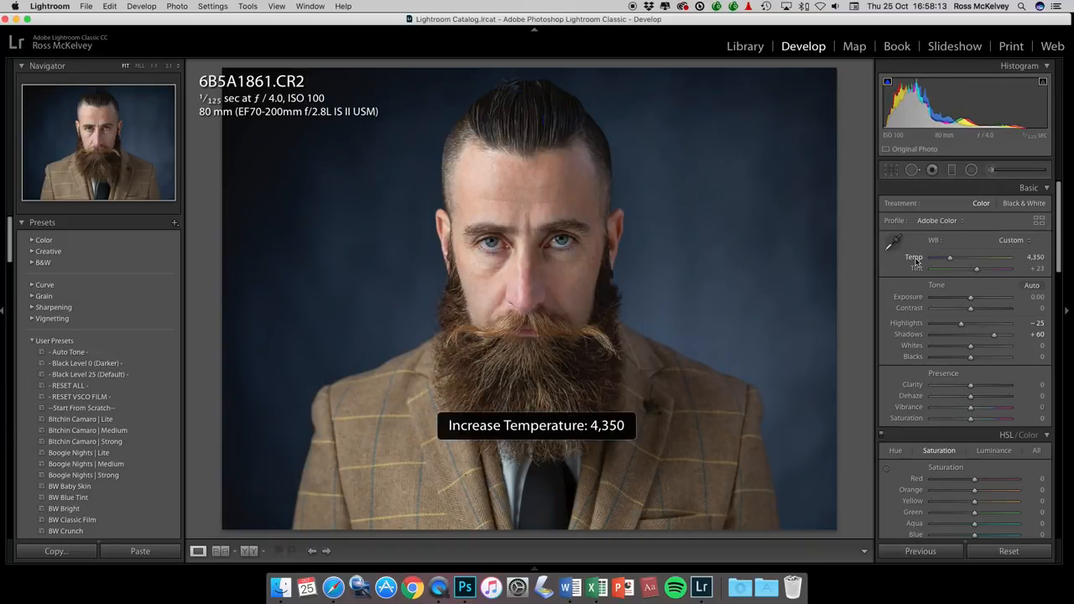
Warm the white balance by raising Temp to 4,600.
{"action": "left_click_drag", "start_coordinate": [948, 259], "coordinate": [953, 258]}
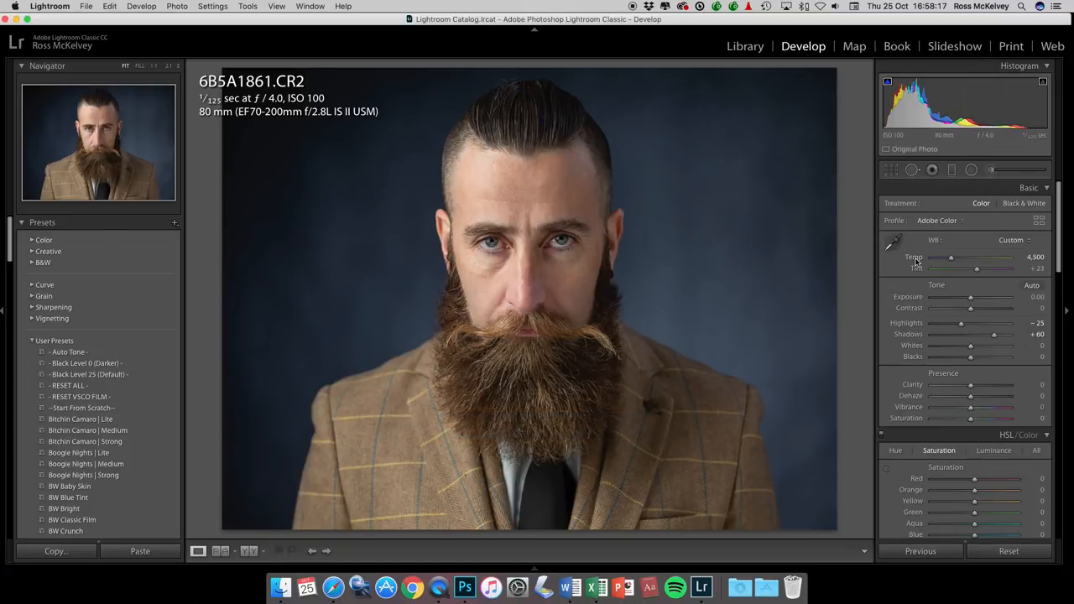
{"action": "left_click_drag", "start_coordinate": [950, 258], "coordinate": [960, 258]}
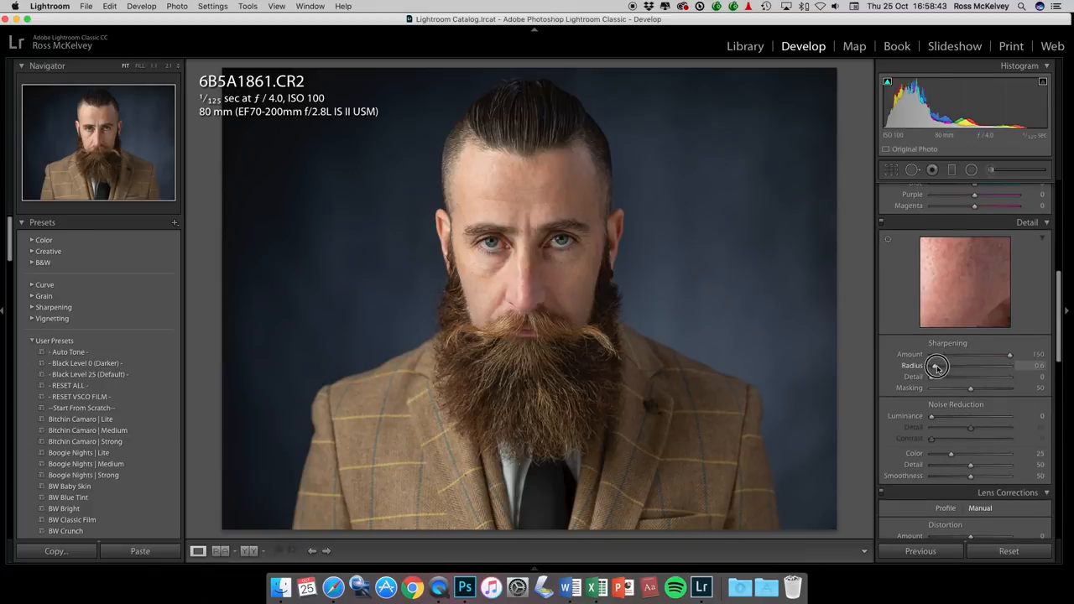
Try a higher Sharpening Radius, then settle it back to a finer, lower value.
{"action": "left_click_drag", "start_coordinate": [936, 366], "coordinate": [965, 366]}
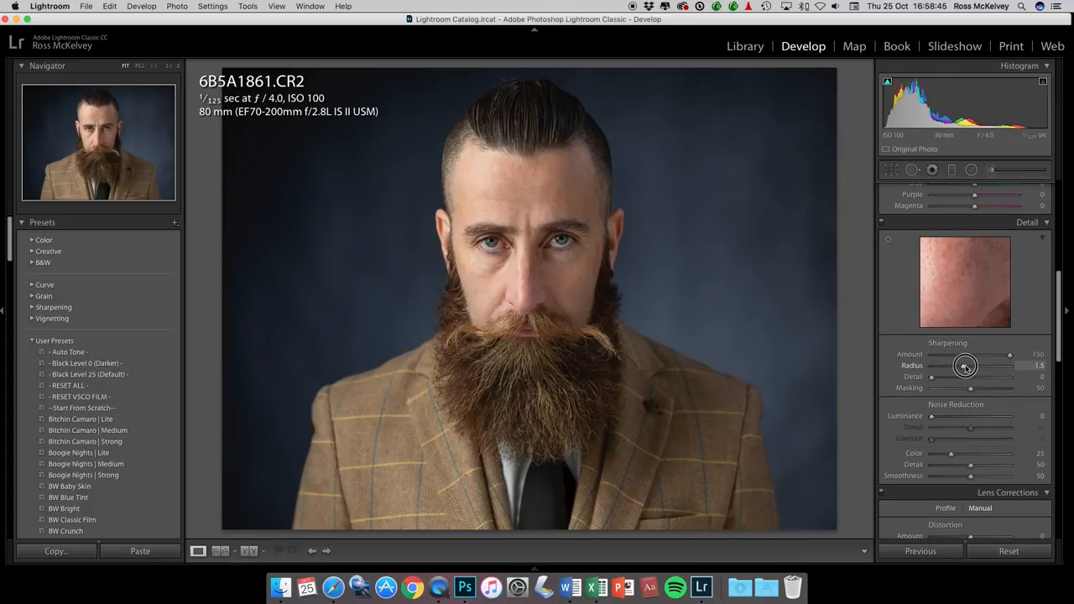
{"action": "left_click_drag", "start_coordinate": [965, 366], "coordinate": [933, 366]}
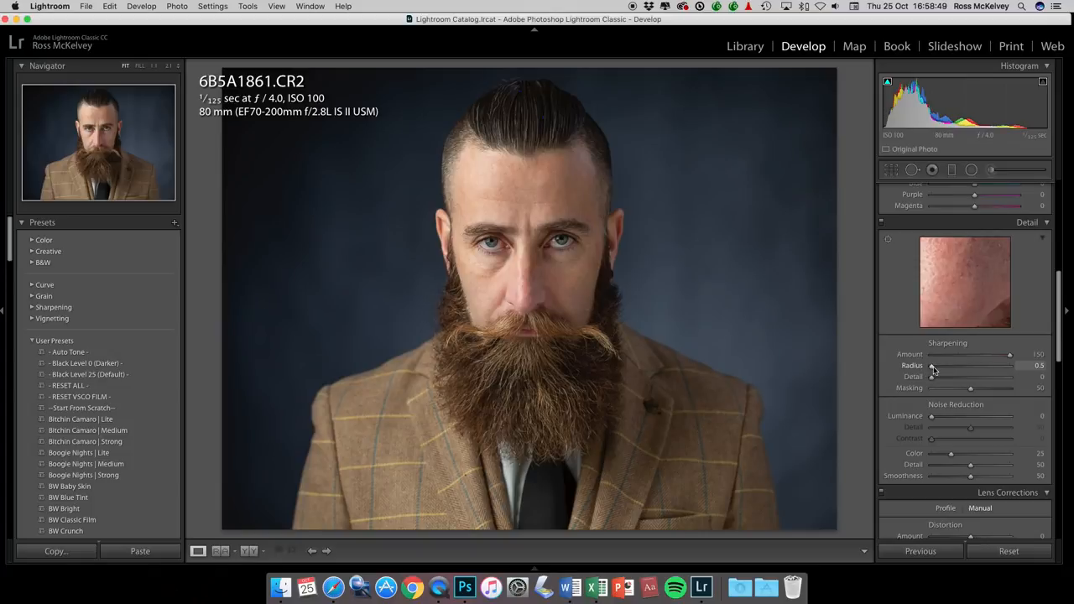
{"action": "left_click_drag", "start_coordinate": [929, 366], "coordinate": [936, 366]}
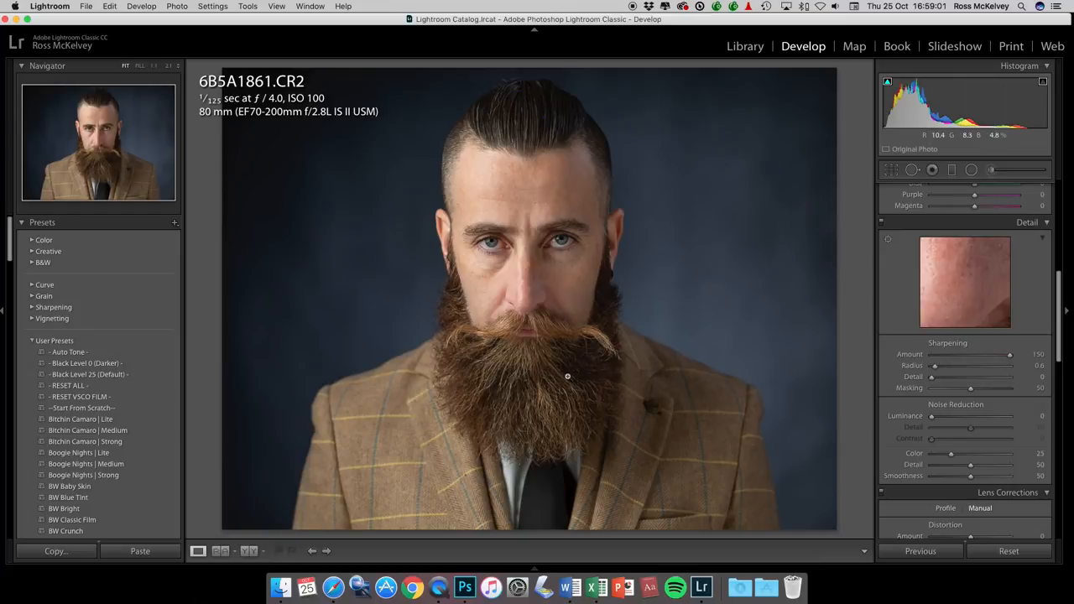
Zoom into the beard and raise Sharpening Masking to confine sharpening to hair edges.
{"action": "left_click", "coordinate": [567, 376]}
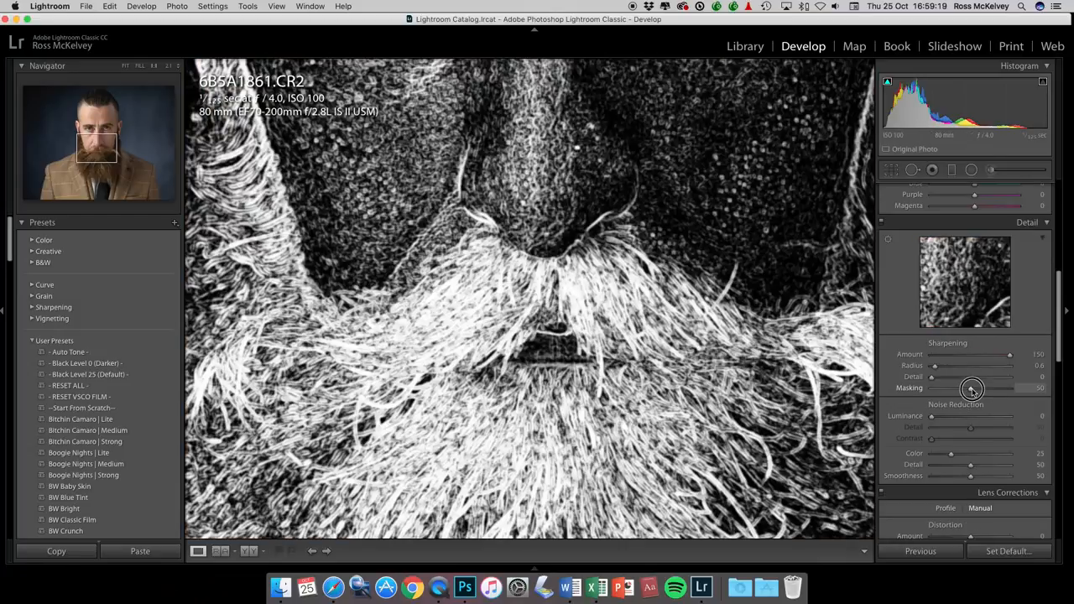
{"action": "left_click_drag", "start_coordinate": [973, 388], "coordinate": [974, 388]}
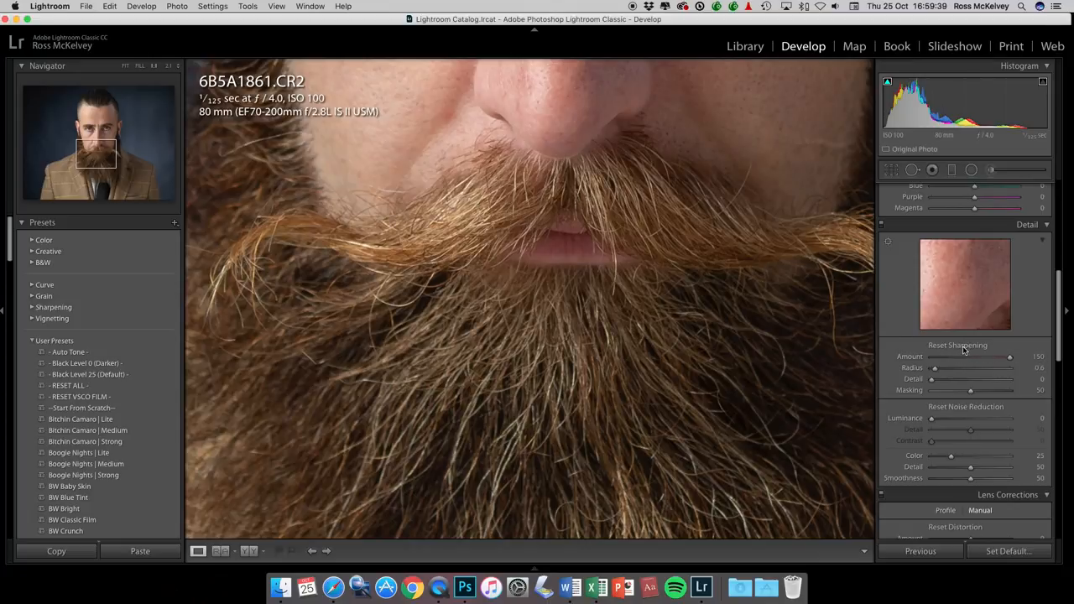
{"action": "mouse_move", "coordinate": [1007, 551]}
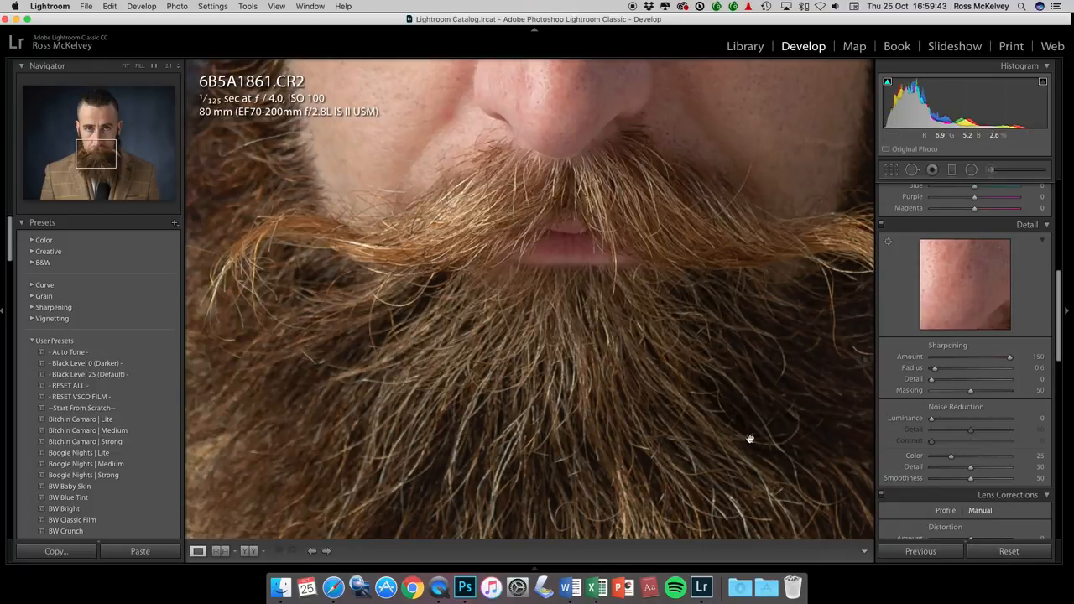
{"action": "mouse_move", "coordinate": [341, 97]}
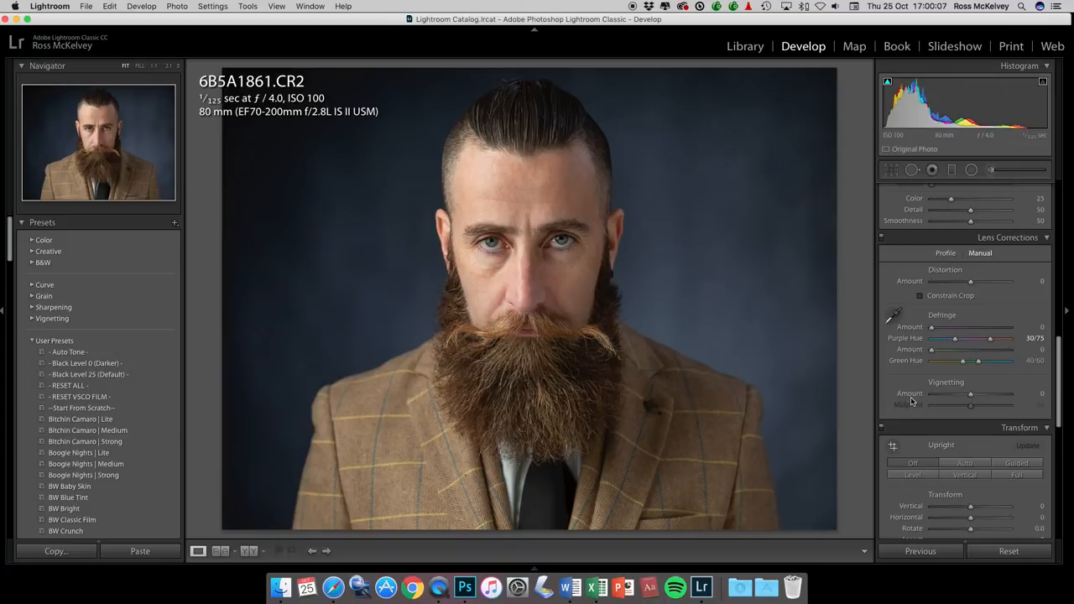
{"action": "mouse_move", "coordinate": [910, 392]}
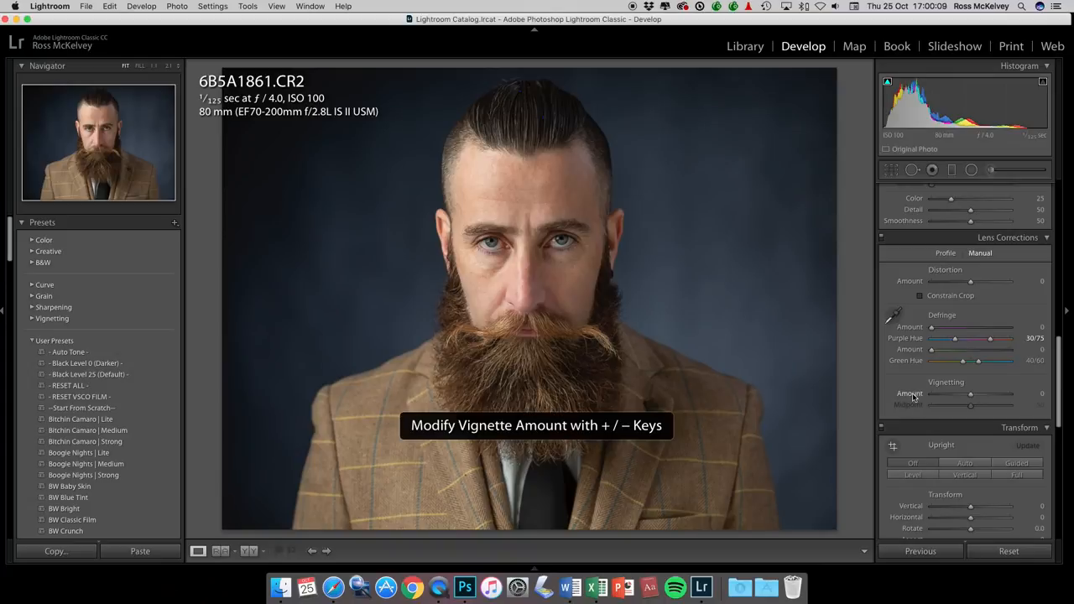
Darken the post-crop Vignetting Amount to about -51 and fine-tune its Midpoint.
{"action": "key", "text": "minus"}
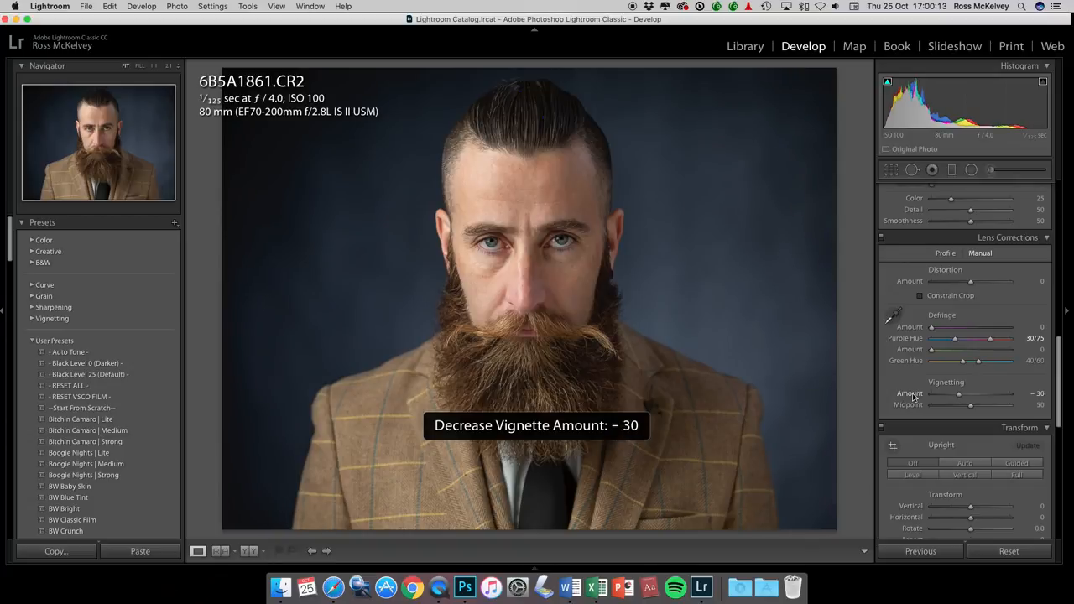
{"action": "left_click_drag", "start_coordinate": [956, 393], "coordinate": [940, 393]}
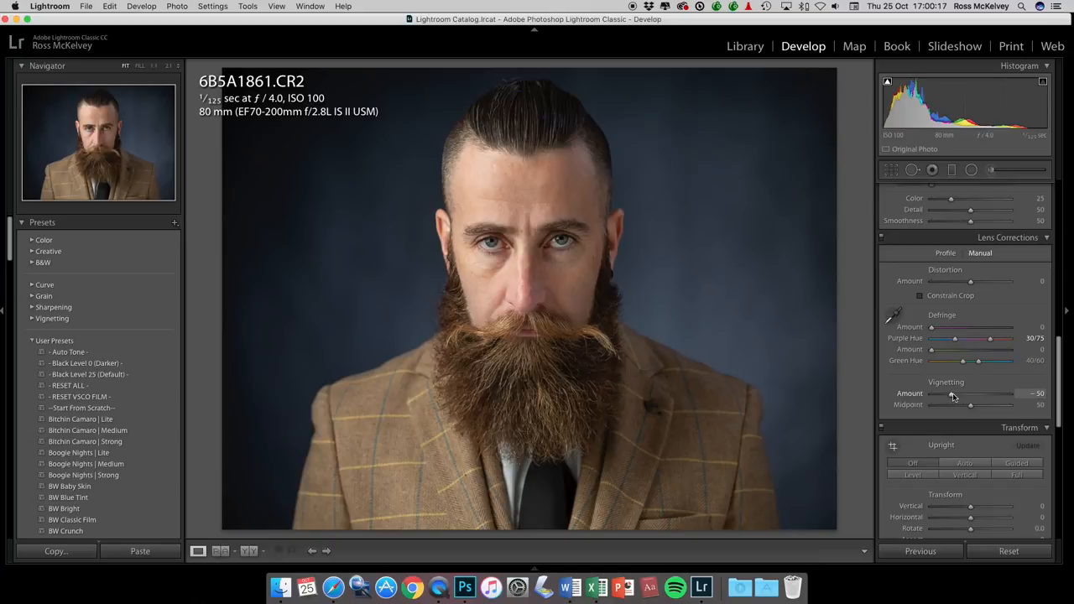
{"action": "left_click_drag", "start_coordinate": [957, 395], "coordinate": [947, 394]}
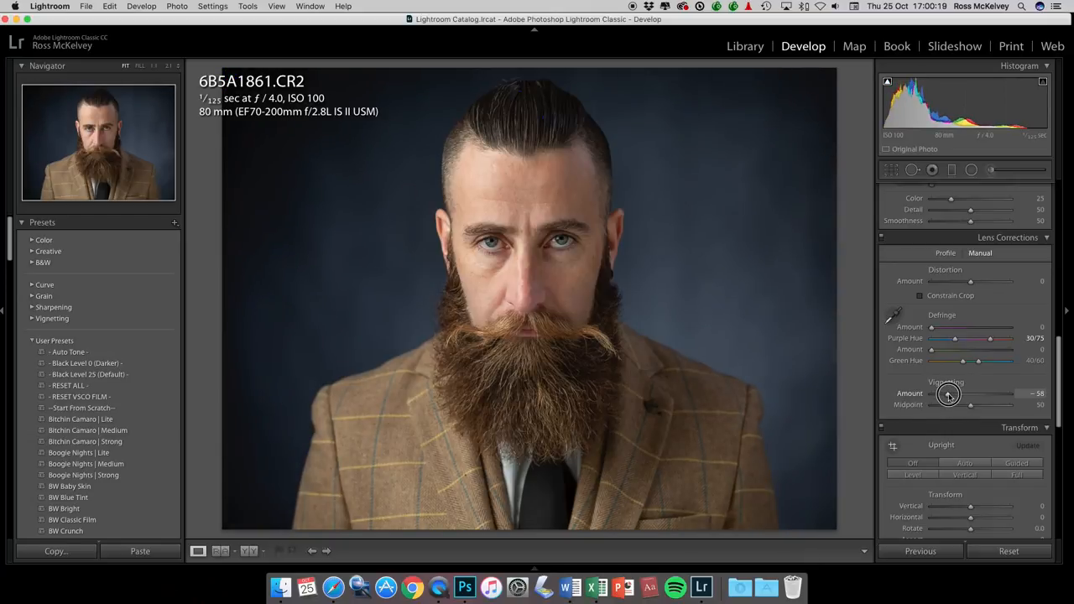
{"action": "left_click_drag", "start_coordinate": [948, 394], "coordinate": [955, 395]}
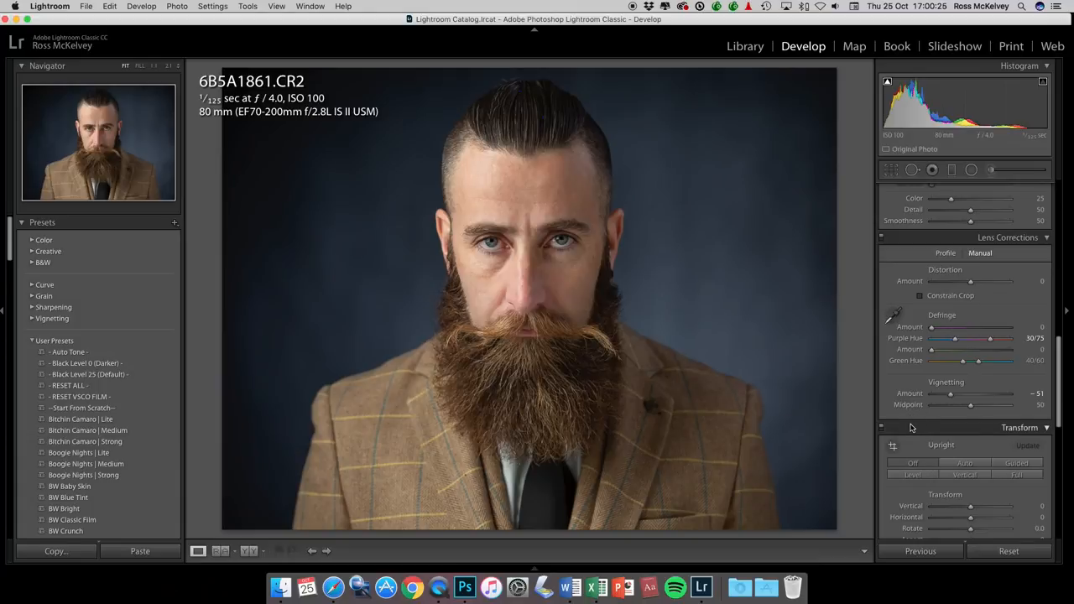
{"action": "mouse_move", "coordinate": [875, 242]}
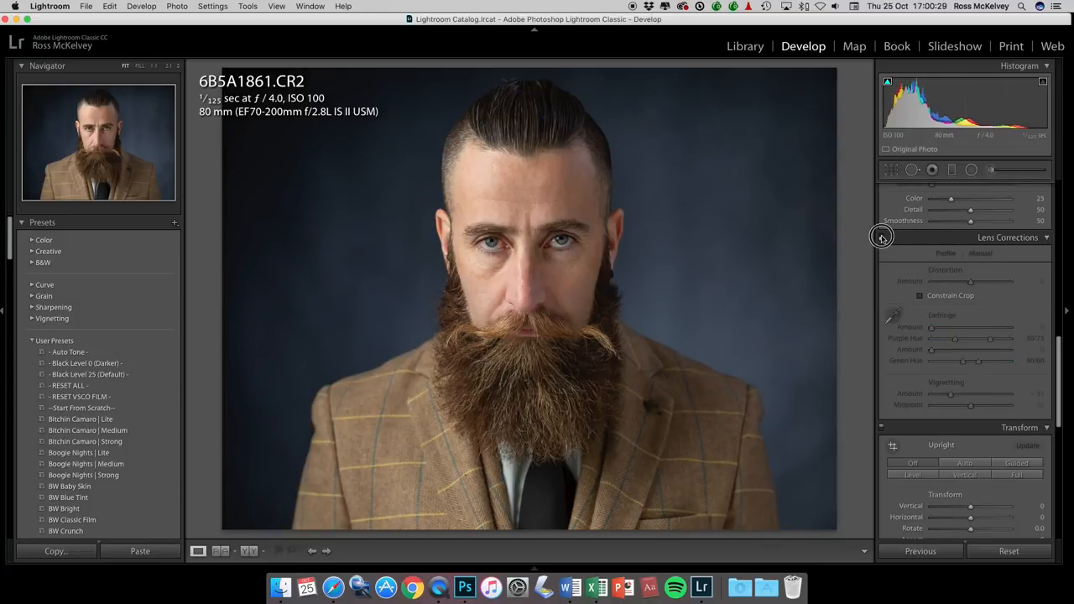
{"action": "left_click", "coordinate": [981, 252]}
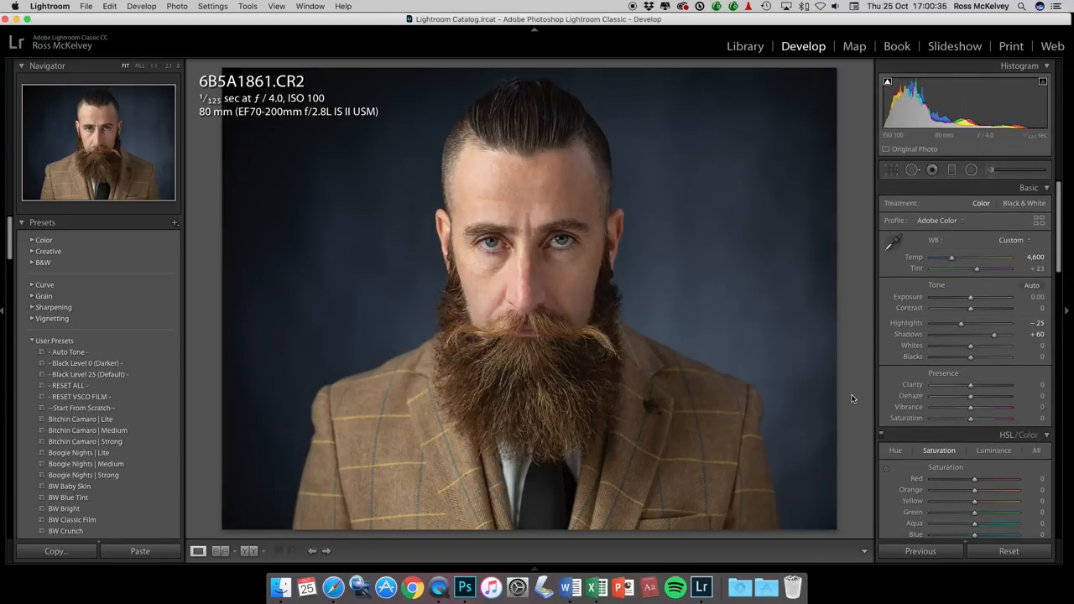
{"action": "mouse_move", "coordinate": [849, 401]}
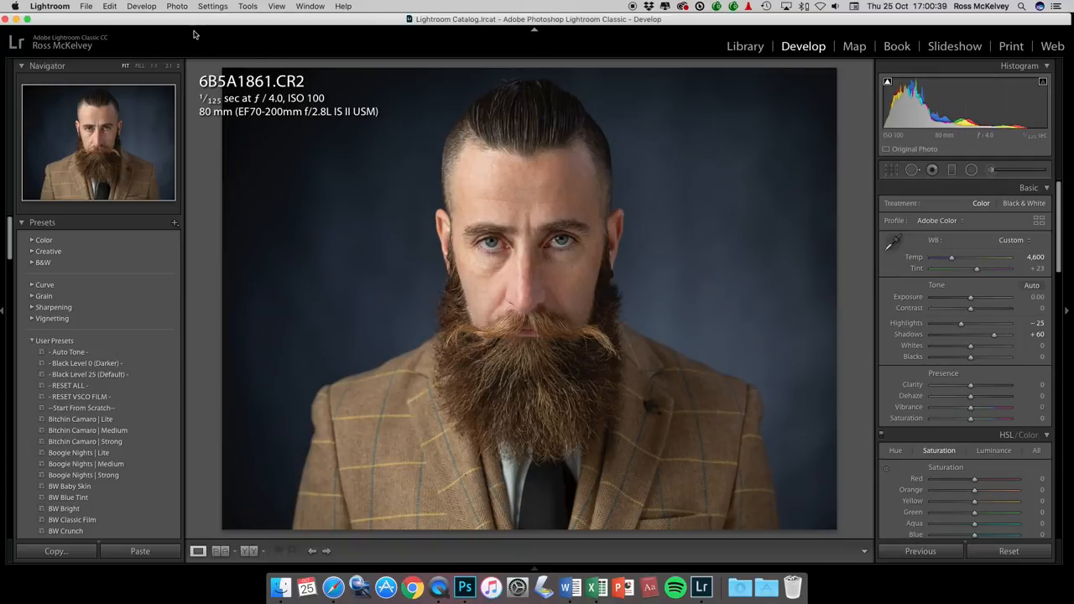
Send the portrait to Photoshop via Photo > Edit In > Adobe Photoshop CC 2018.
{"action": "left_click", "coordinate": [178, 7]}
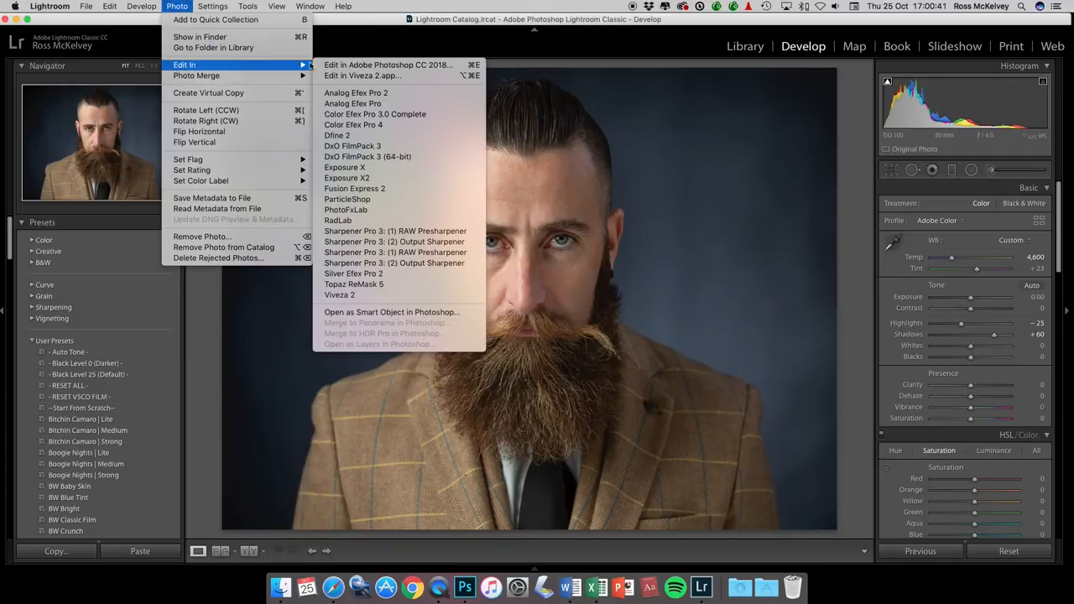
{"action": "left_click", "coordinate": [386, 64]}
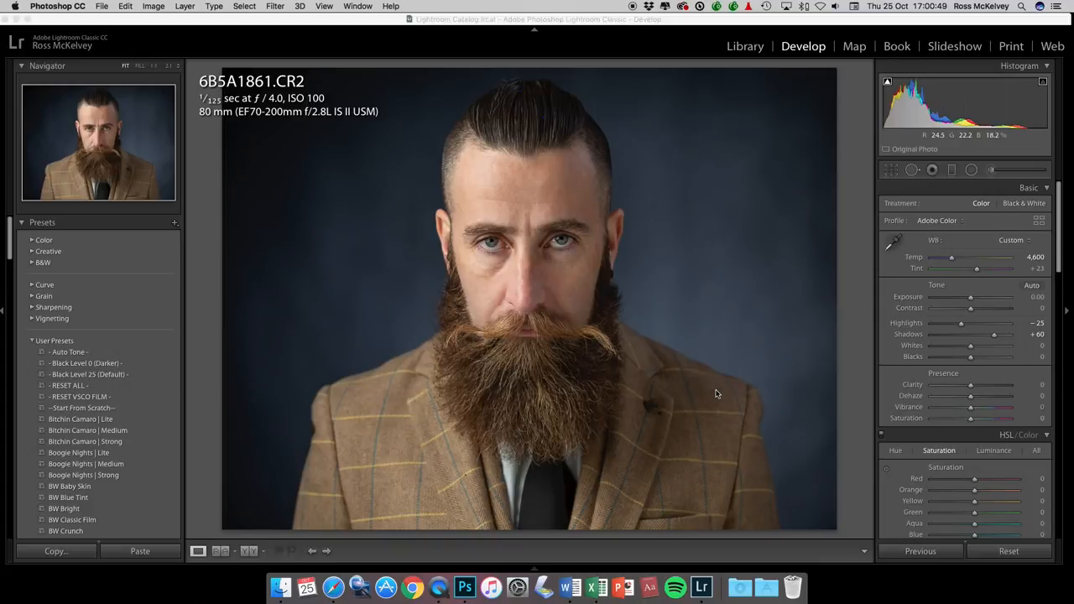
Close the floating Actions panel and bring the eyes into view at 100%.
{"action": "left_click", "coordinate": [463, 587]}
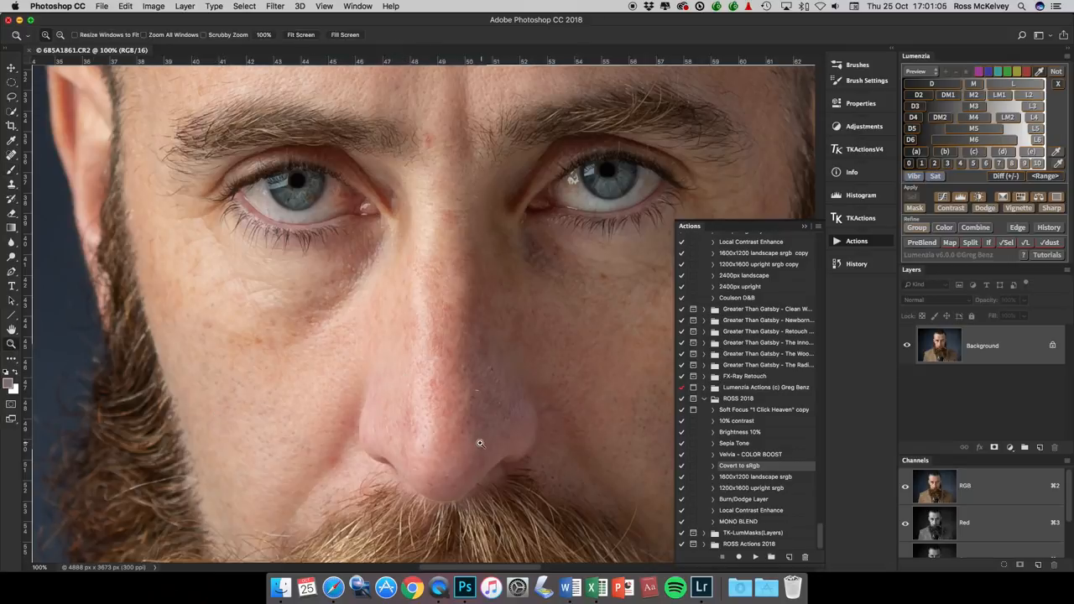
{"action": "mouse_move", "coordinate": [423, 449]}
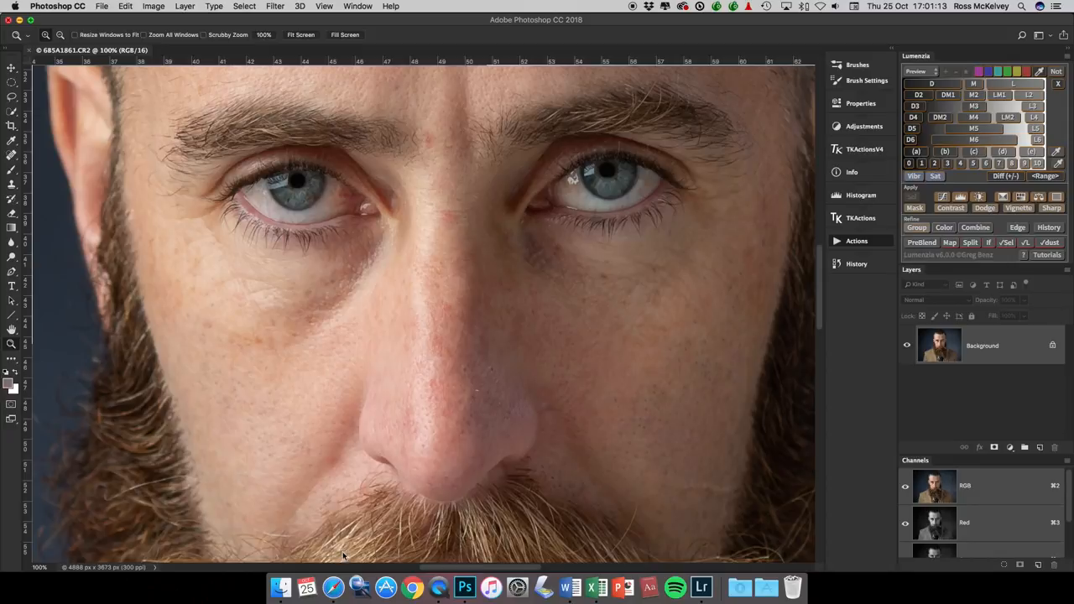
{"action": "mouse_move", "coordinate": [356, 579]}
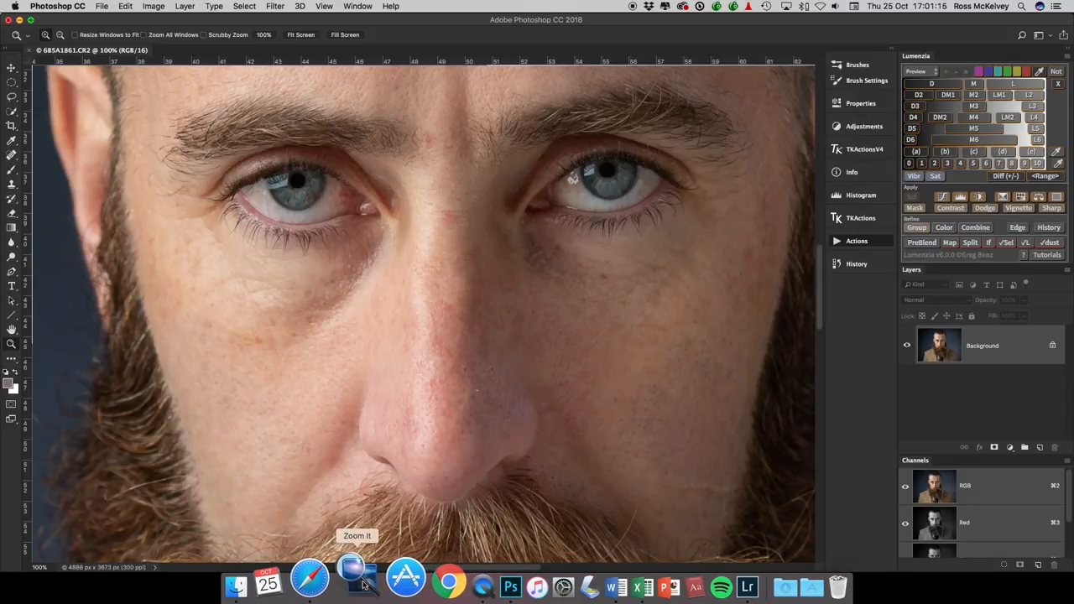
{"action": "mouse_move", "coordinate": [208, 346]}
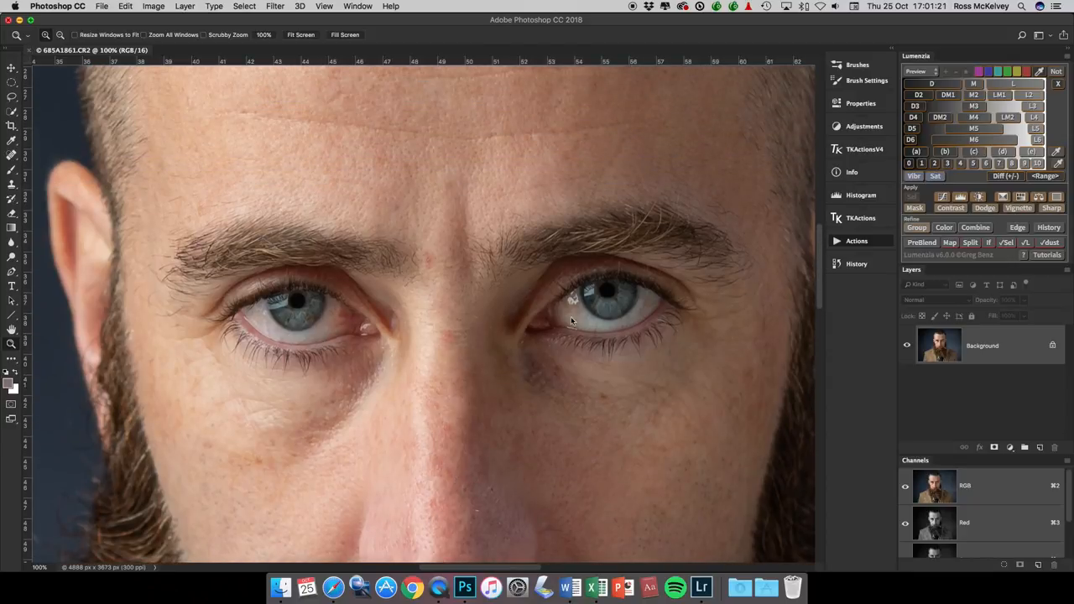
{"action": "left_click", "coordinate": [856, 241]}
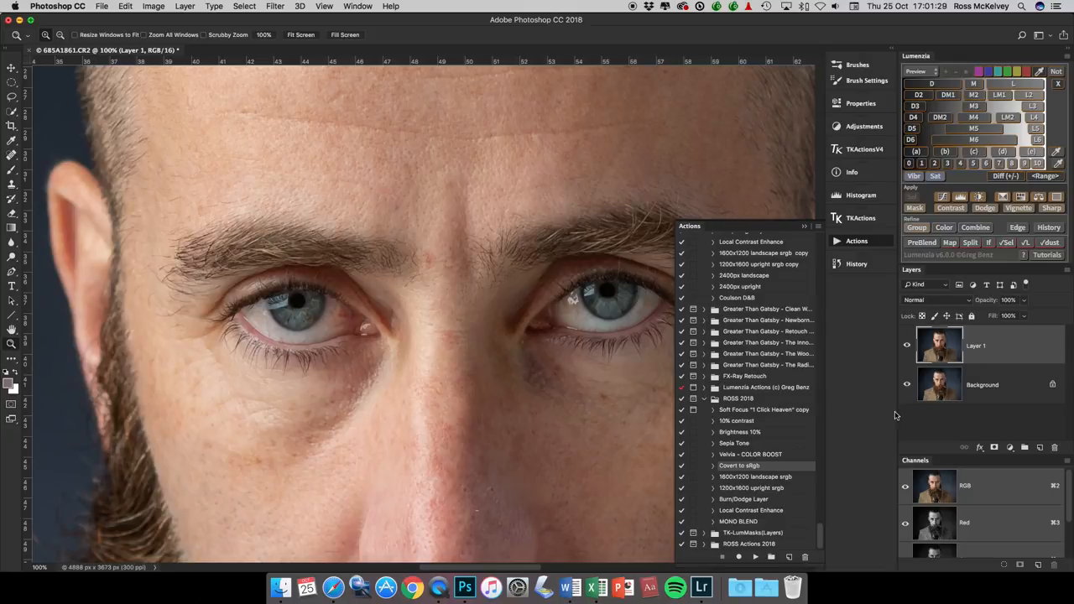
{"action": "mouse_move", "coordinate": [661, 493]}
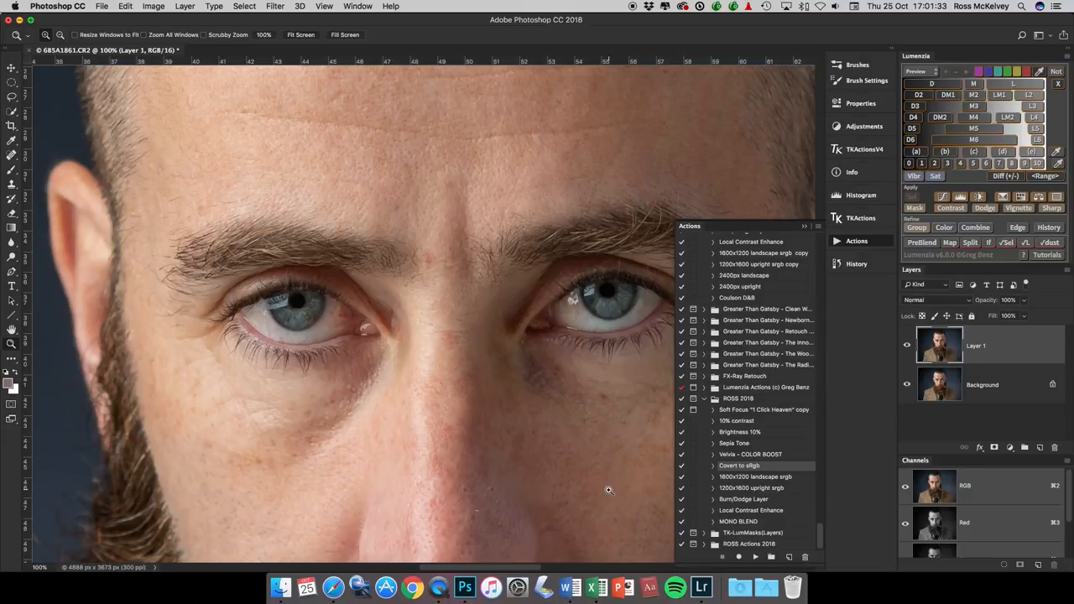
Apply Brightness/Contrast to the duplicate layer with Brightness 30 and Contrast 10.
{"action": "left_click", "coordinate": [154, 7]}
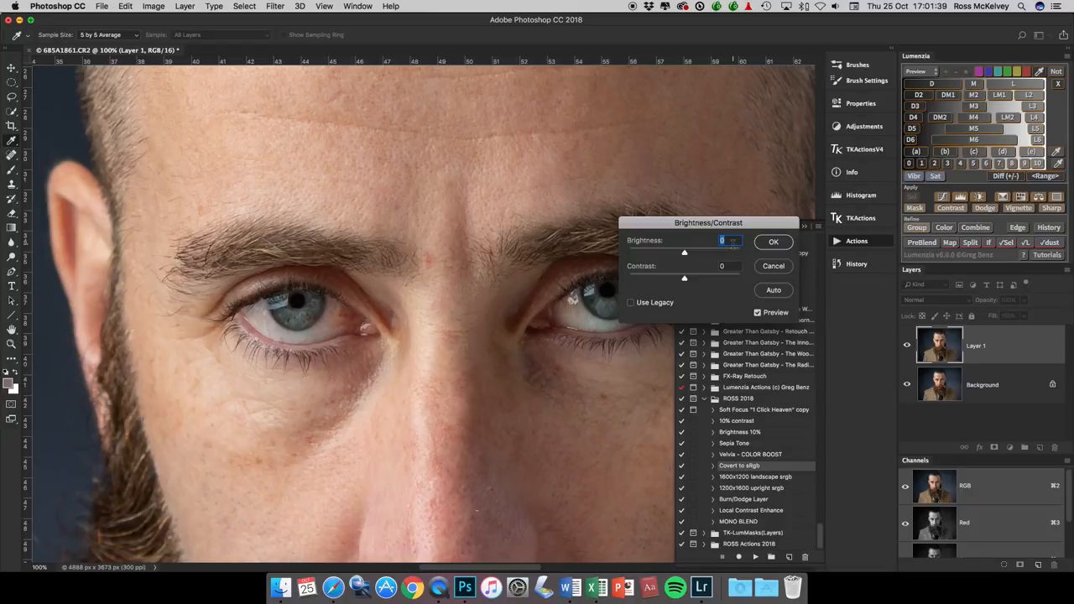
{"action": "type", "text": "30"}
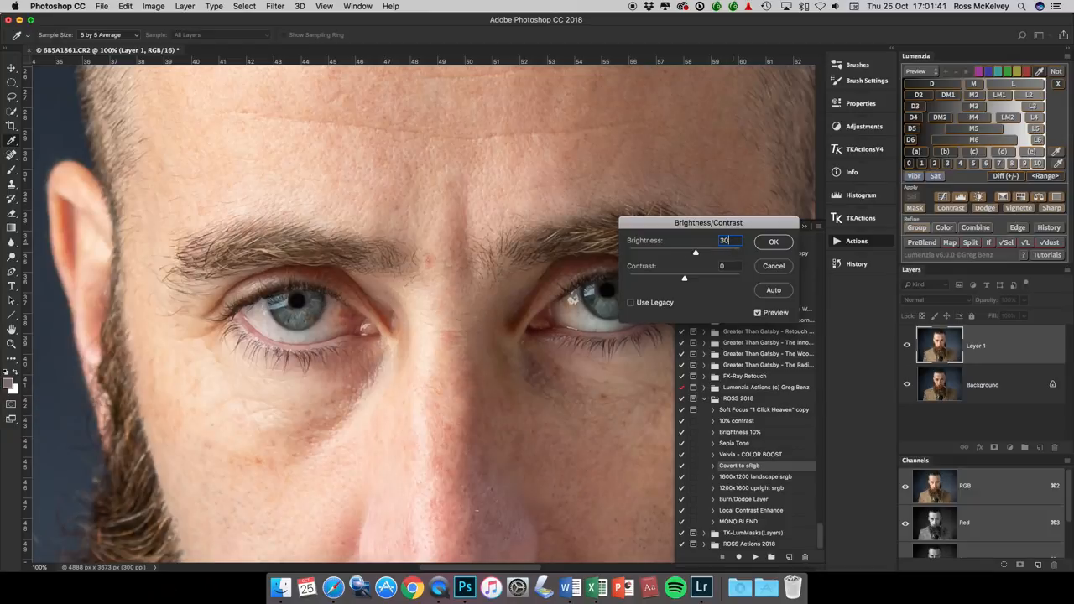
{"action": "left_click", "coordinate": [728, 265]}
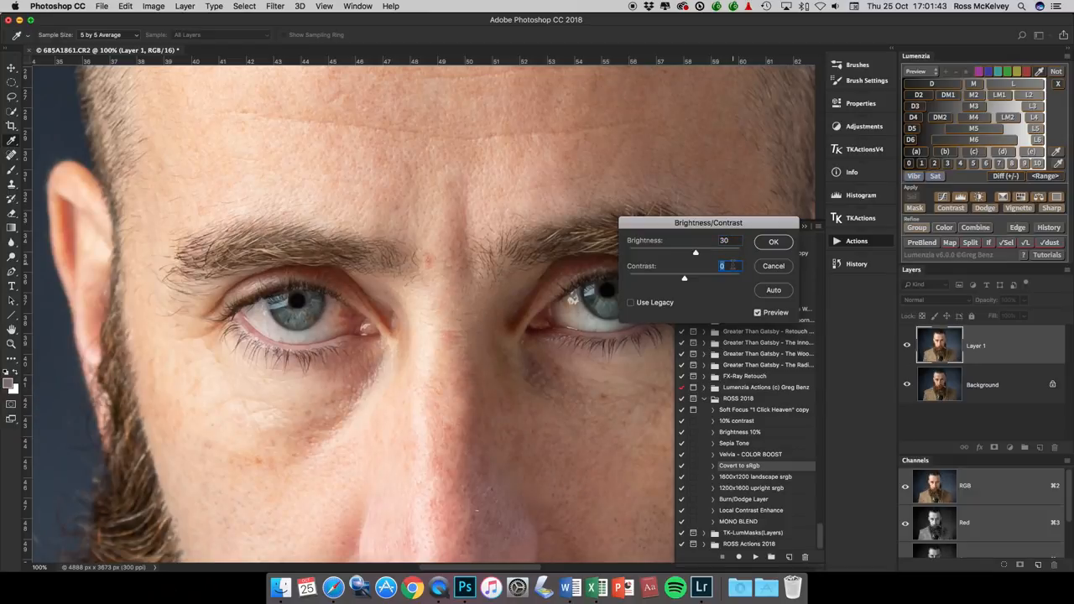
{"action": "type", "text": "10"}
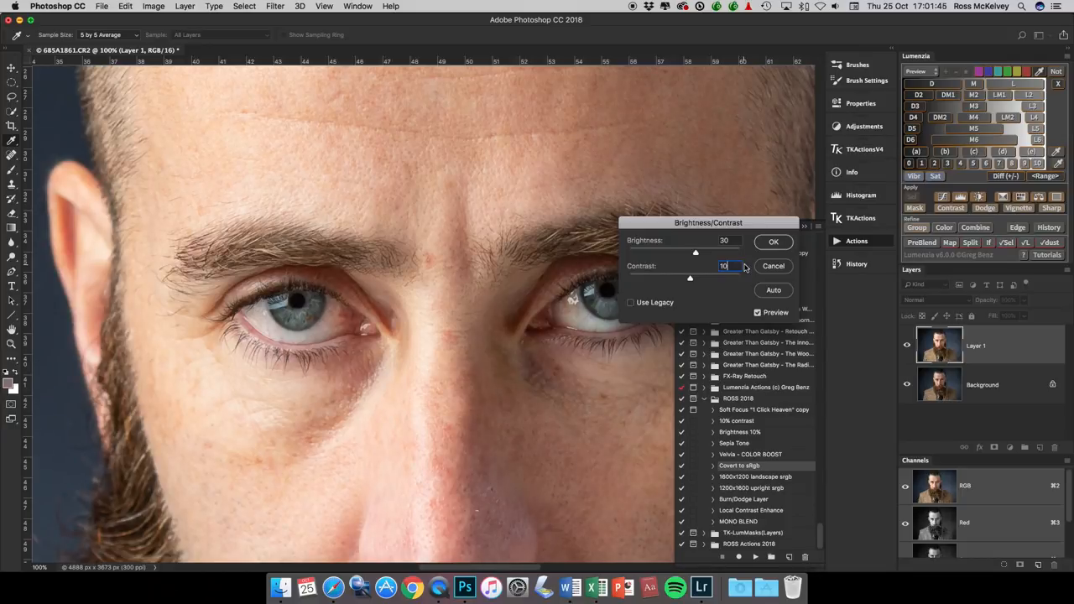
{"action": "left_click", "coordinate": [773, 242]}
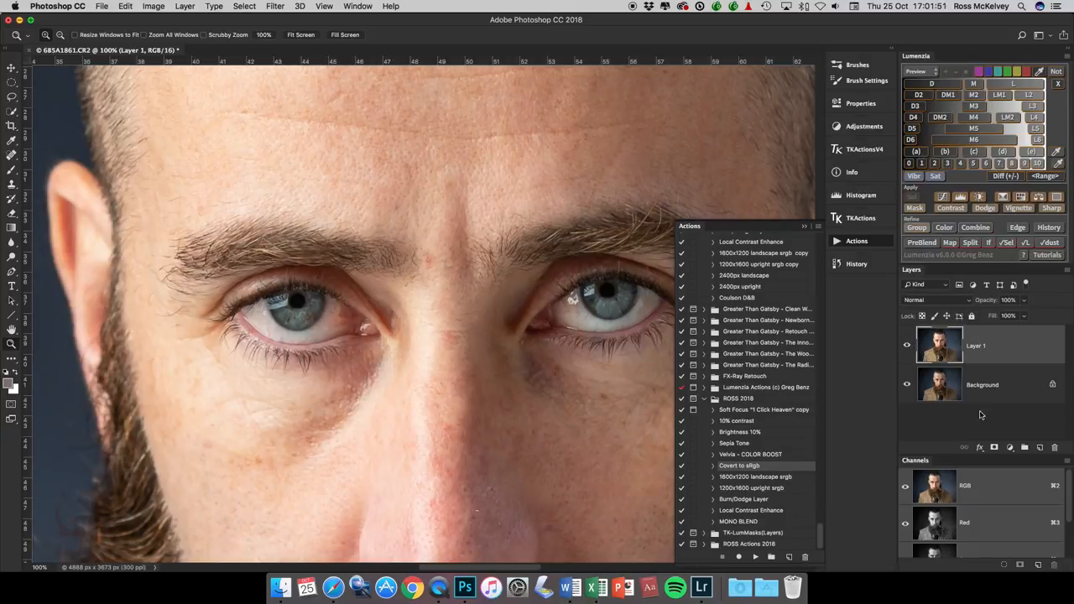
Add a black layer mask hiding the brightened layer and pick the Brush with white foreground.
{"action": "left_click", "coordinate": [993, 447]}
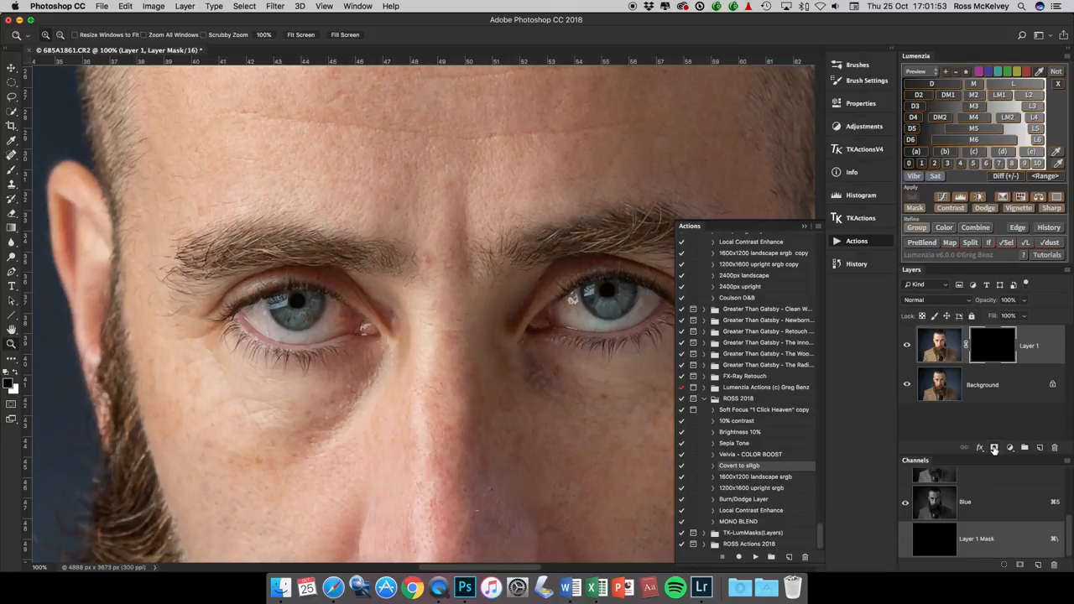
{"action": "mouse_move", "coordinate": [447, 399]}
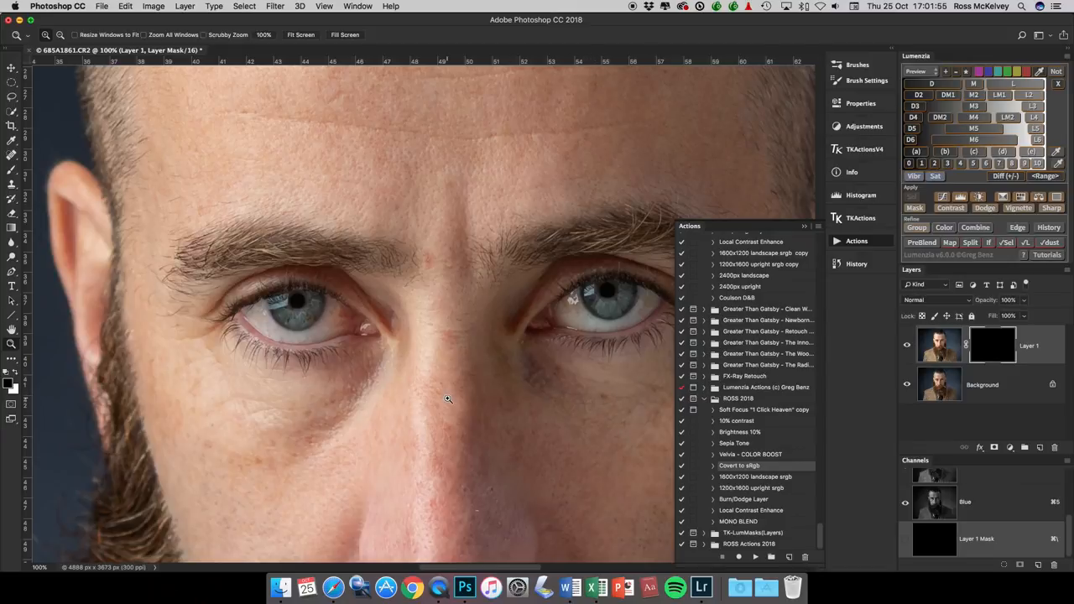
{"action": "mouse_move", "coordinate": [386, 401]}
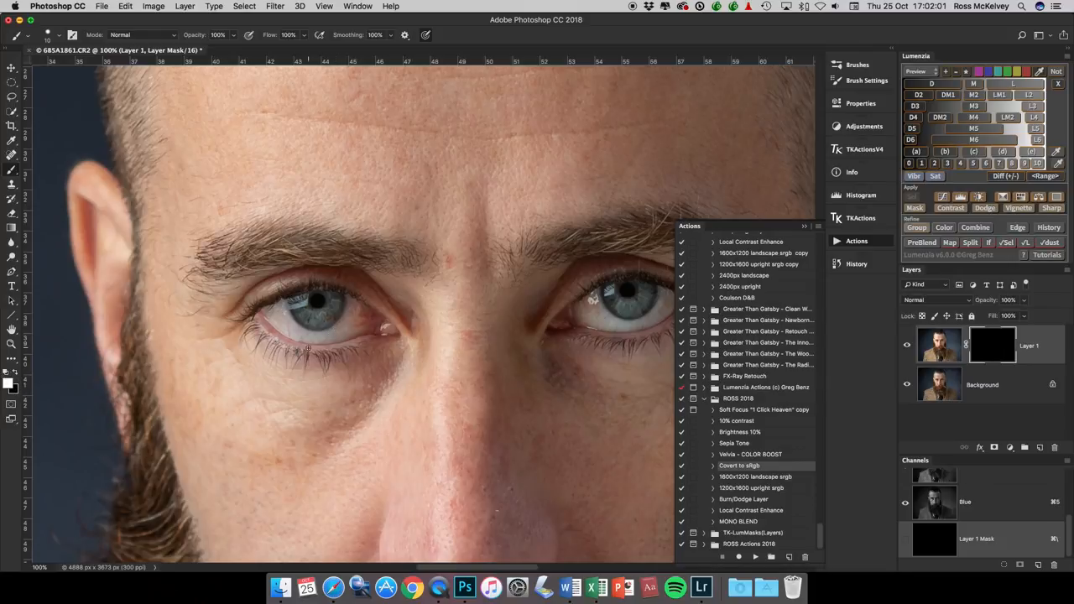
{"action": "mouse_move", "coordinate": [383, 163]}
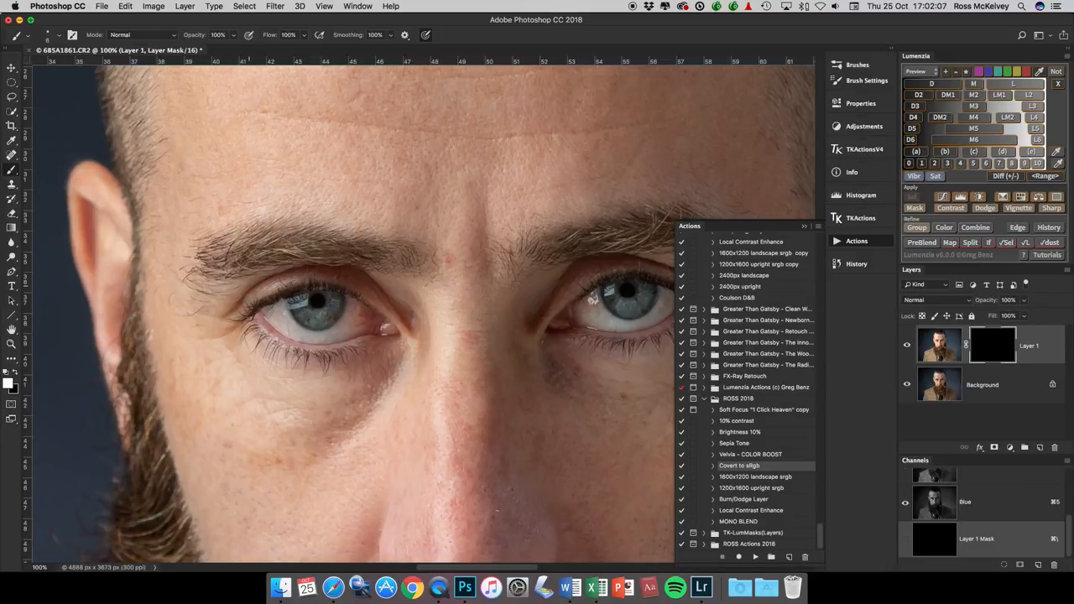
{"action": "left_click", "coordinate": [50, 33]}
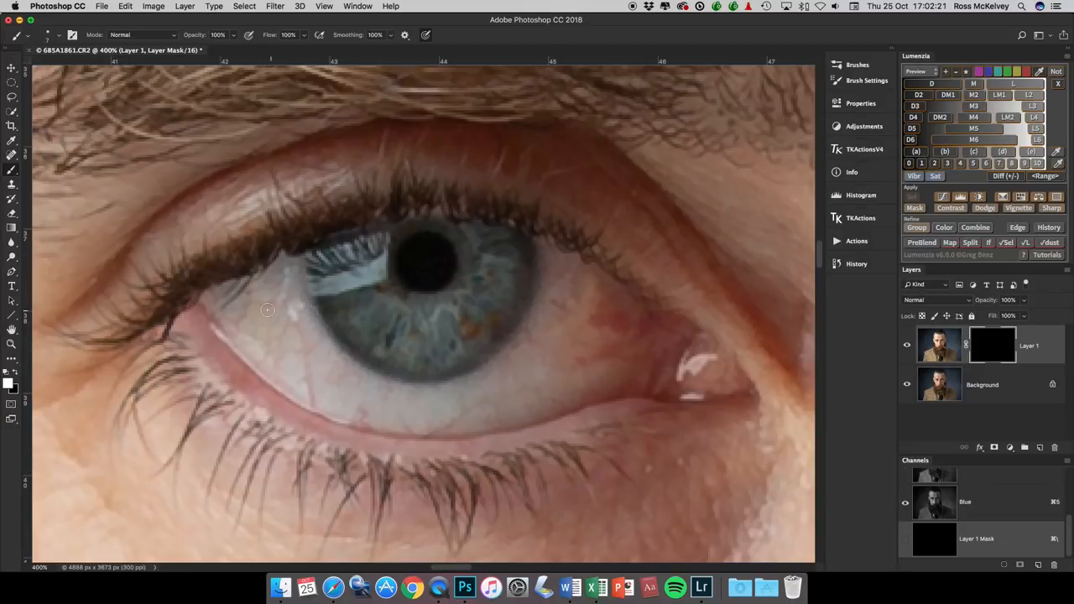
Brush white onto the mask over the eye whites around the iris, inner corner and lower lid.
{"action": "left_click_drag", "start_coordinate": [267, 309], "coordinate": [277, 285]}
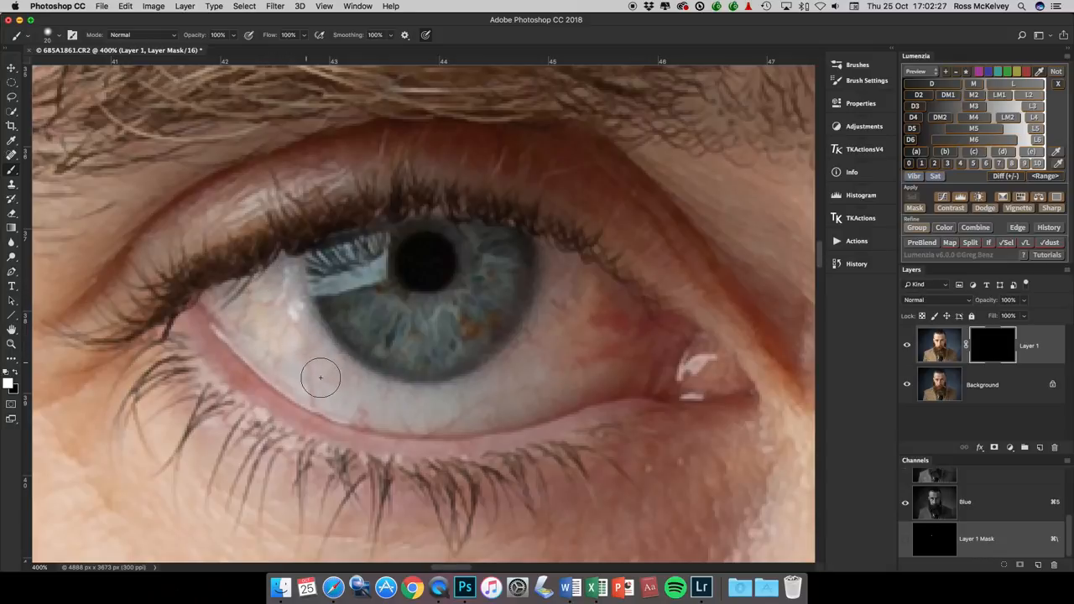
{"action": "left_click_drag", "start_coordinate": [320, 378], "coordinate": [362, 399]}
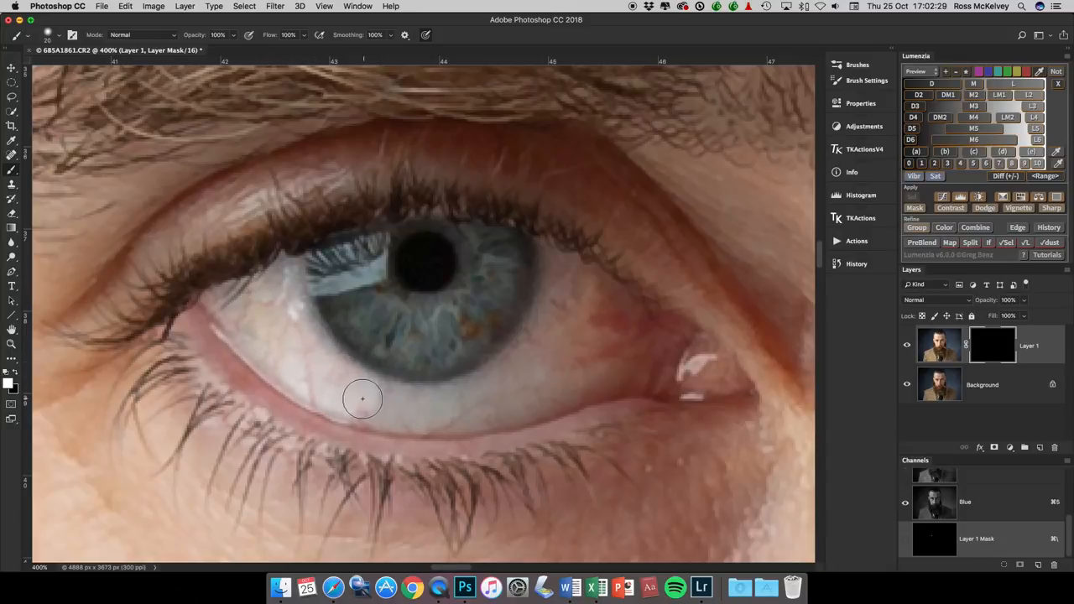
{"action": "left_click_drag", "start_coordinate": [363, 400], "coordinate": [507, 415]}
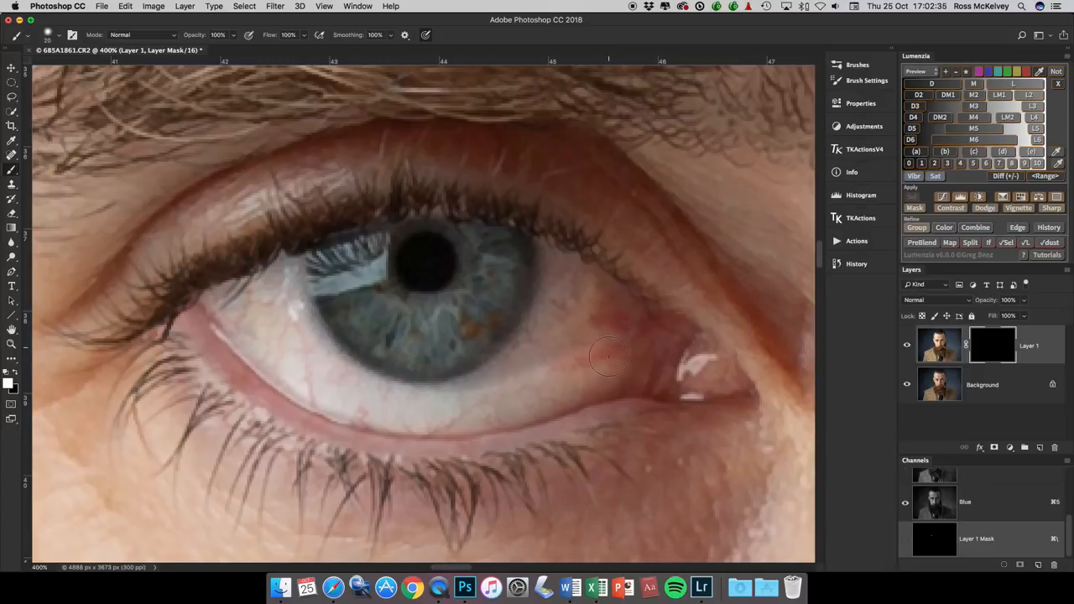
{"action": "left_click_drag", "start_coordinate": [608, 356], "coordinate": [587, 289]}
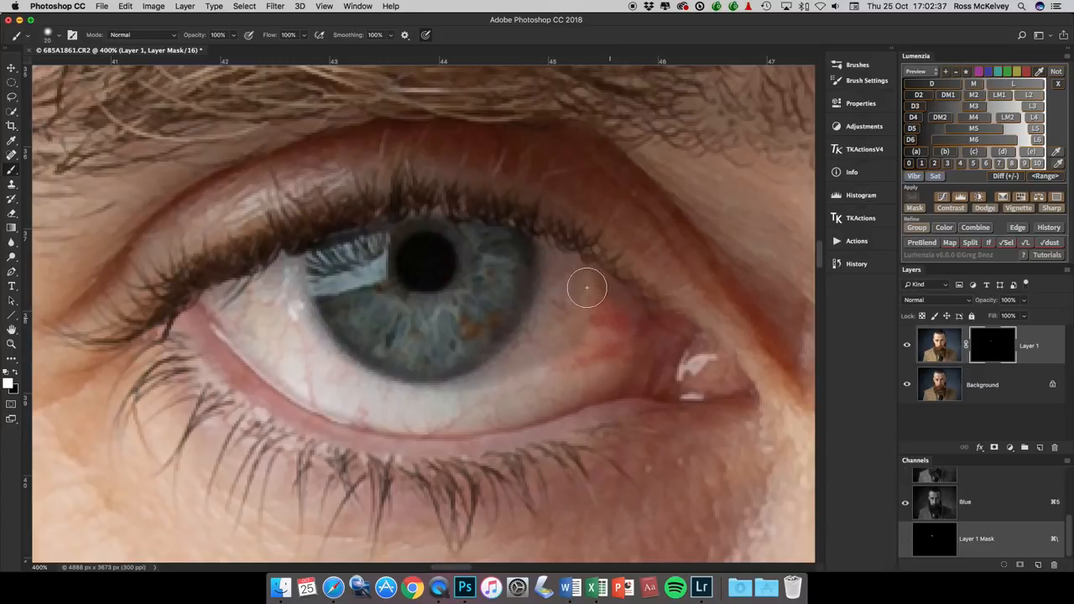
{"action": "left_click_drag", "start_coordinate": [588, 289], "coordinate": [557, 346]}
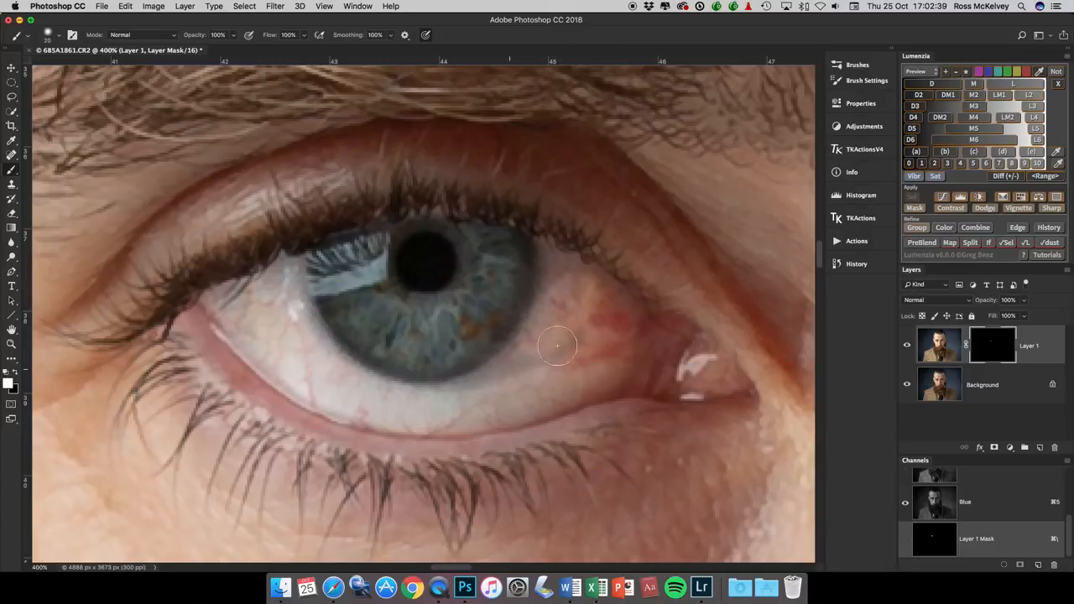
{"action": "left_click_drag", "start_coordinate": [557, 344], "coordinate": [428, 376]}
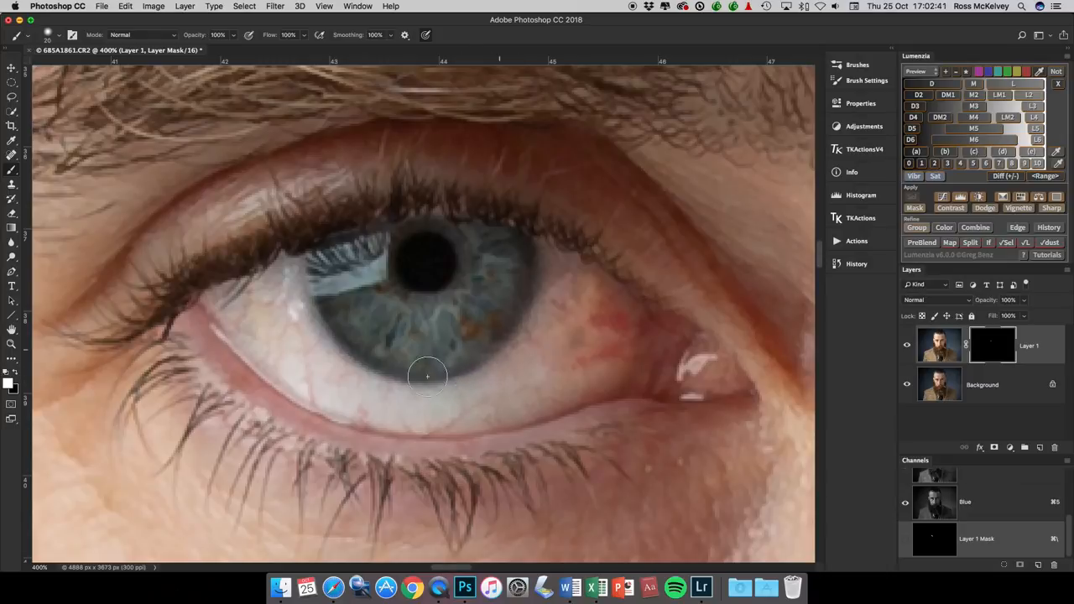
{"action": "left_click_drag", "start_coordinate": [428, 376], "coordinate": [369, 327]}
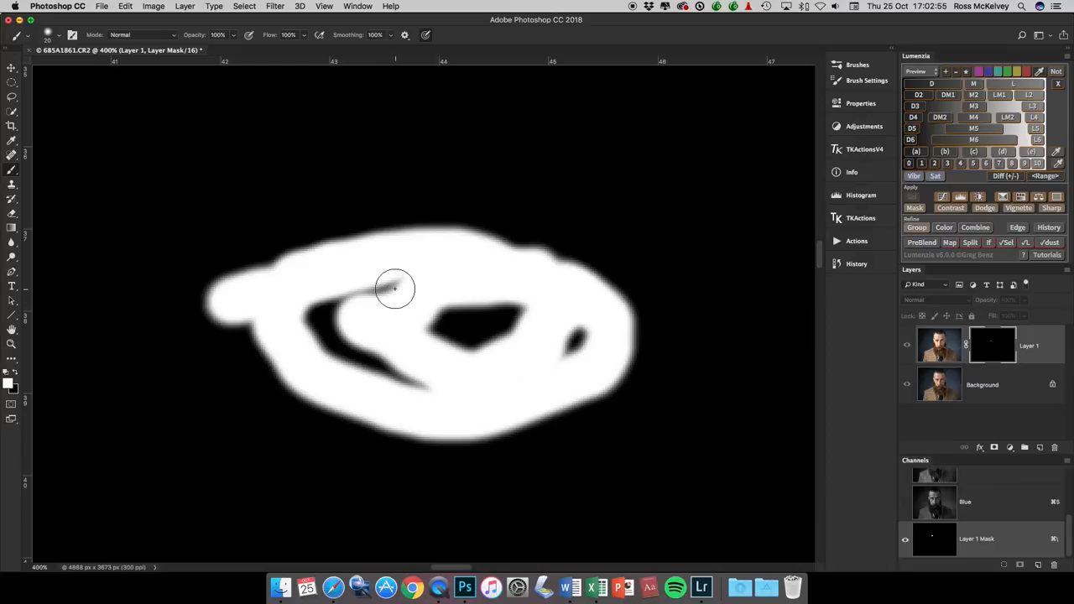
Adjust the brush Smoothing options while extending the white area and painting over a gap.
{"action": "left_click_drag", "start_coordinate": [395, 288], "coordinate": [319, 306]}
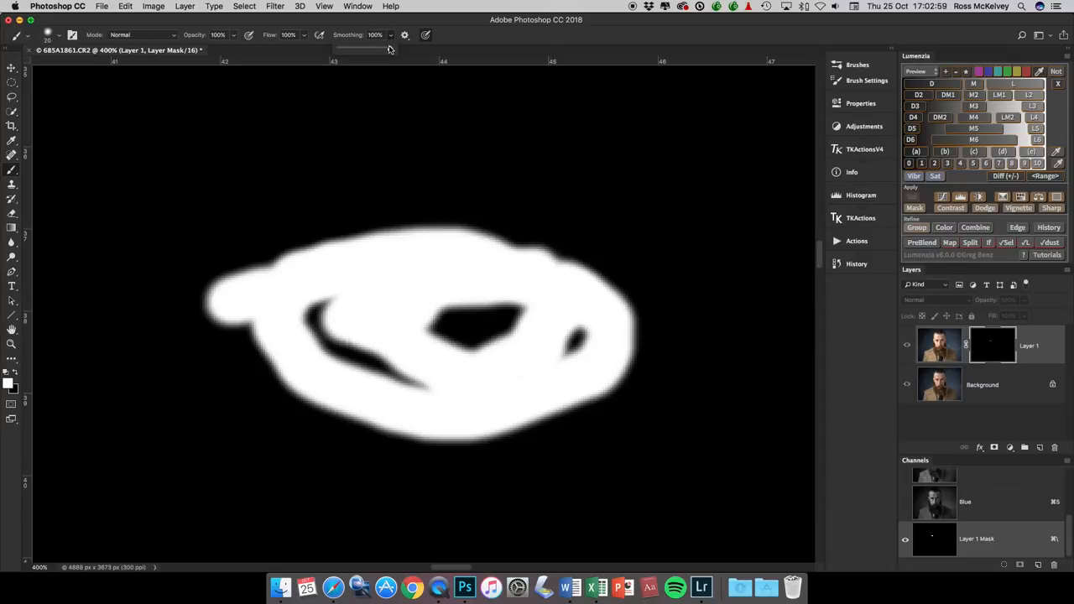
{"action": "left_click", "coordinate": [402, 34]}
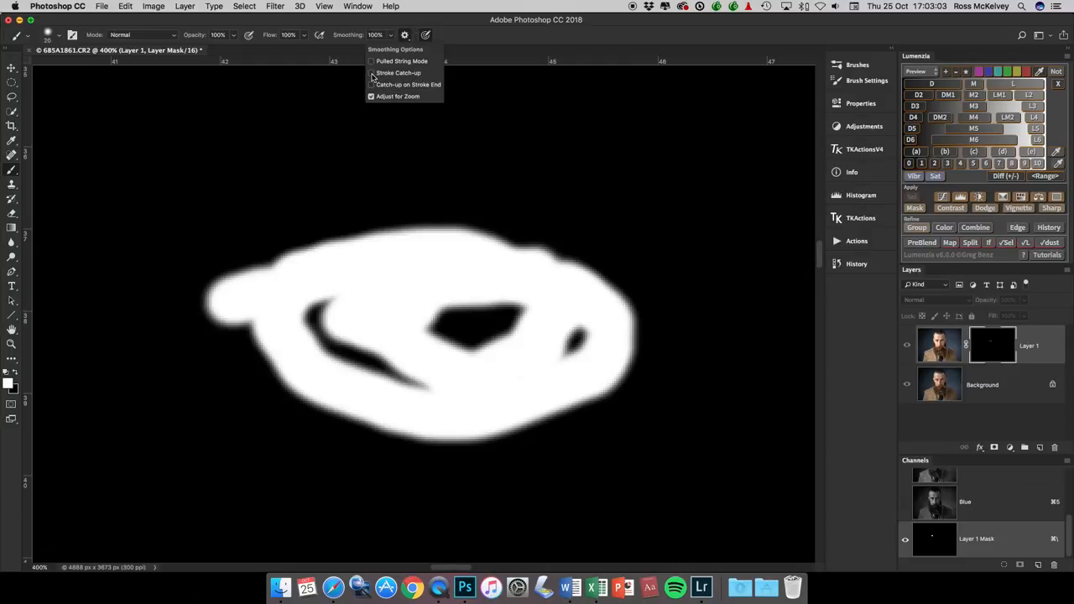
{"action": "left_click", "coordinate": [371, 74]}
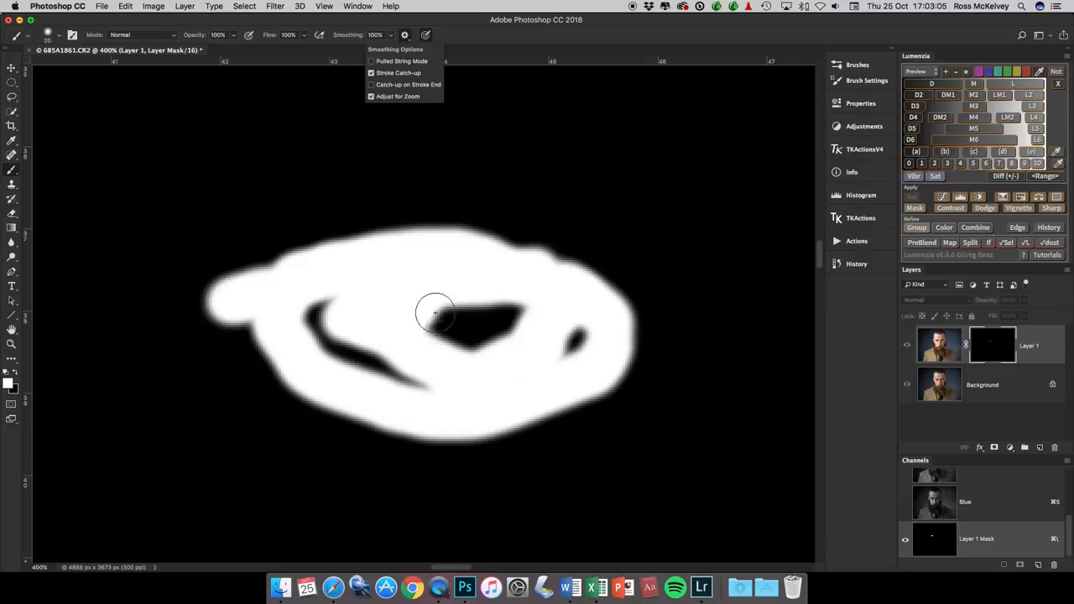
{"action": "left_click_drag", "start_coordinate": [436, 316], "coordinate": [521, 311]}
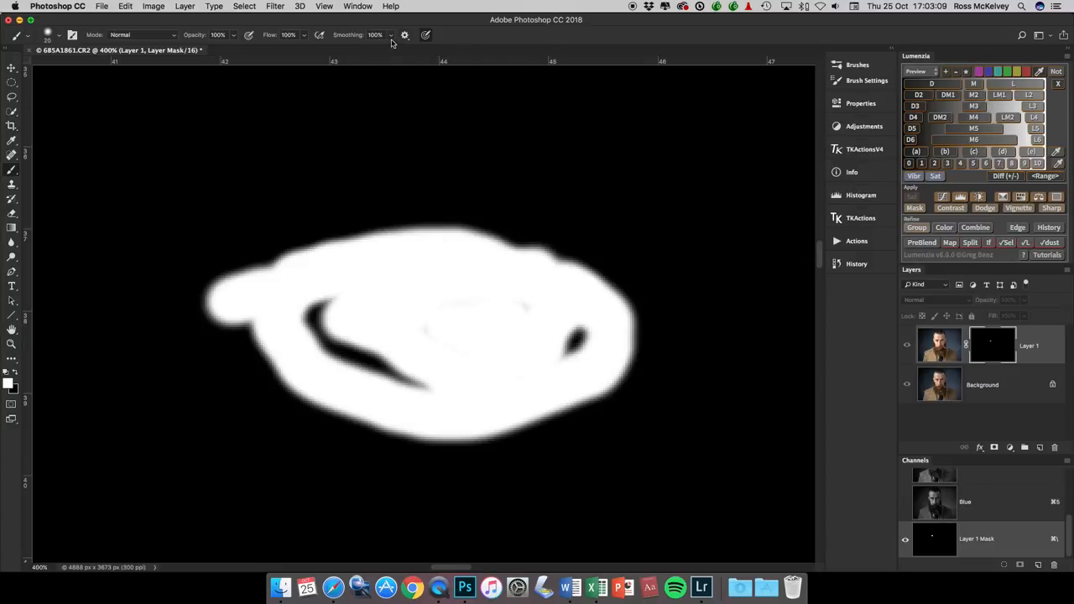
{"action": "left_click", "coordinate": [402, 34]}
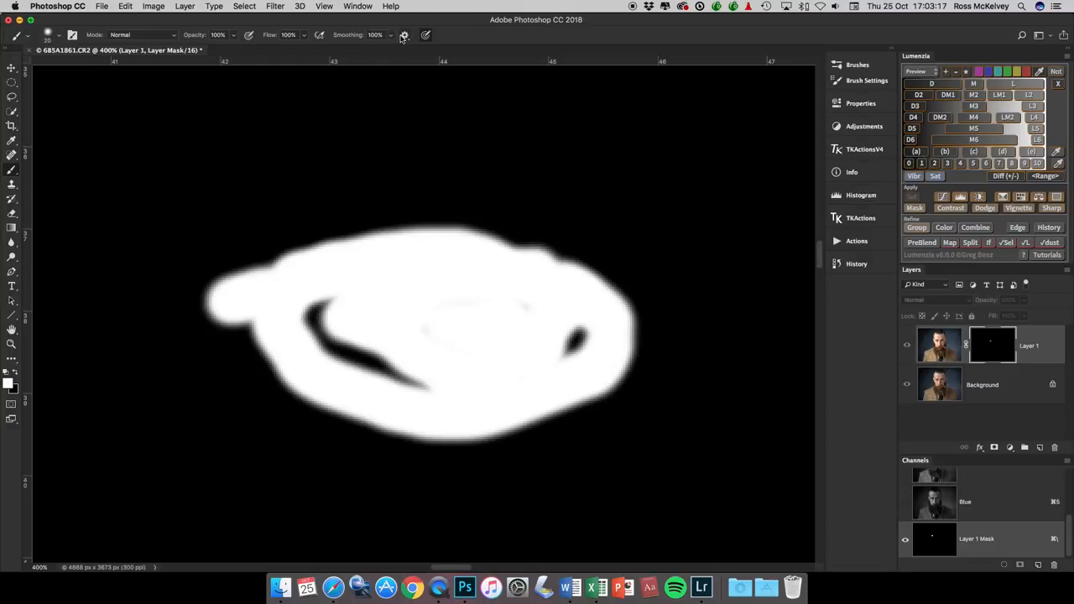
{"action": "left_click", "coordinate": [403, 34]}
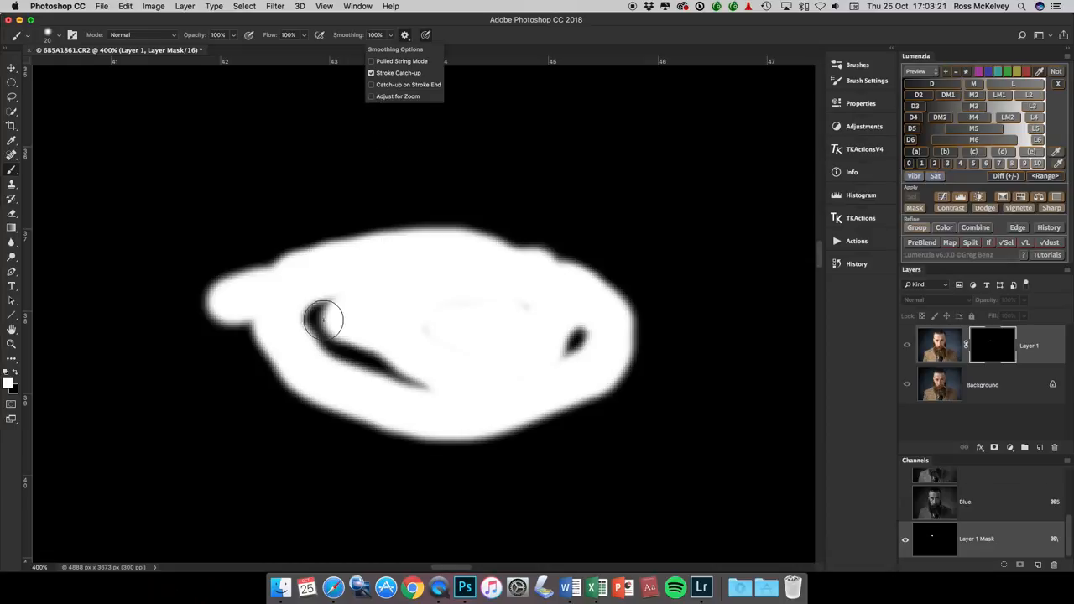
Fill the remaining holes on the left, lower edge and right side of the mask solid white.
{"action": "left_click_drag", "start_coordinate": [322, 319], "coordinate": [378, 370]}
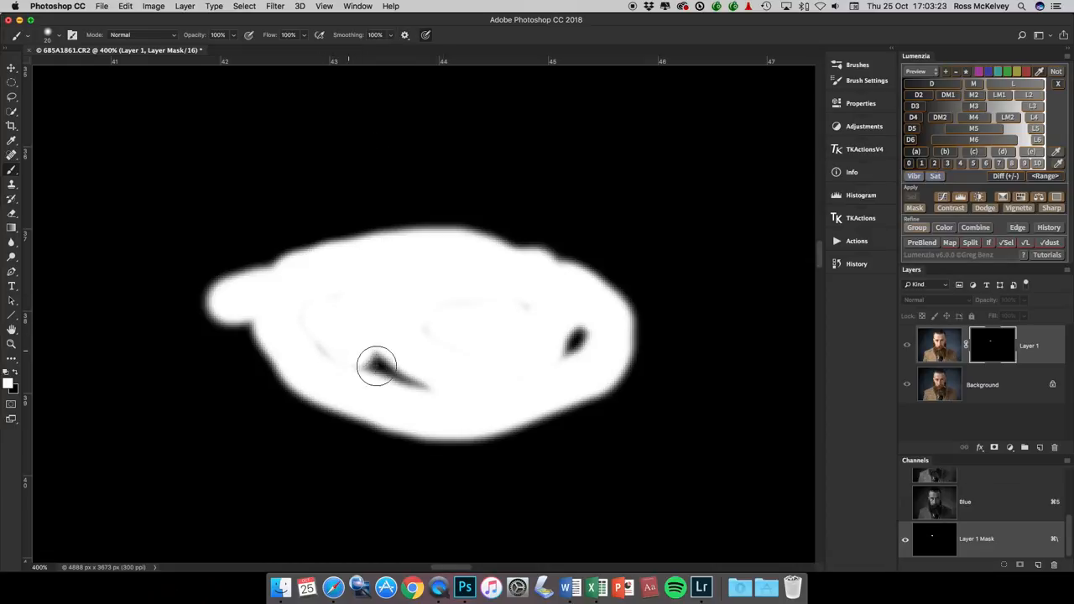
{"action": "left_click_drag", "start_coordinate": [376, 367], "coordinate": [349, 354]}
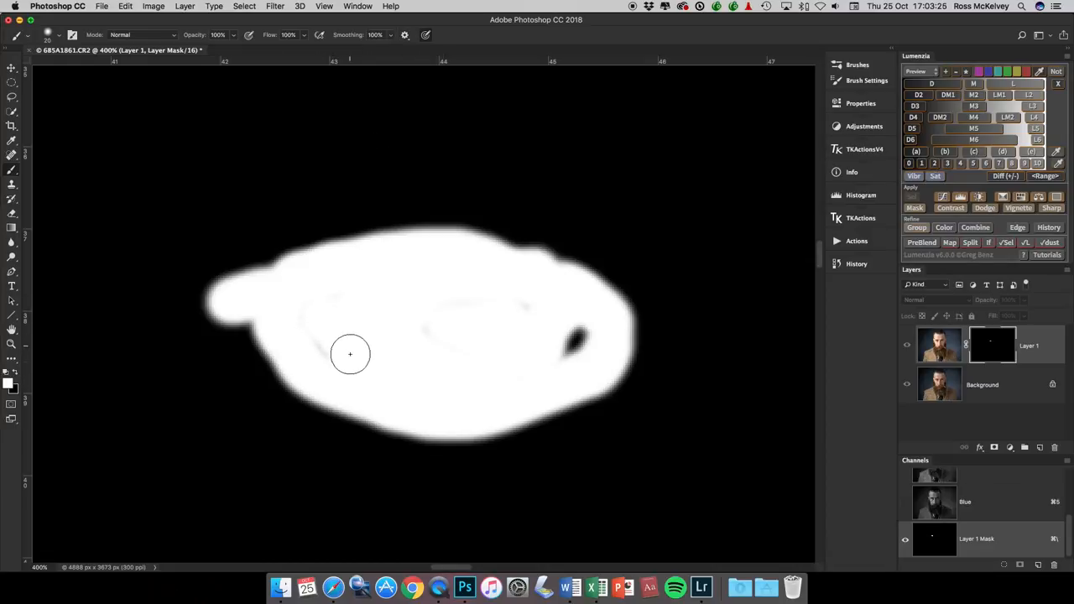
{"action": "left_click_drag", "start_coordinate": [349, 352], "coordinate": [564, 339]}
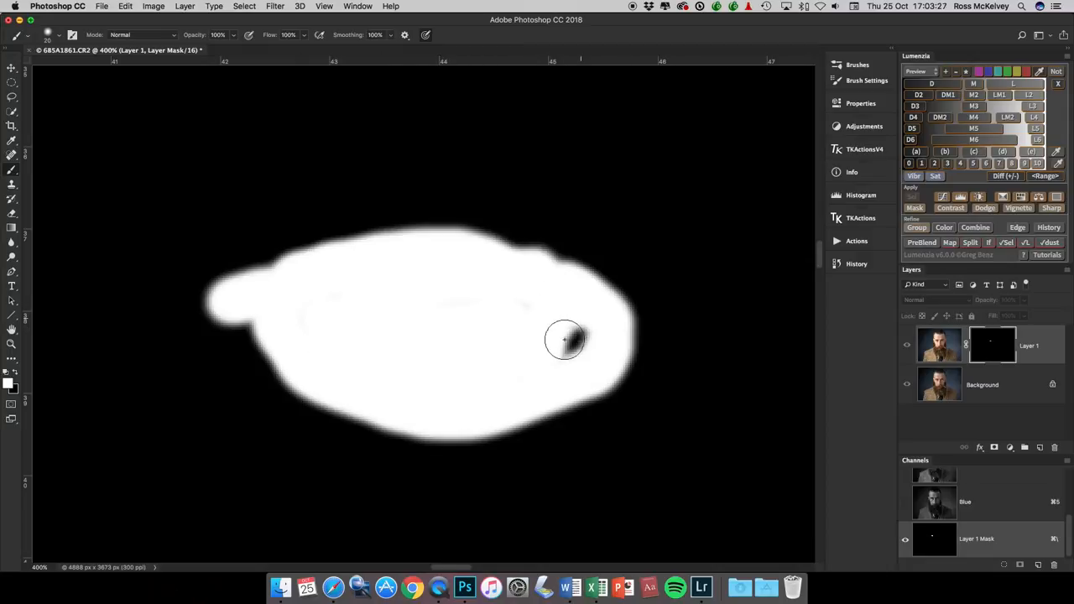
{"action": "left_click_drag", "start_coordinate": [564, 339], "coordinate": [443, 299]}
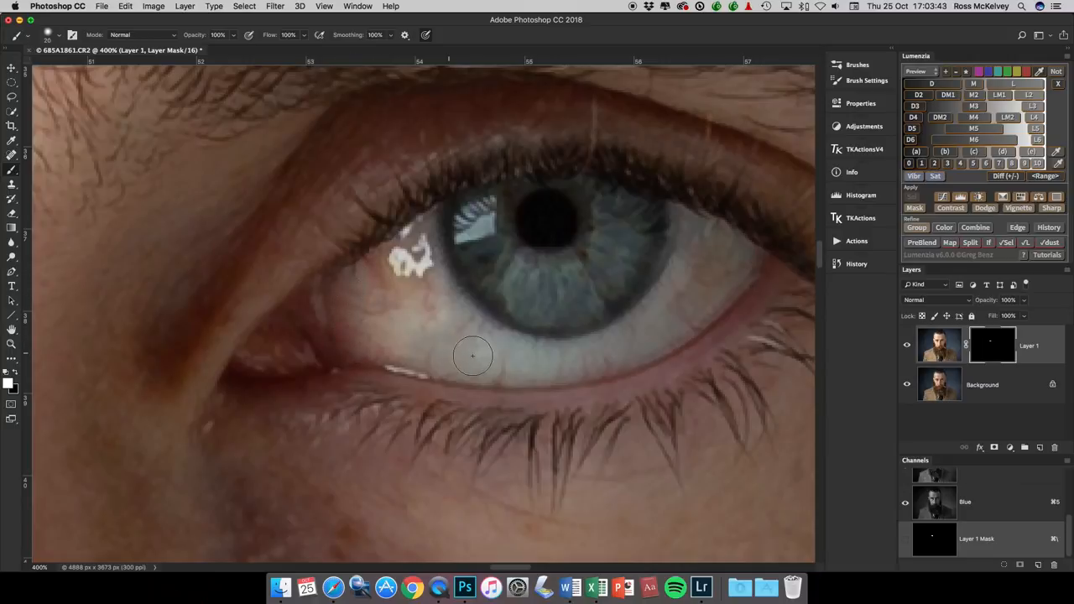
Refine the mask with strokes beneath the eye and over the iris.
{"action": "left_click_drag", "start_coordinate": [474, 356], "coordinate": [594, 356]}
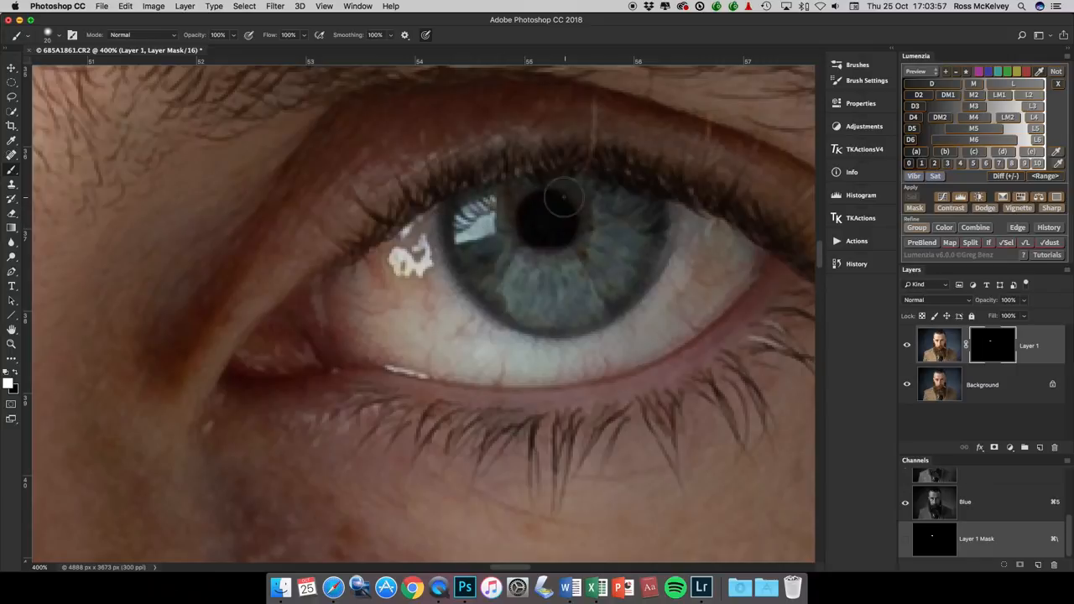
{"action": "left_click_drag", "start_coordinate": [564, 198], "coordinate": [705, 244]}
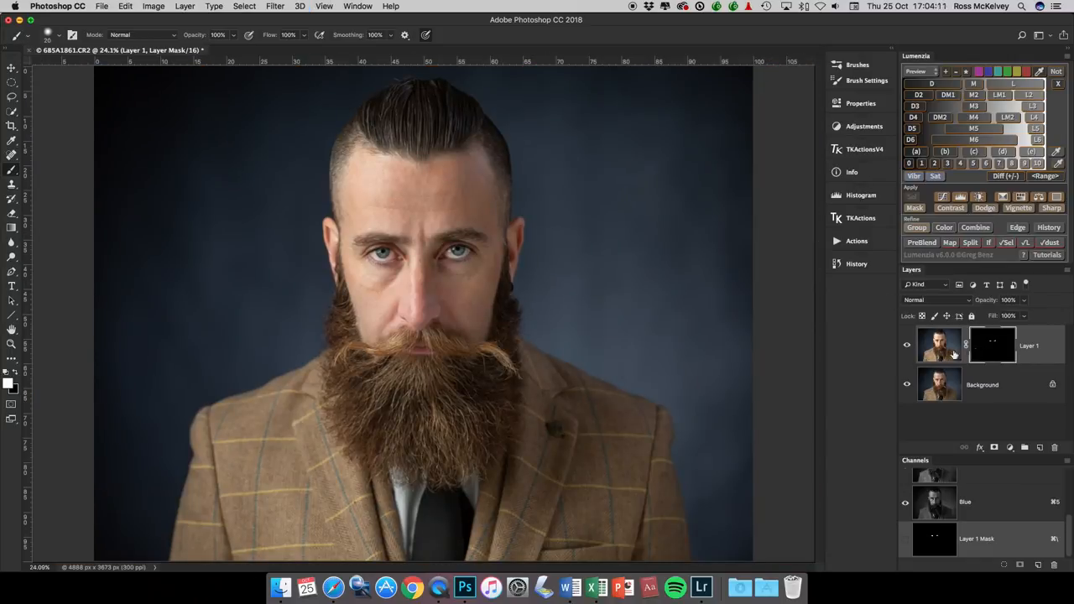
Toggle Layer 1's visibility to compare before/after, then target its pixels instead of the mask.
{"action": "left_click", "coordinate": [906, 346]}
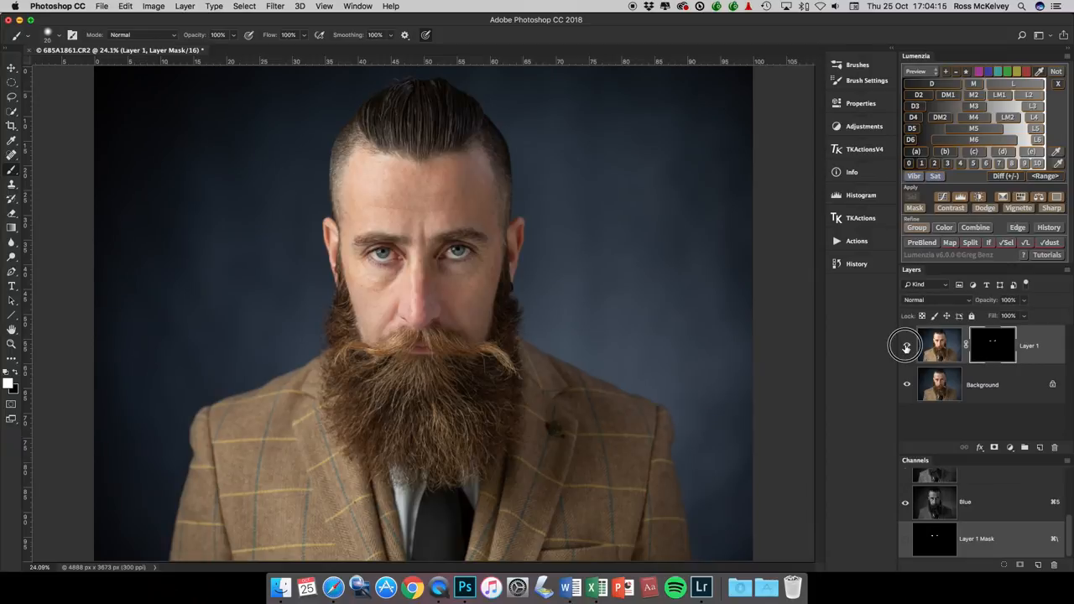
{"action": "left_click", "coordinate": [907, 346]}
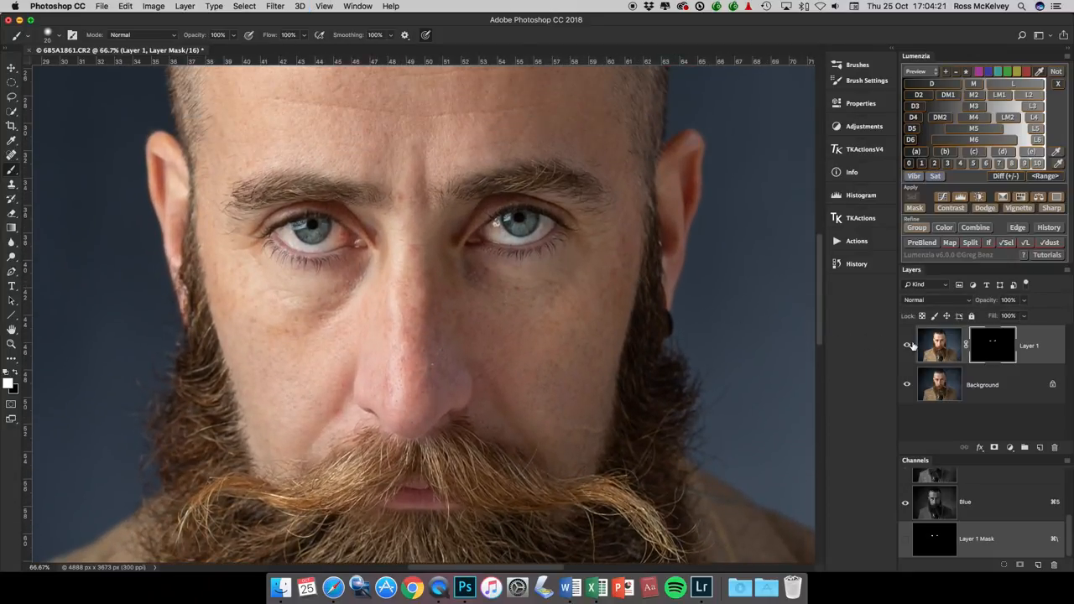
{"action": "left_click", "coordinate": [940, 345]}
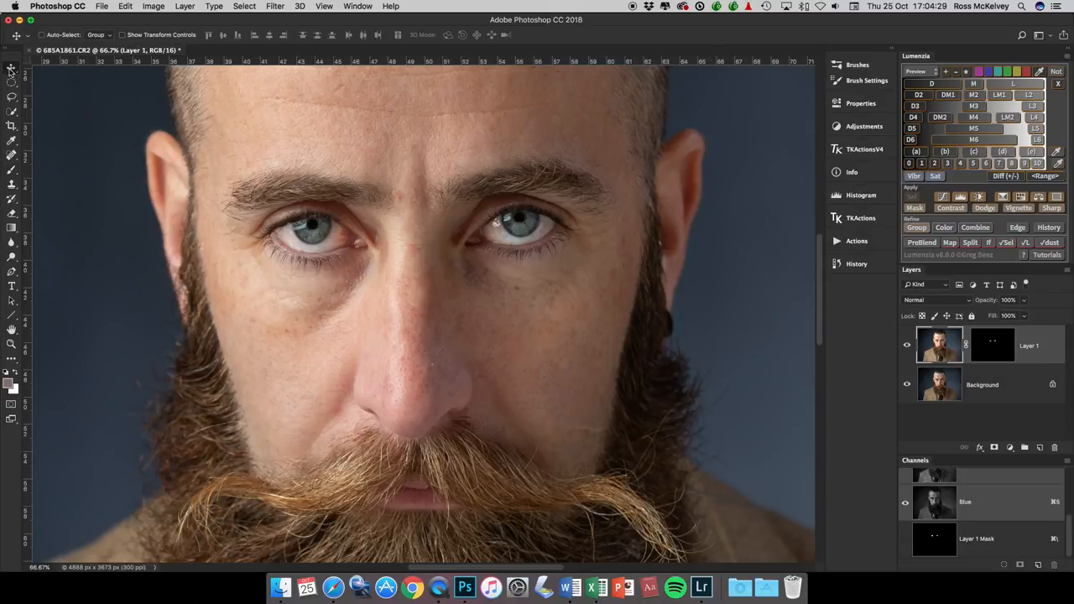
{"action": "mouse_move", "coordinate": [682, 322]}
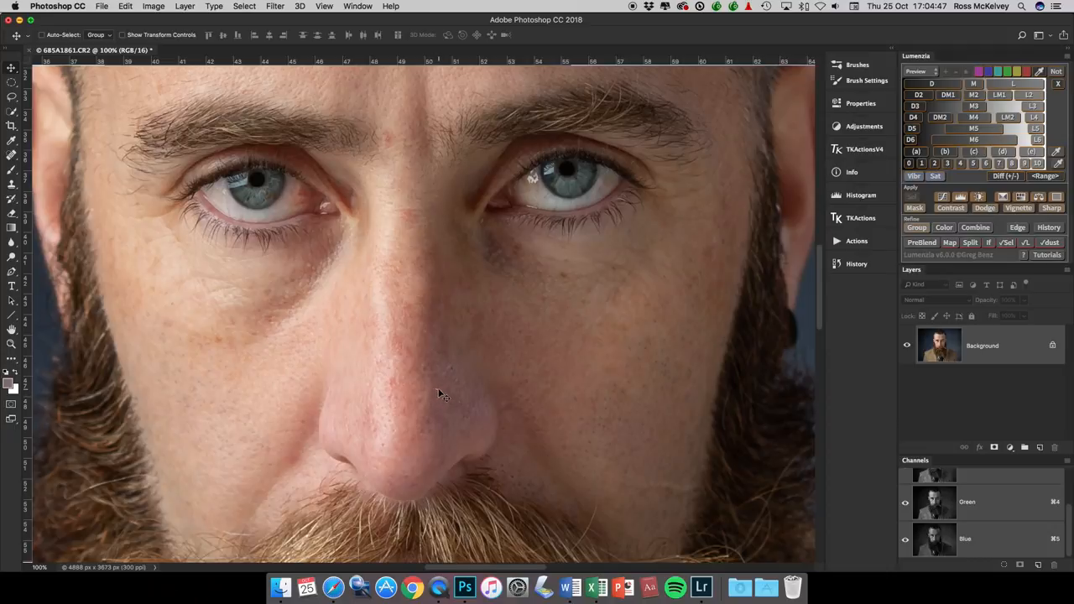
Switch to the Spot Healing Brush from the healing tool flyout to clean up blemishes.
{"action": "left_click", "coordinate": [12, 154]}
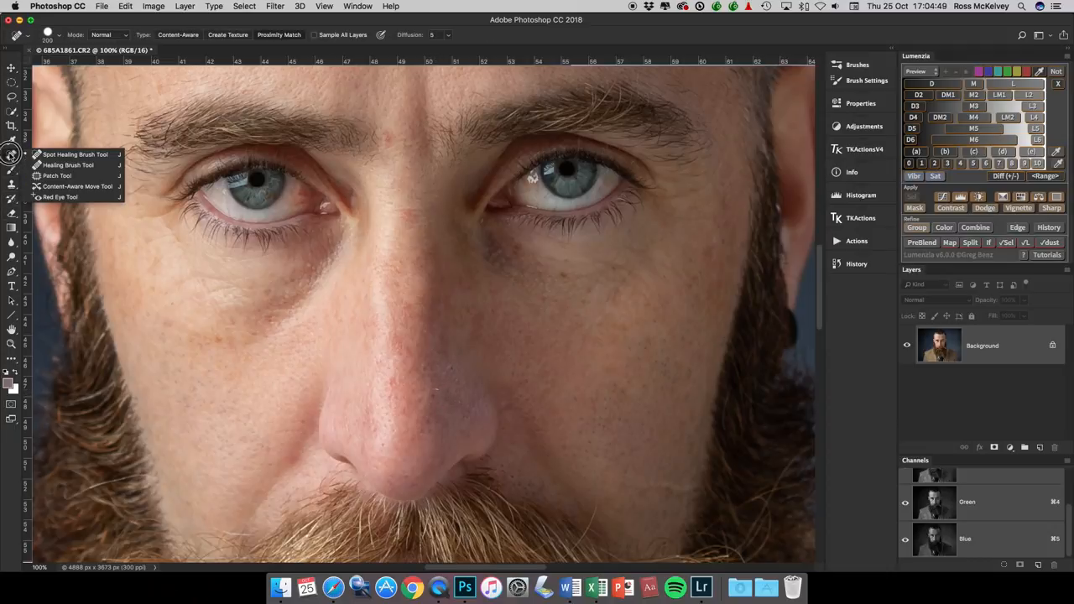
{"action": "mouse_move", "coordinate": [408, 393]}
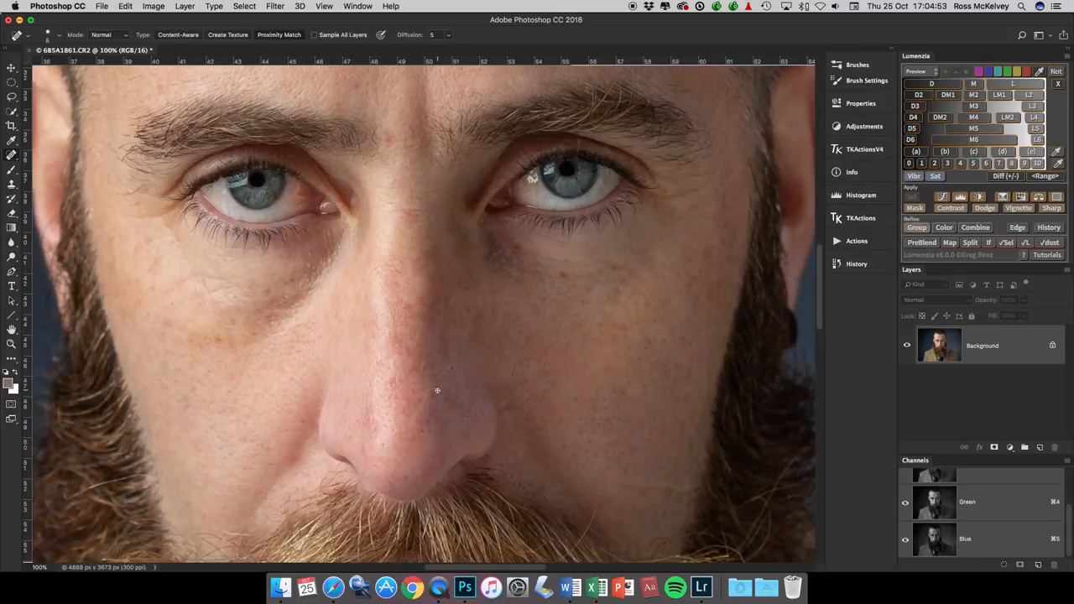
{"action": "mouse_move", "coordinate": [436, 406]}
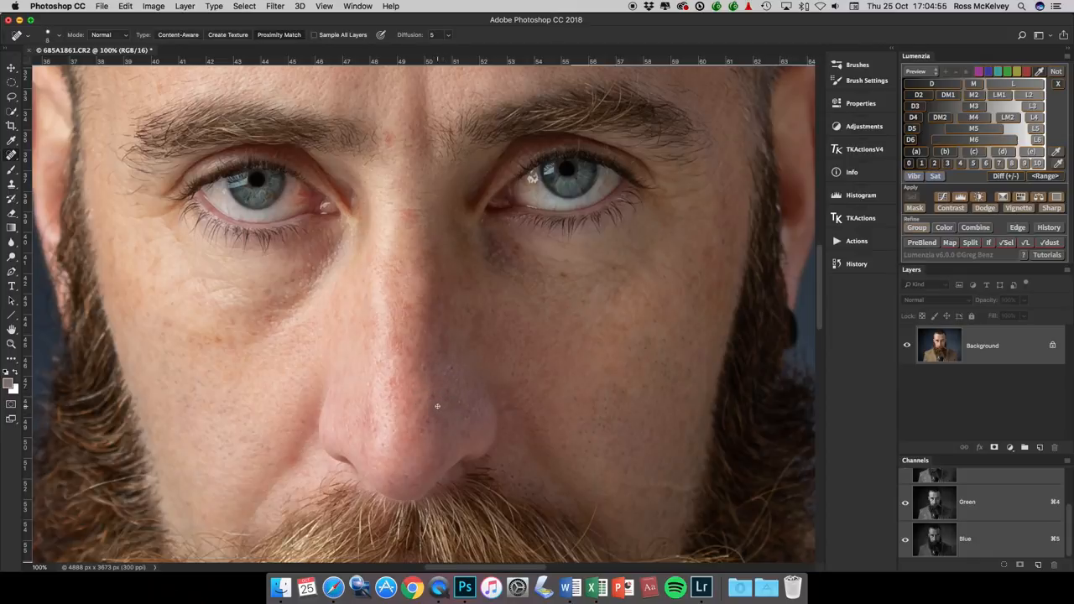
{"action": "mouse_move", "coordinate": [454, 369]}
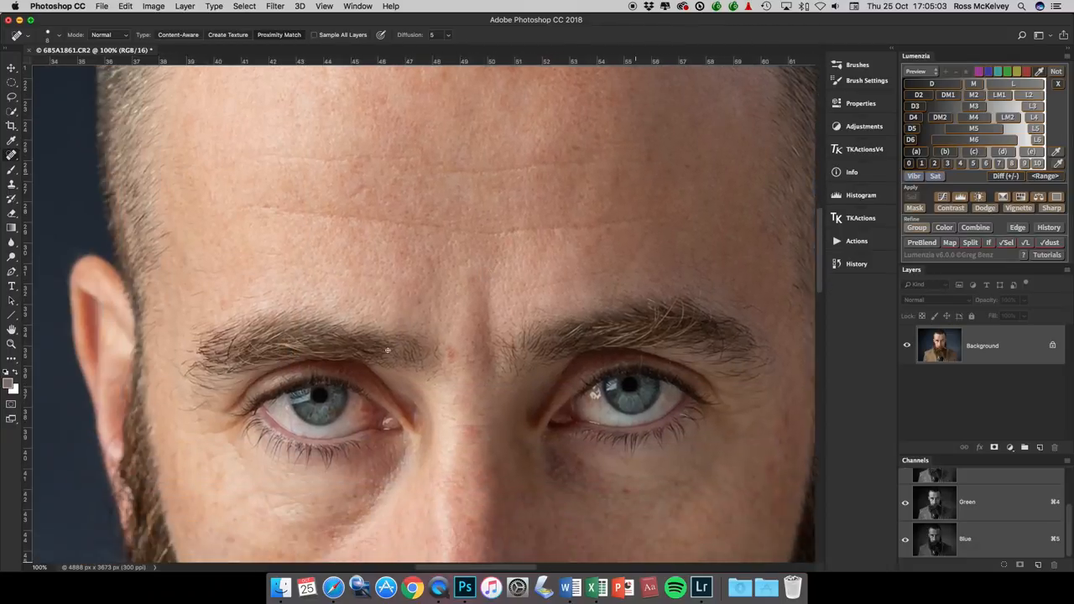
{"action": "scroll", "scroll_direction": "down", "scroll_amount": 3}
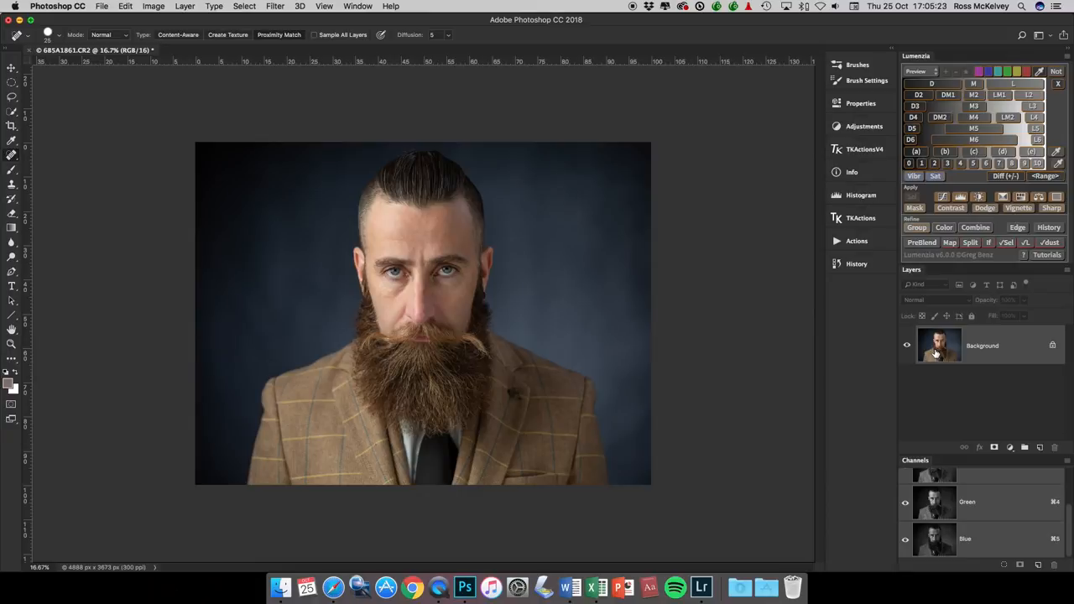
{"action": "mouse_move", "coordinate": [936, 347]}
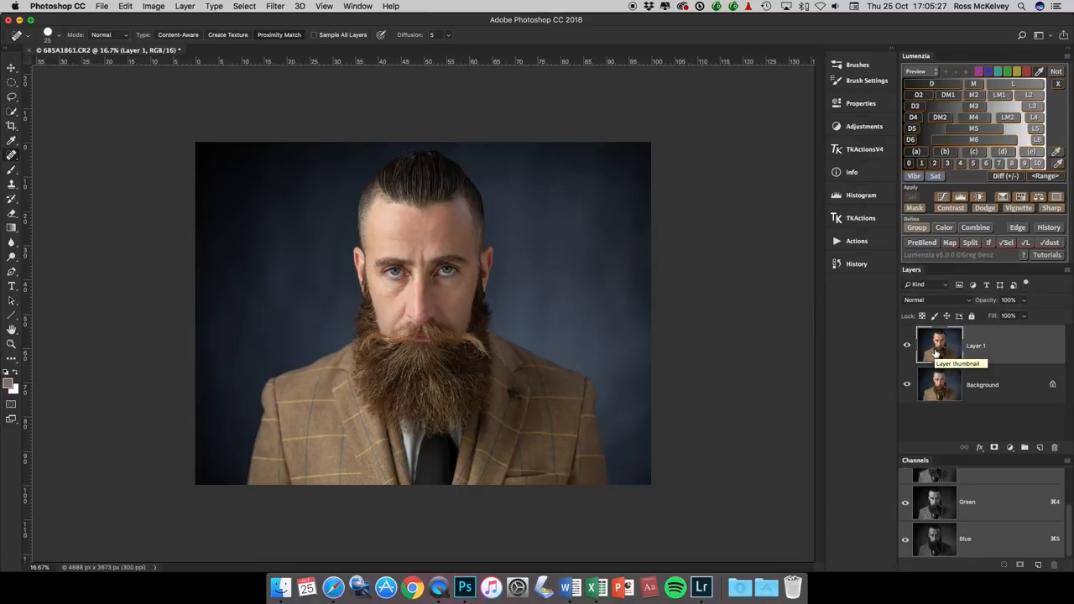
Select the duplicated Layer 1, then return to the original Background layer.
{"action": "left_click", "coordinate": [982, 385]}
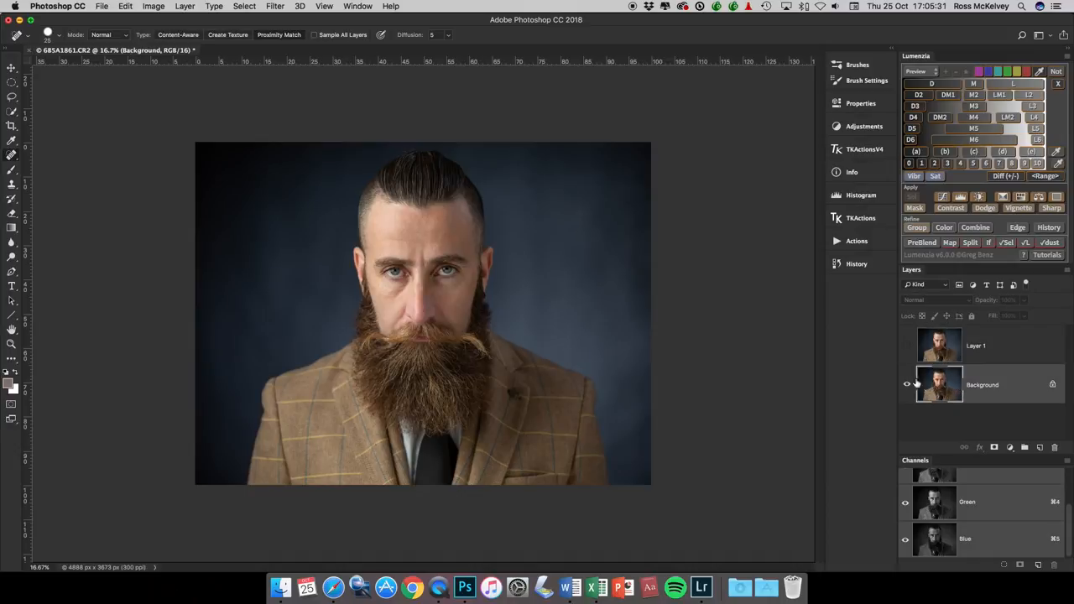
{"action": "left_click", "coordinate": [275, 7]}
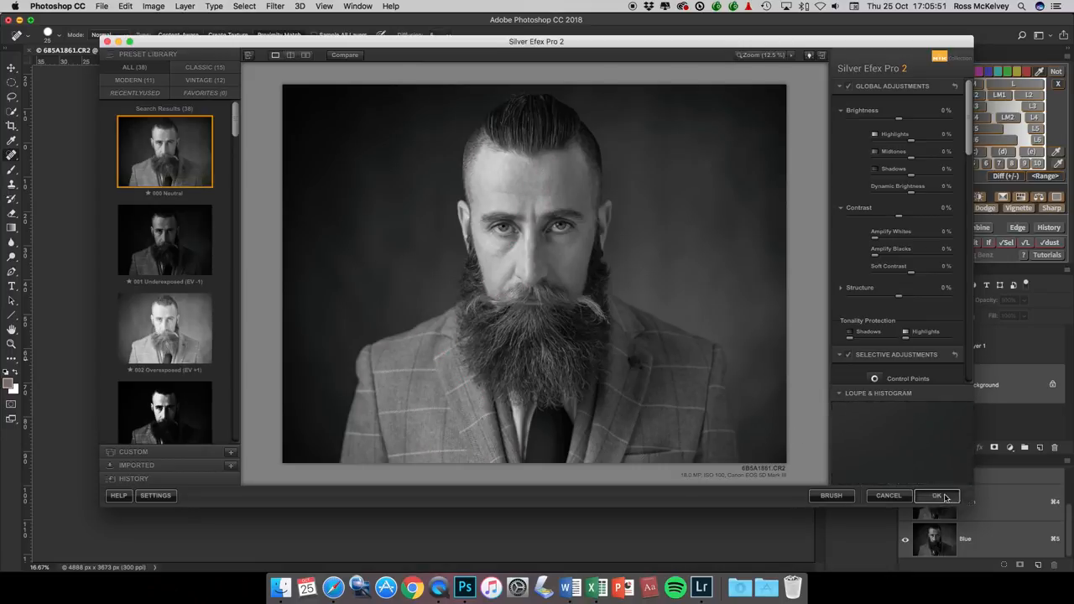
Apply the black-and-white conversion, reselect the colour copy layer and reach the filters list.
{"action": "left_click", "coordinate": [936, 496]}
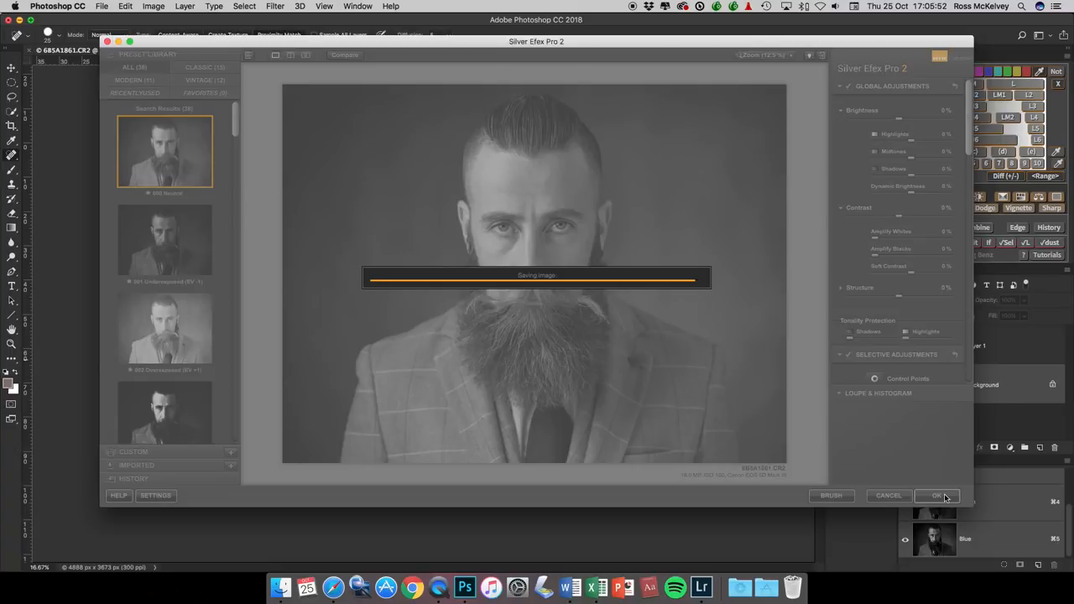
{"action": "left_click", "coordinate": [936, 495]}
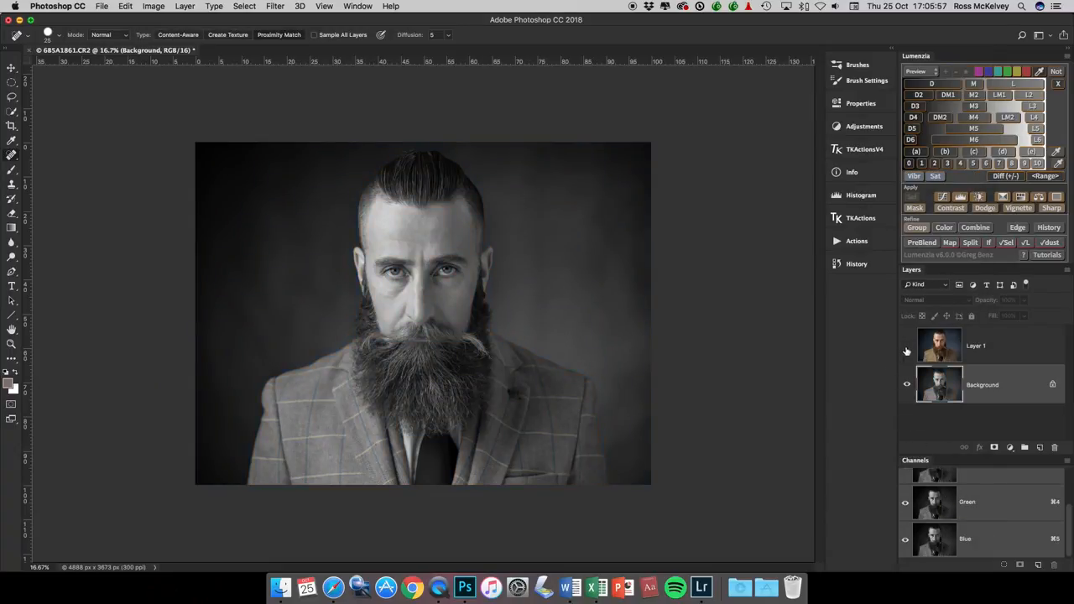
{"action": "left_click", "coordinate": [906, 346]}
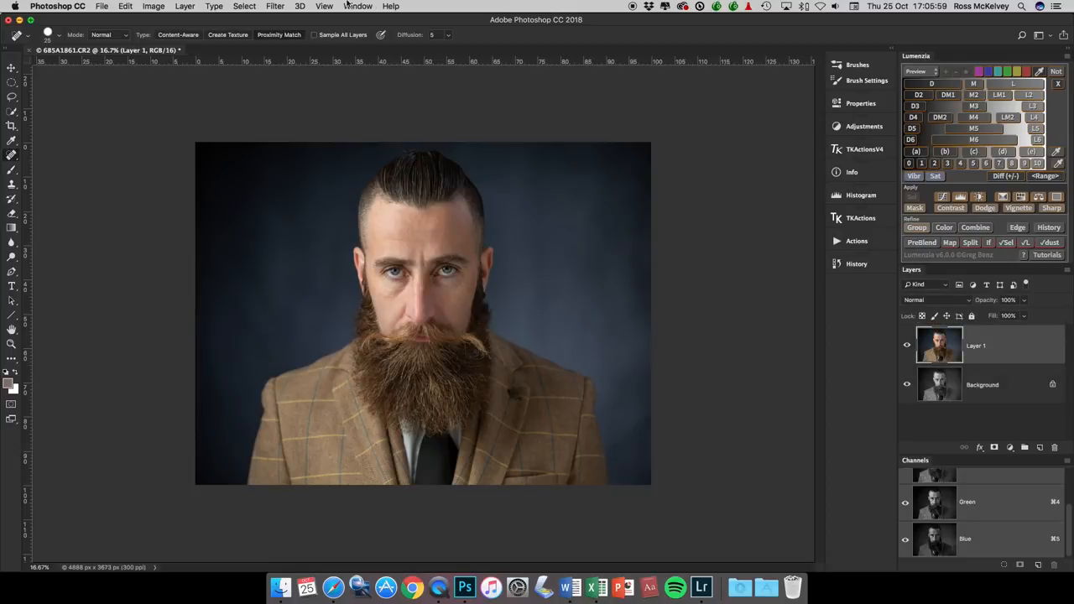
{"action": "left_click", "coordinate": [275, 7]}
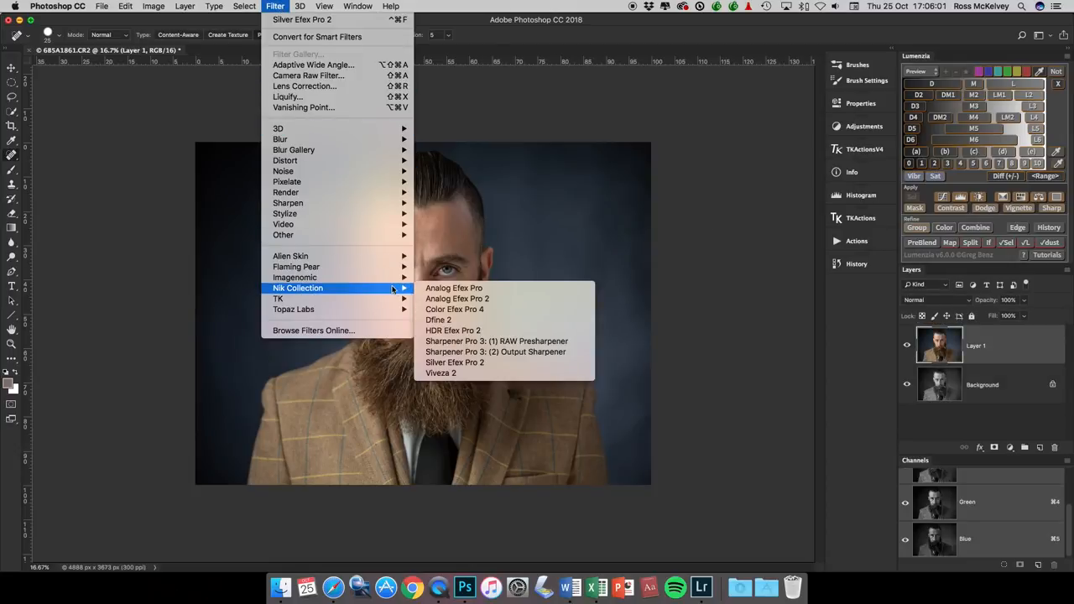
{"action": "mouse_move", "coordinate": [504, 362]}
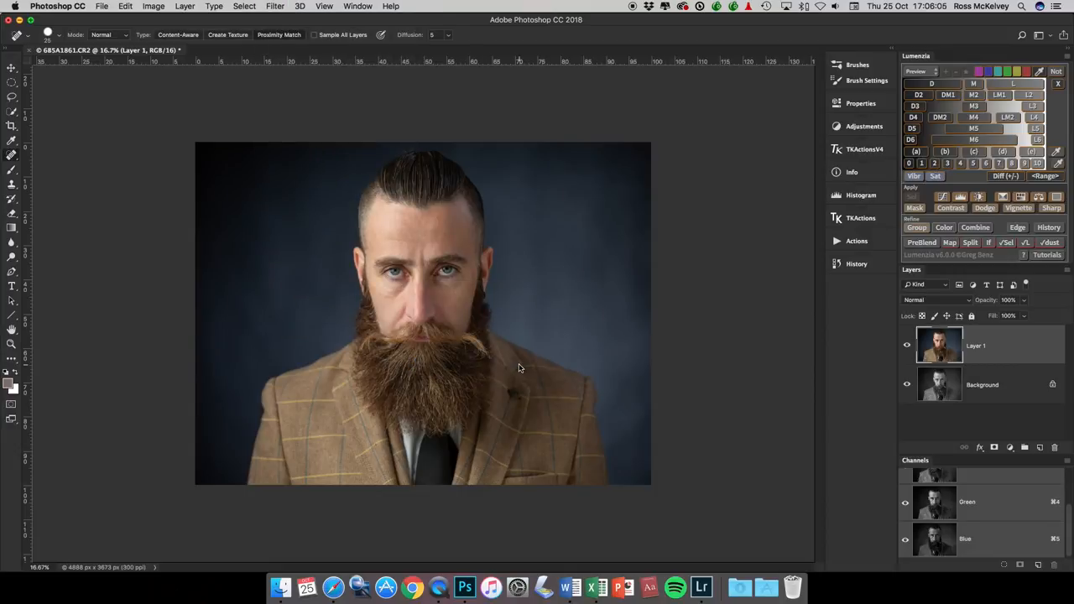
{"action": "mouse_move", "coordinate": [521, 366]}
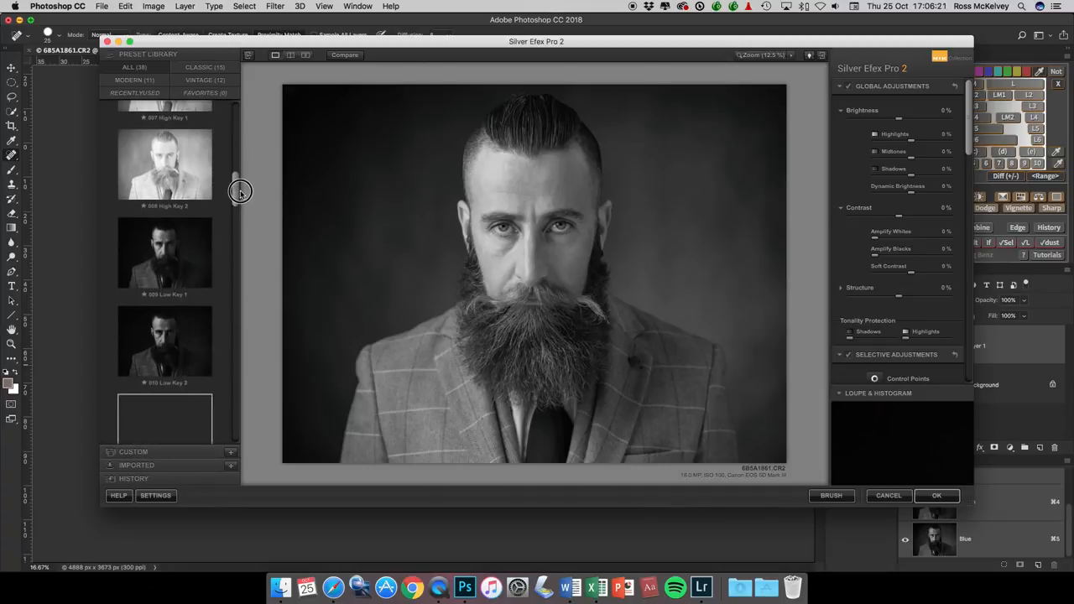
Browse the Preset Library, previewing a fine-art preset and settling on a dark, high-contrast one.
{"action": "scroll", "scroll_direction": "down", "scroll_amount": 3}
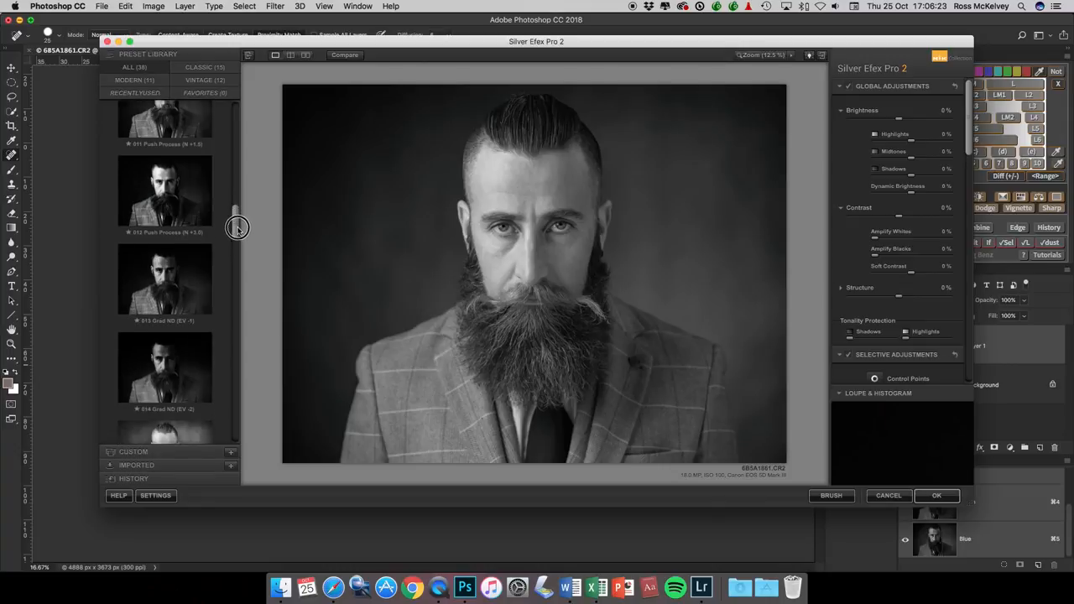
{"action": "scroll", "scroll_direction": "down", "scroll_amount": 3}
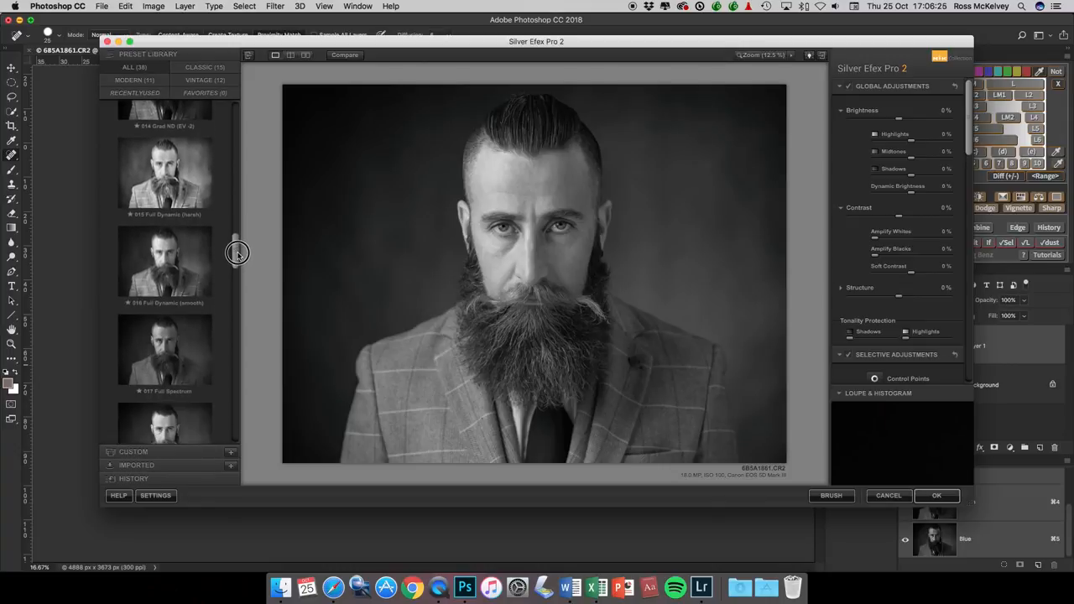
{"action": "scroll", "scroll_direction": "down", "scroll_amount": 3}
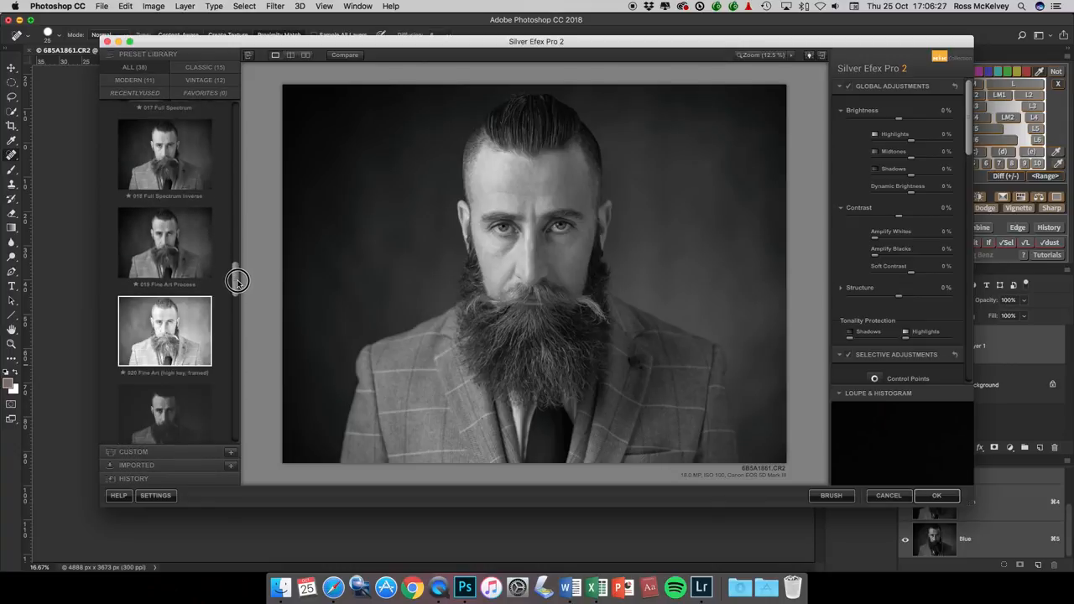
{"action": "left_click", "coordinate": [165, 248]}
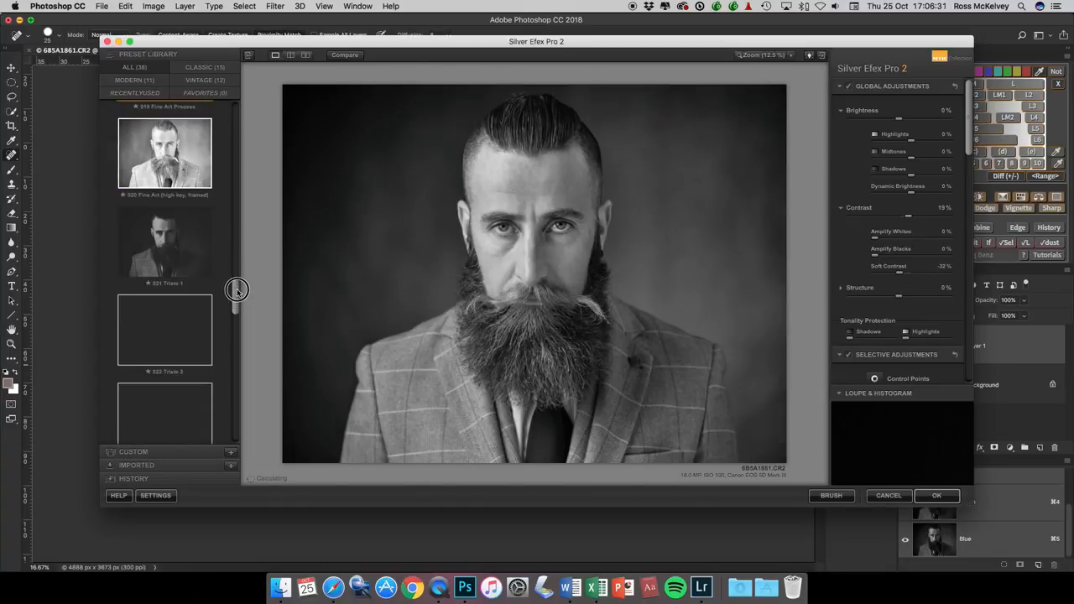
{"action": "scroll", "scroll_direction": "down", "scroll_amount": 3}
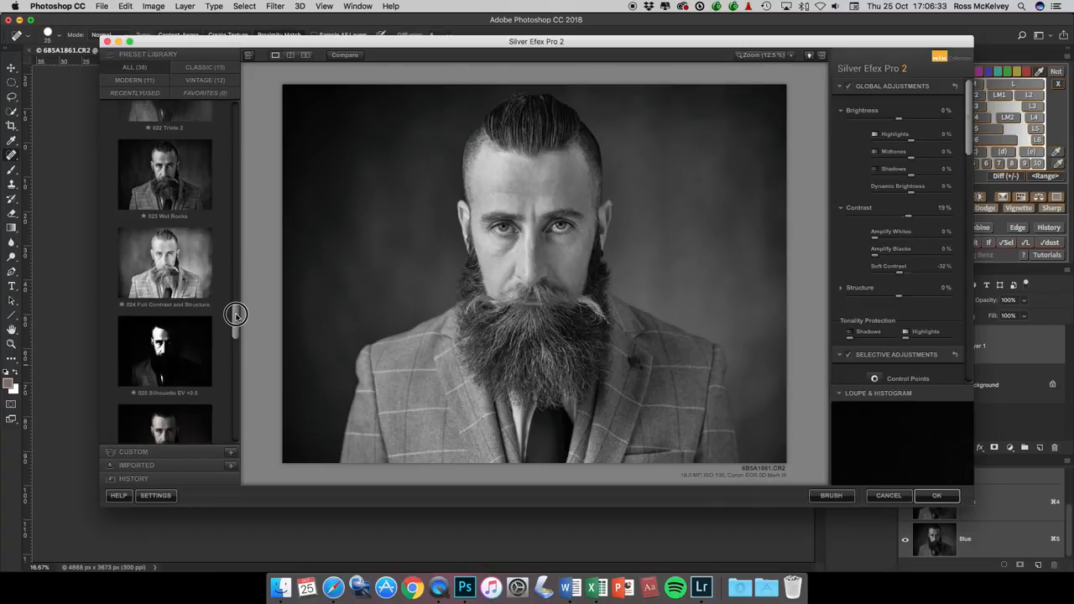
{"action": "left_click", "coordinate": [164, 172]}
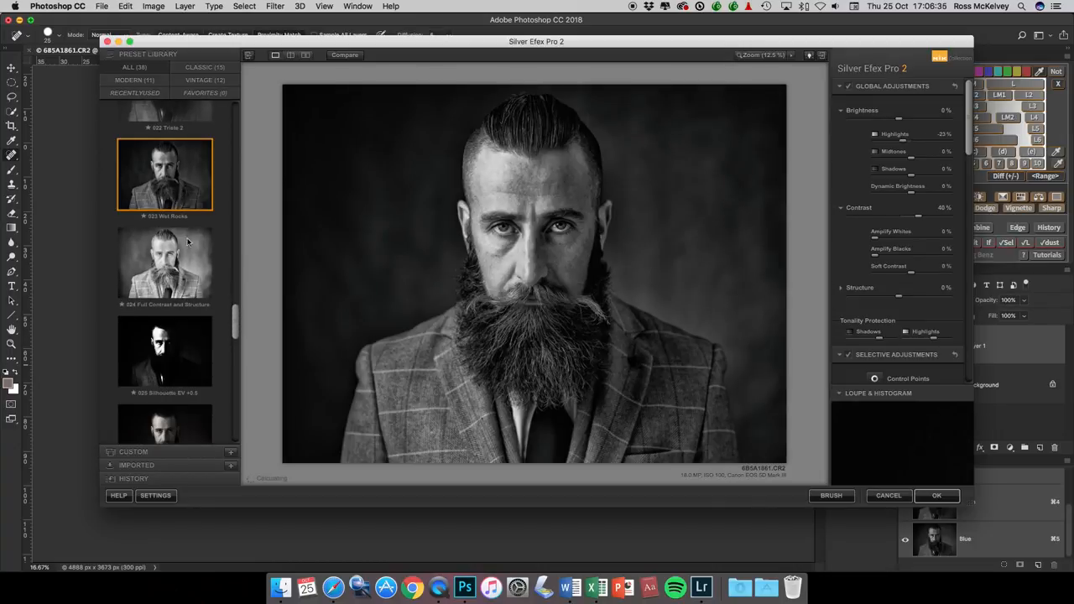
{"action": "scroll", "scroll_direction": "down", "scroll_amount": 3}
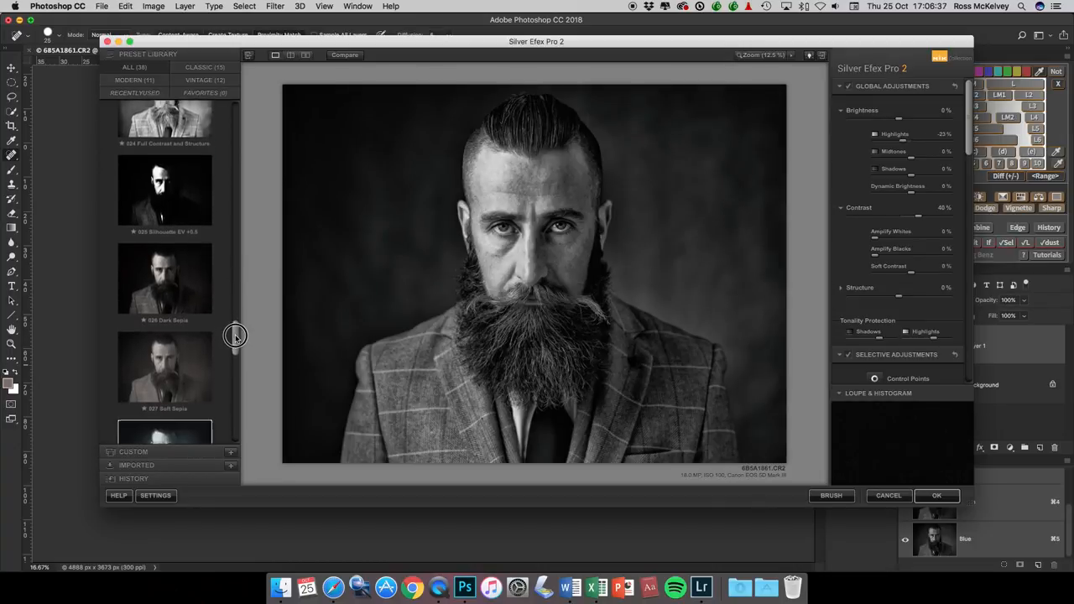
{"action": "scroll", "scroll_direction": "down", "scroll_amount": 3}
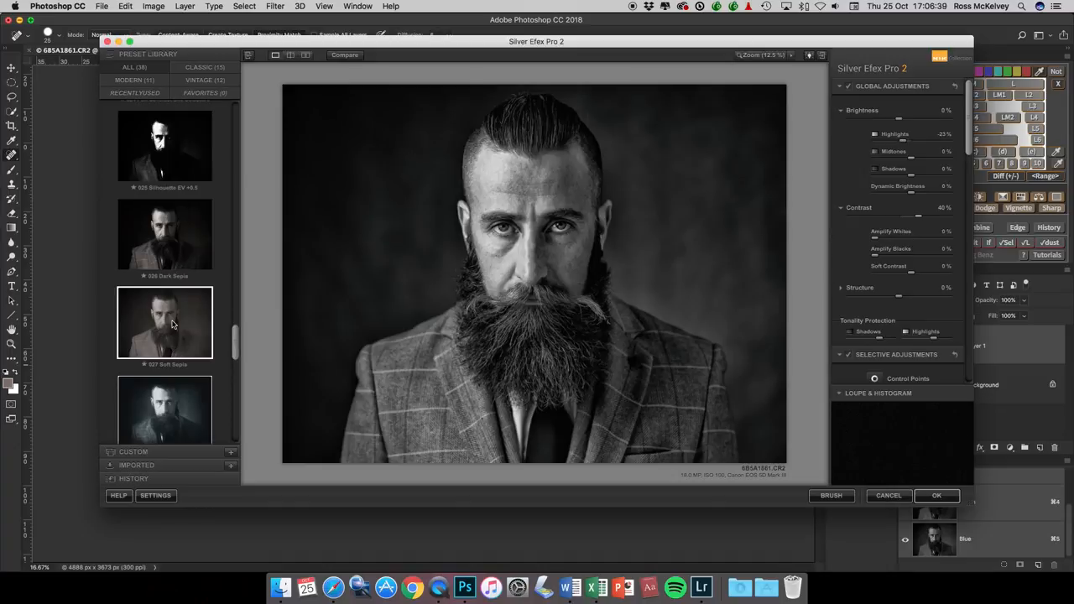
Apply the Soft Sepia preset and lower the Structure slider for a softer portrait.
{"action": "left_click", "coordinate": [164, 323]}
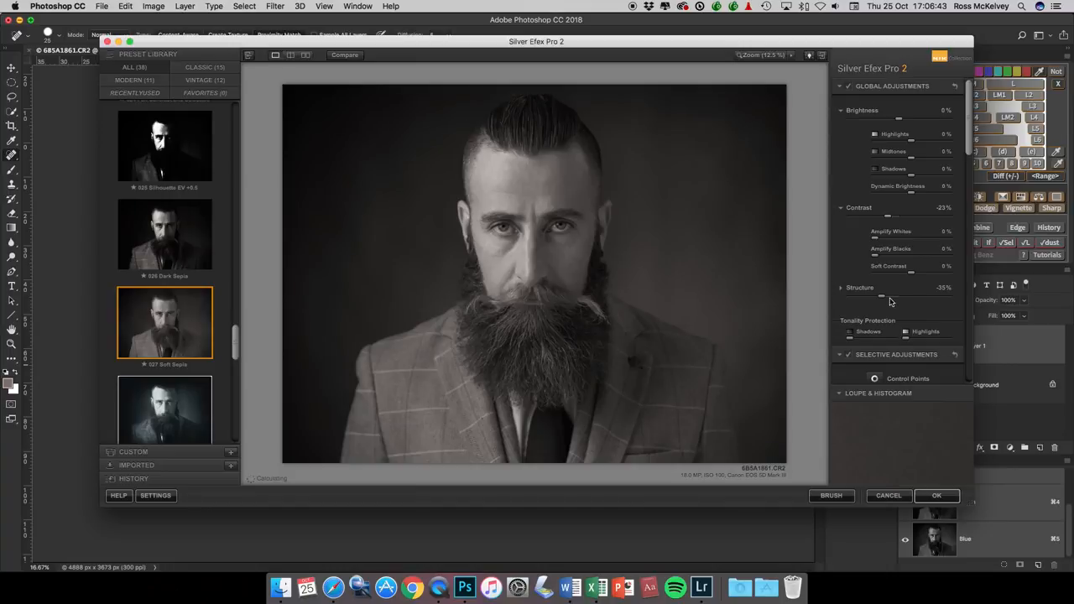
{"action": "scroll", "scroll_direction": "down", "scroll_amount": 3}
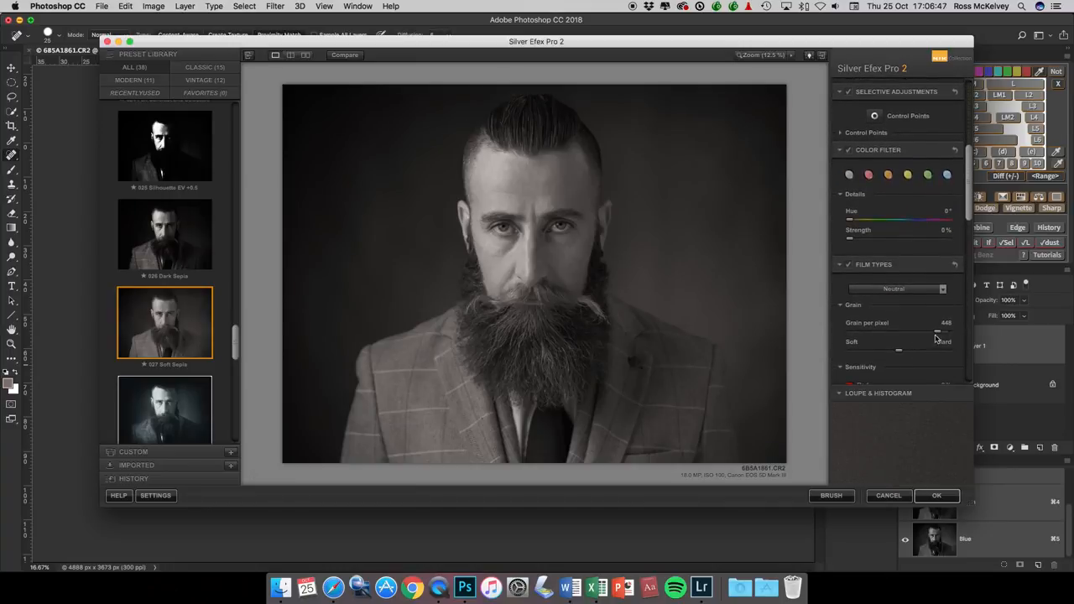
{"action": "left_click_drag", "start_coordinate": [936, 333], "coordinate": [948, 332]}
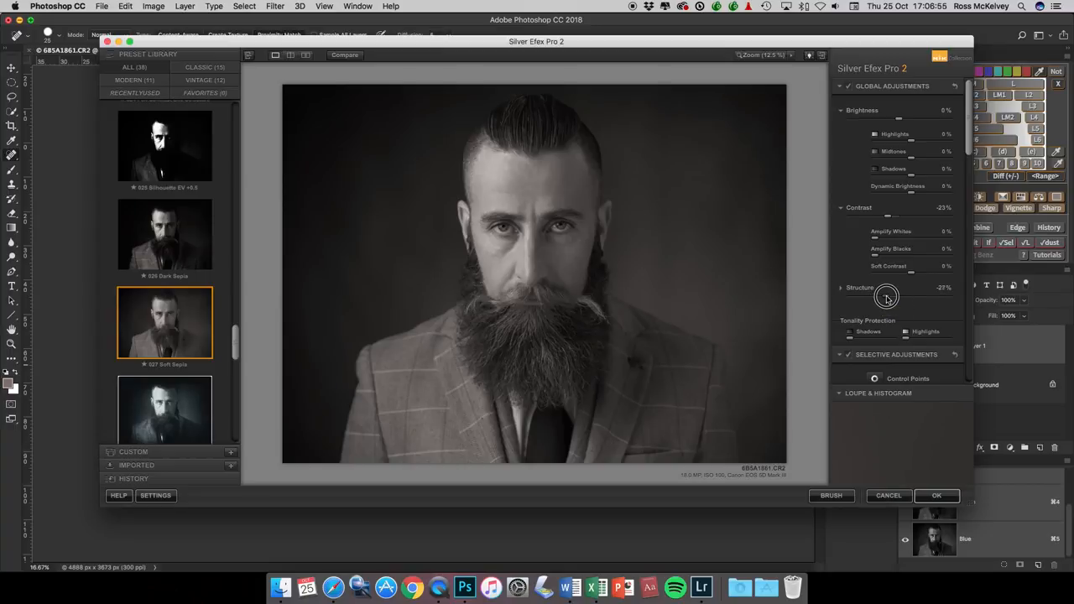
{"action": "left_click_drag", "start_coordinate": [887, 297], "coordinate": [892, 297]}
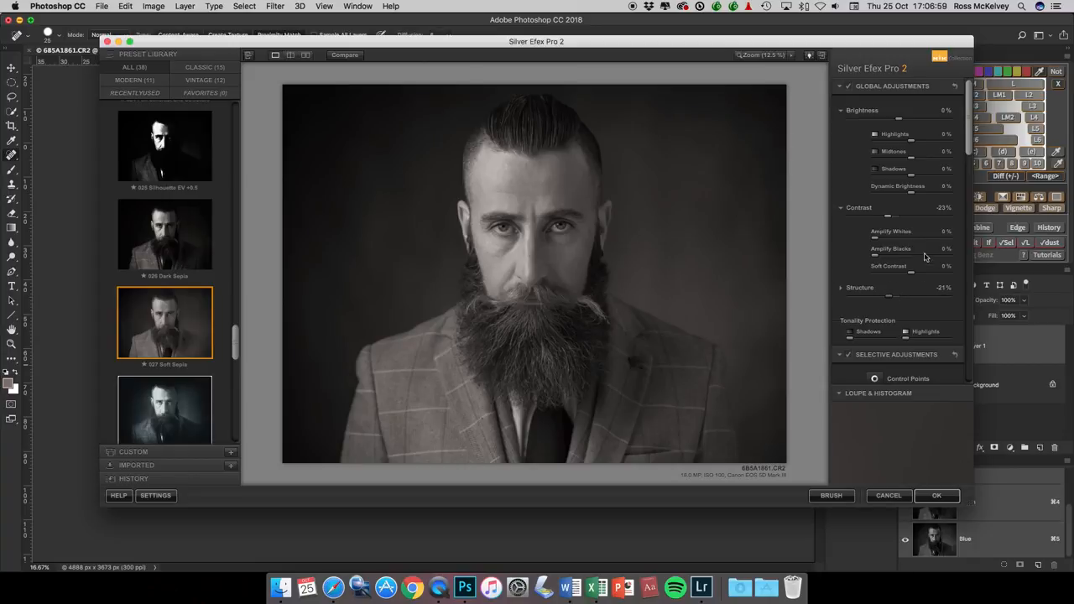
{"action": "mouse_move", "coordinate": [890, 221]}
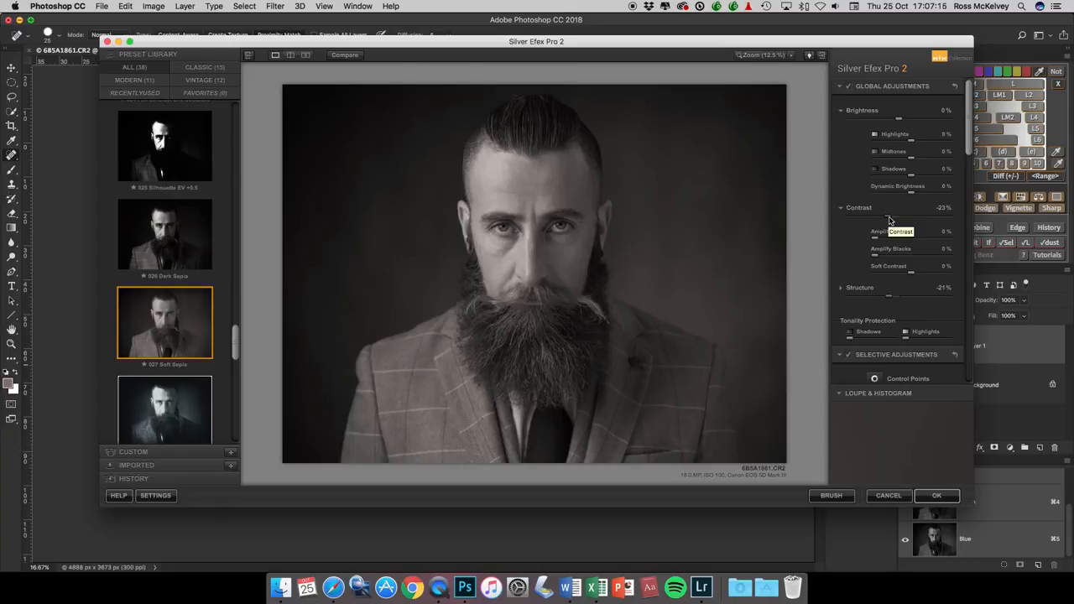
Ease back the contrast, brighten the midtones slightly and confirm with OK.
{"action": "left_click_drag", "start_coordinate": [888, 218], "coordinate": [893, 218]}
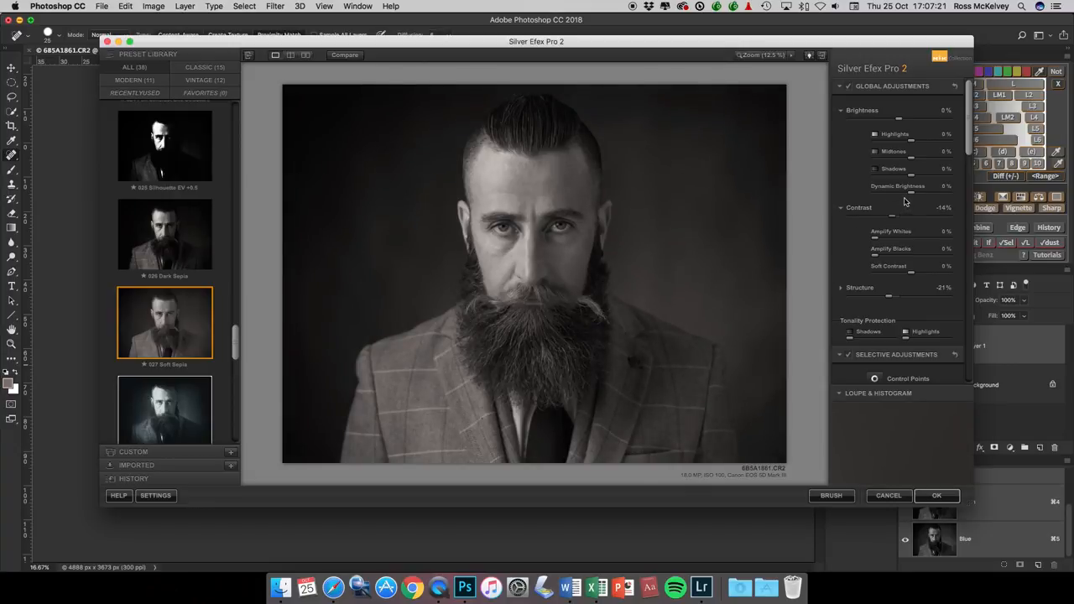
{"action": "mouse_move", "coordinate": [900, 167]}
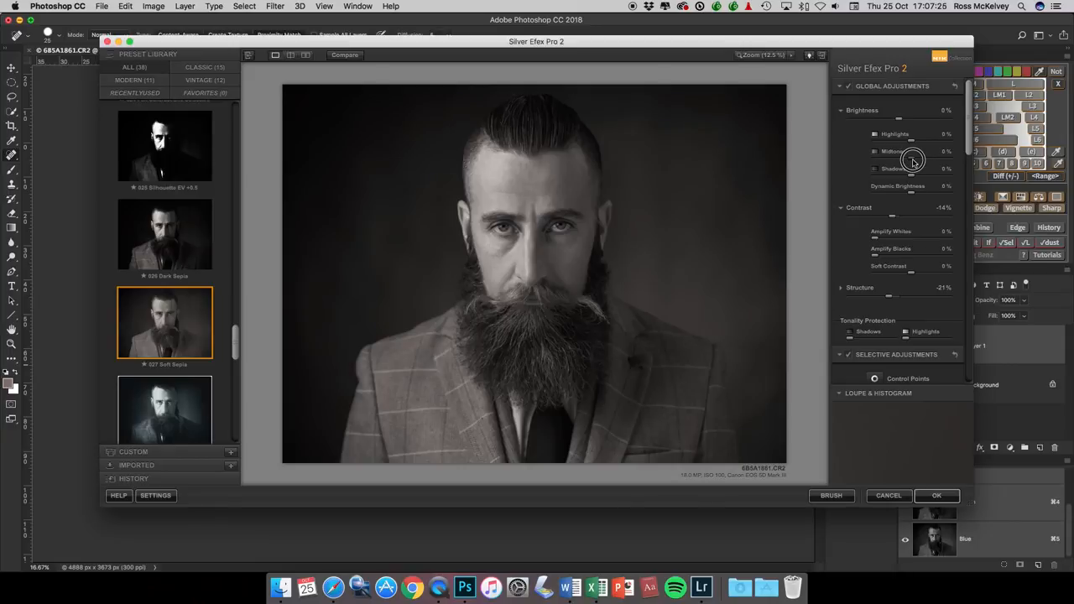
{"action": "left_click_drag", "start_coordinate": [898, 159], "coordinate": [915, 160]}
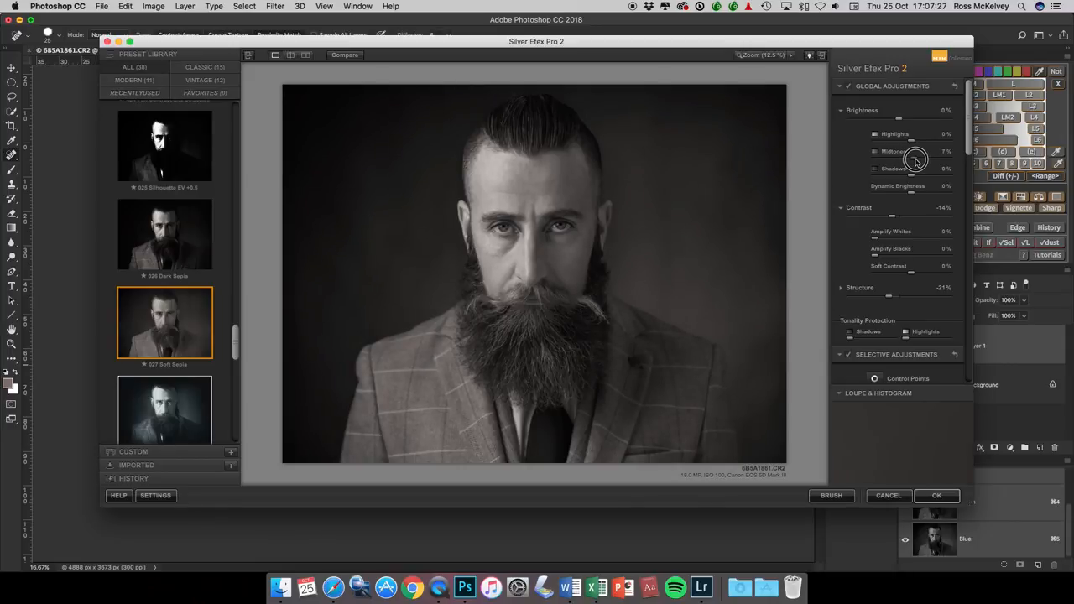
{"action": "left_click_drag", "start_coordinate": [910, 160], "coordinate": [920, 159]}
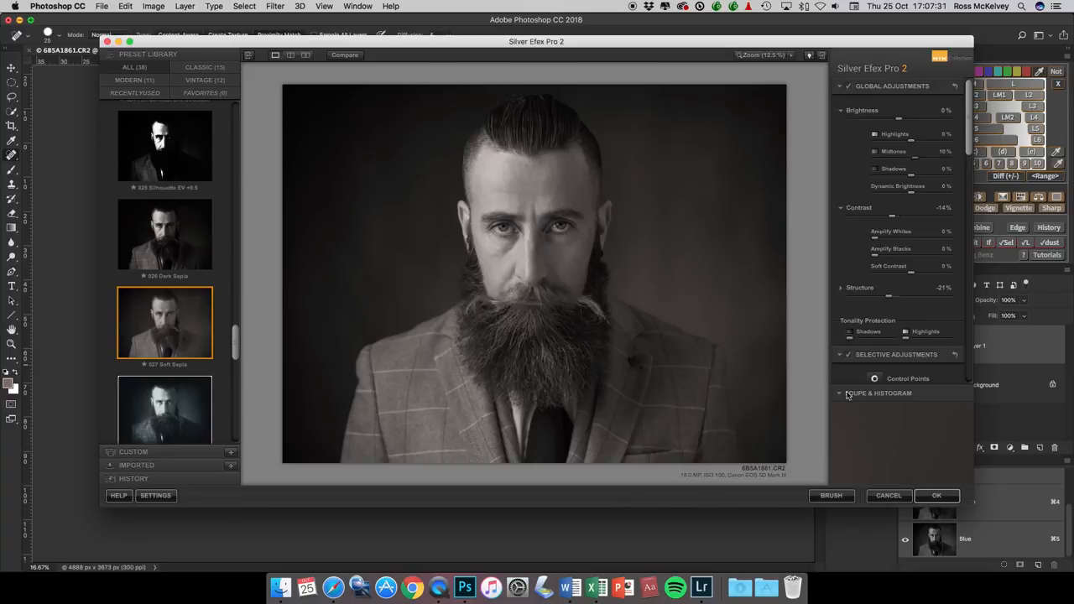
{"action": "left_click", "coordinate": [937, 495]}
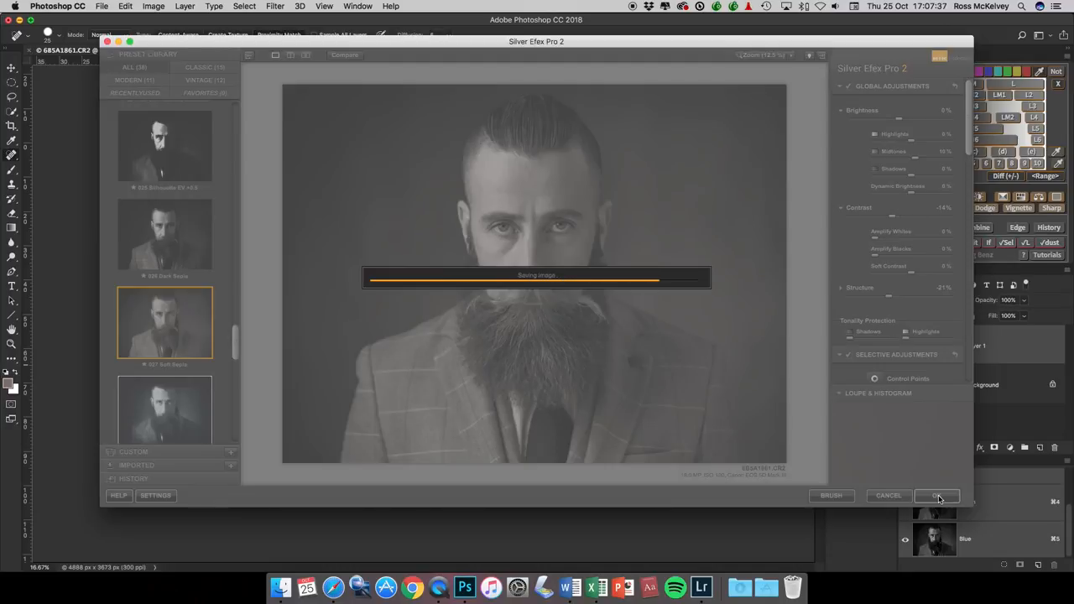
Return to Photoshop and hide then show the toned layer to compare with the original.
{"action": "left_click", "coordinate": [937, 495]}
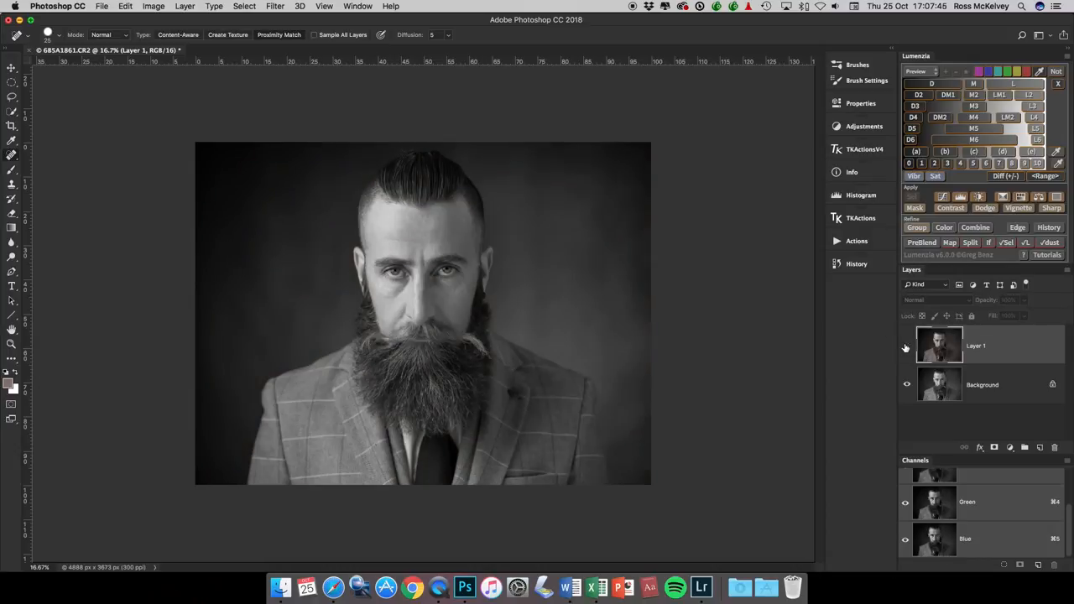
{"action": "left_click", "coordinate": [906, 346]}
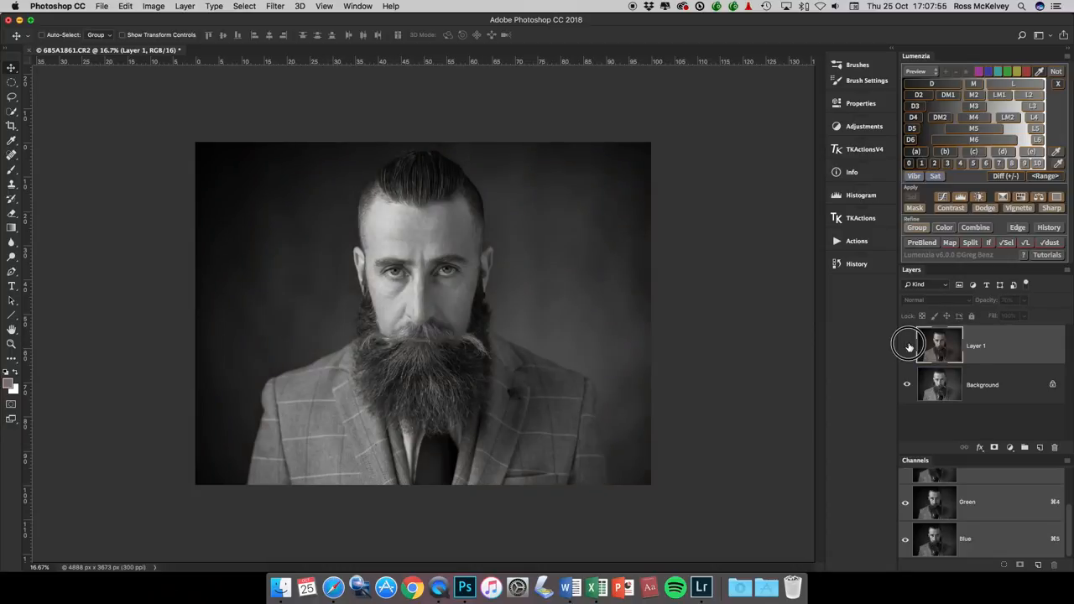
{"action": "left_click", "coordinate": [907, 346]}
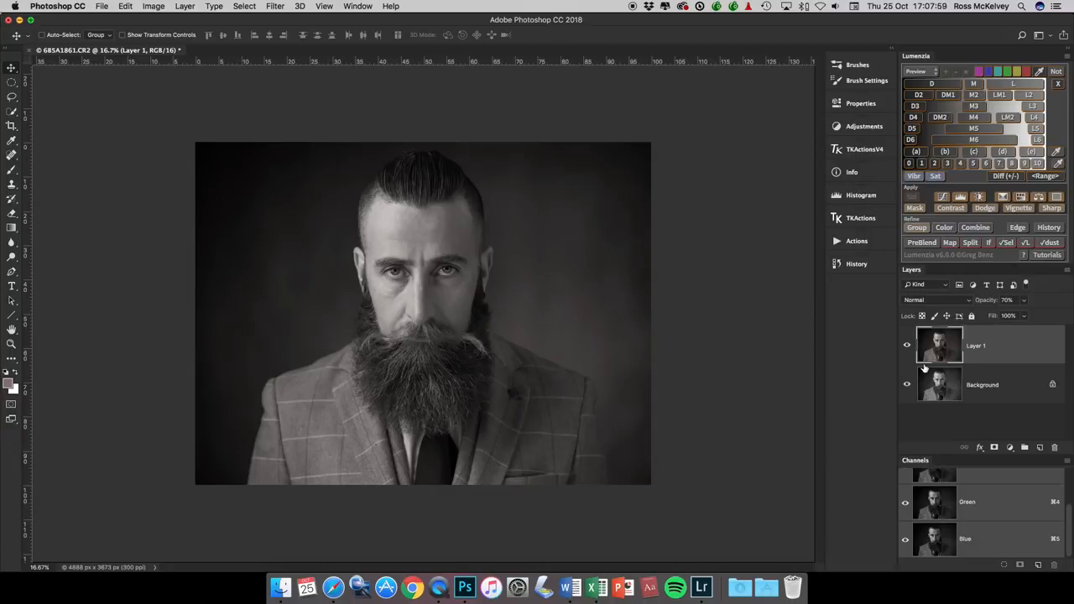
Toggle visibility again for a second before/after comparison, leaving the sepia layer shown.
{"action": "left_click", "coordinate": [1007, 299]}
{"action": "type", "text": "50"}
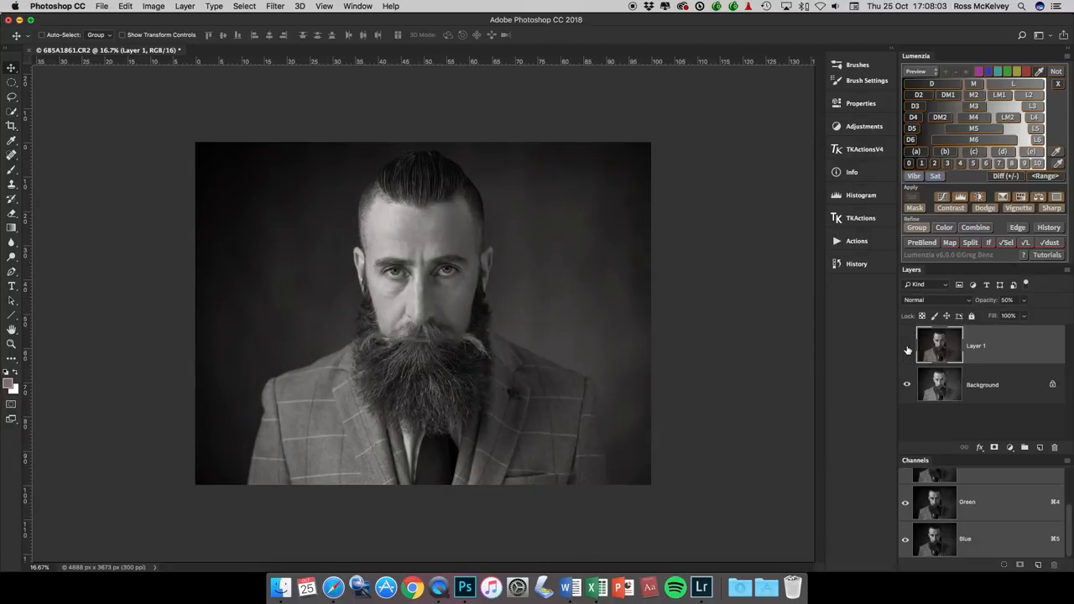
{"action": "left_click", "coordinate": [1007, 299]}
{"action": "type", "text": "70"}
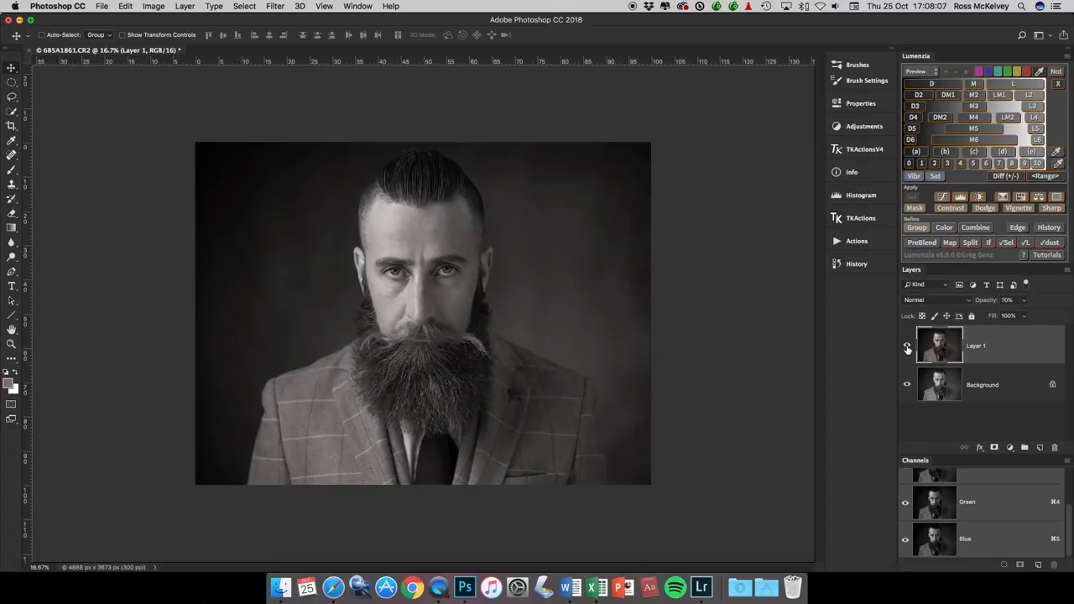
{"action": "left_click", "coordinate": [906, 346]}
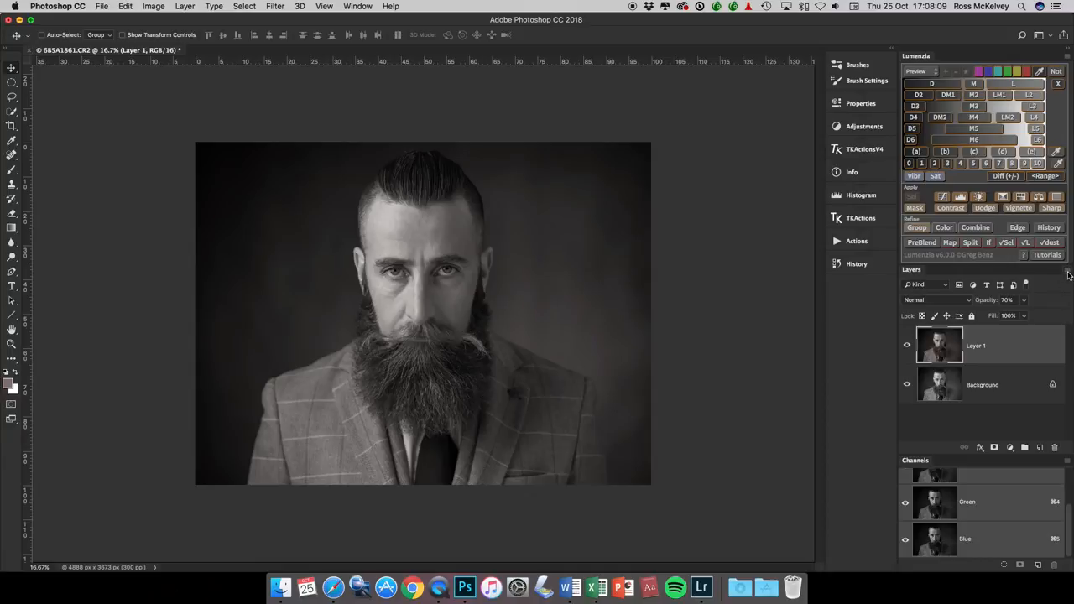
{"action": "mouse_move", "coordinate": [848, 507]}
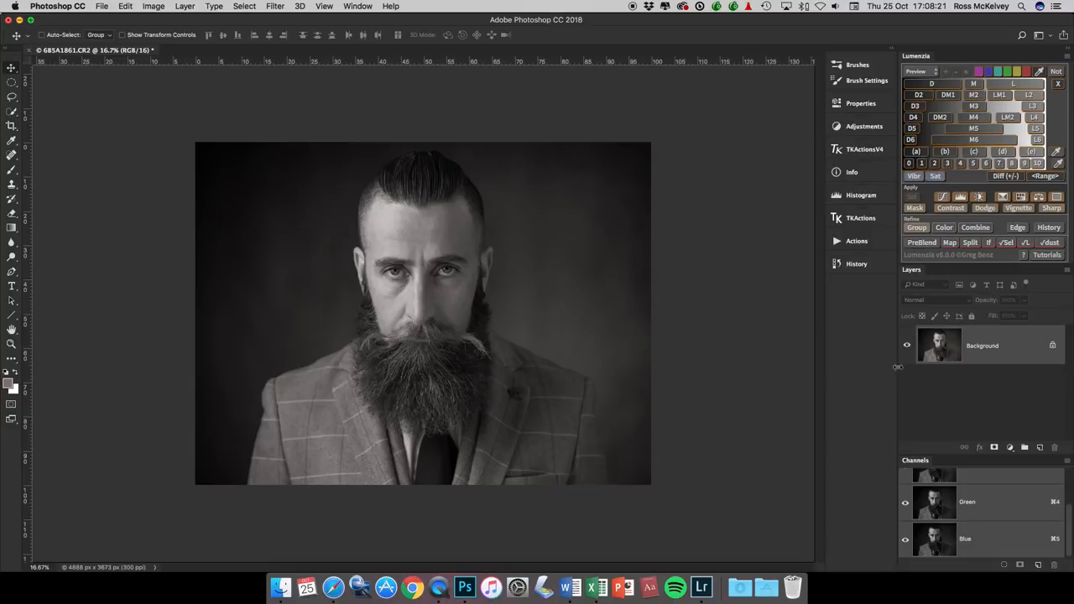
{"action": "mouse_move", "coordinate": [493, 379]}
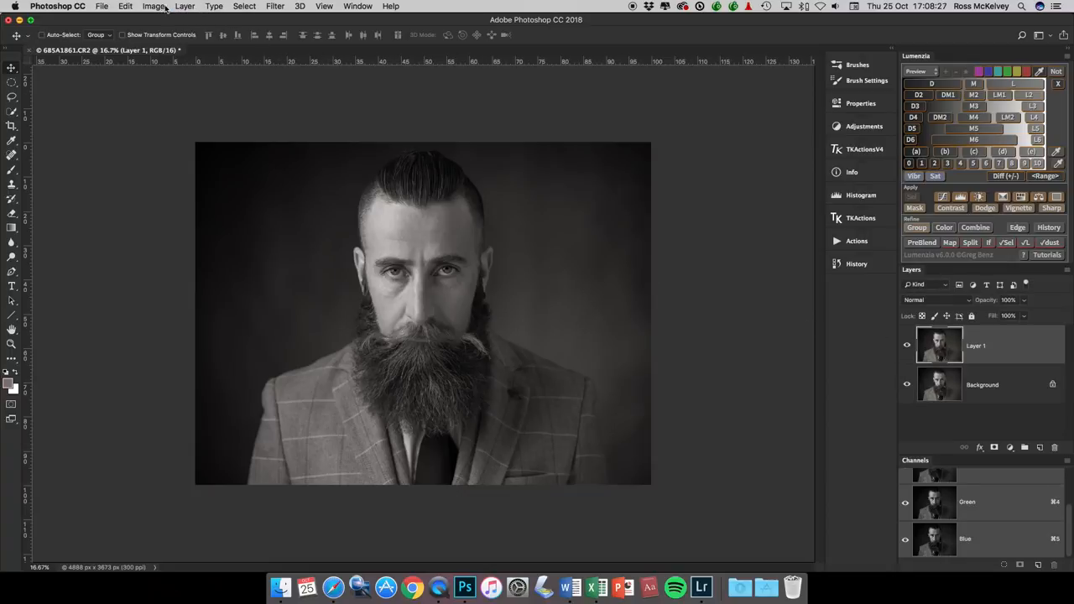
Reach Color Efex Pro 4 from the Filter menu for the duplicated layer.
{"action": "left_click", "coordinate": [276, 7]}
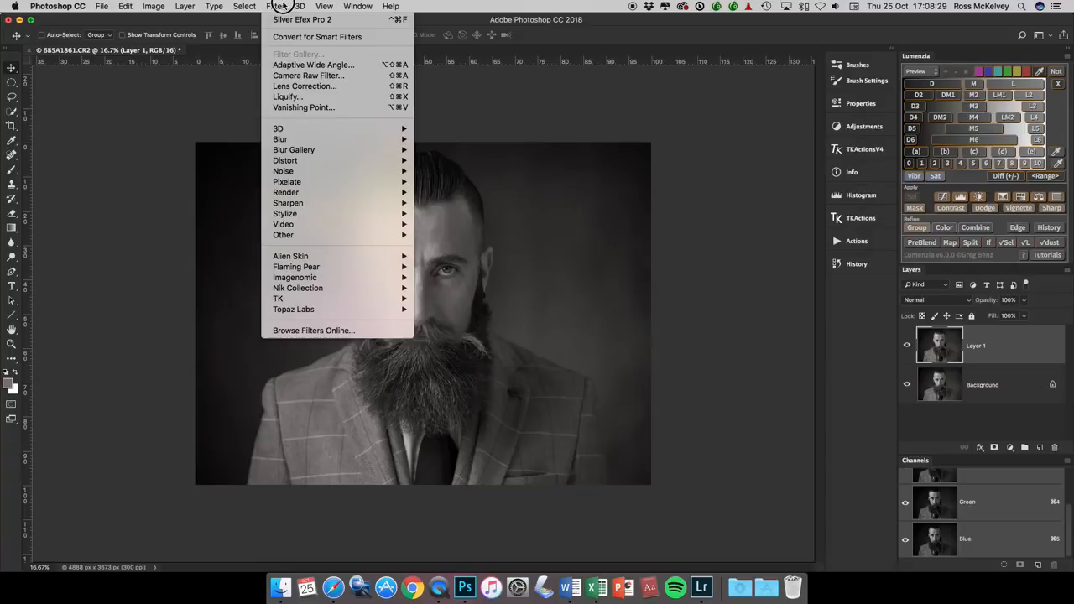
{"action": "mouse_move", "coordinate": [298, 289]}
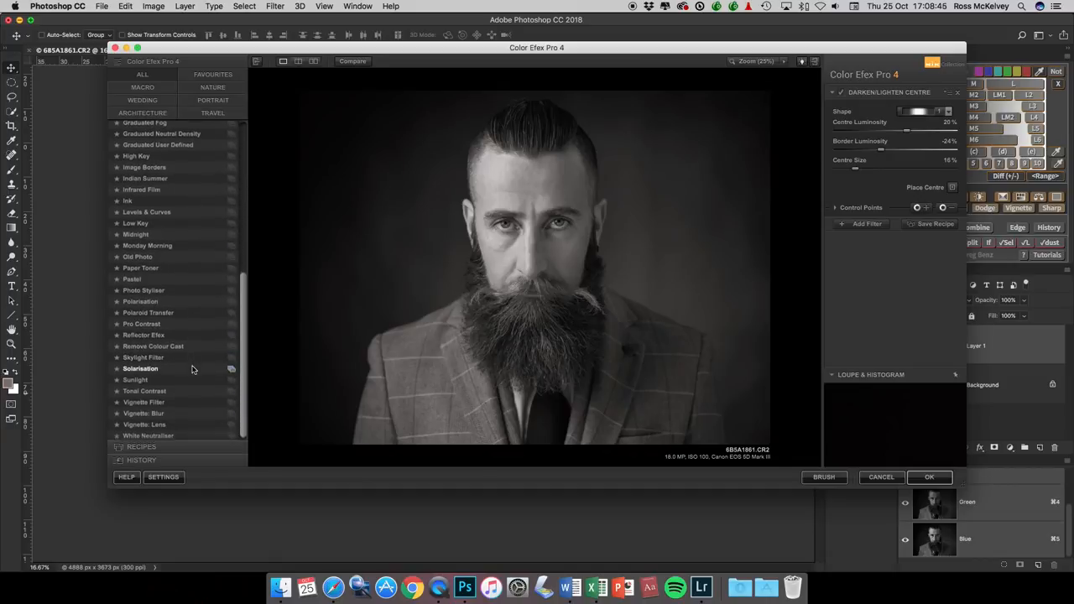
Choose the Tonal Contrast filter and adjust its contrast sliders on the portrait.
{"action": "left_click", "coordinate": [144, 389]}
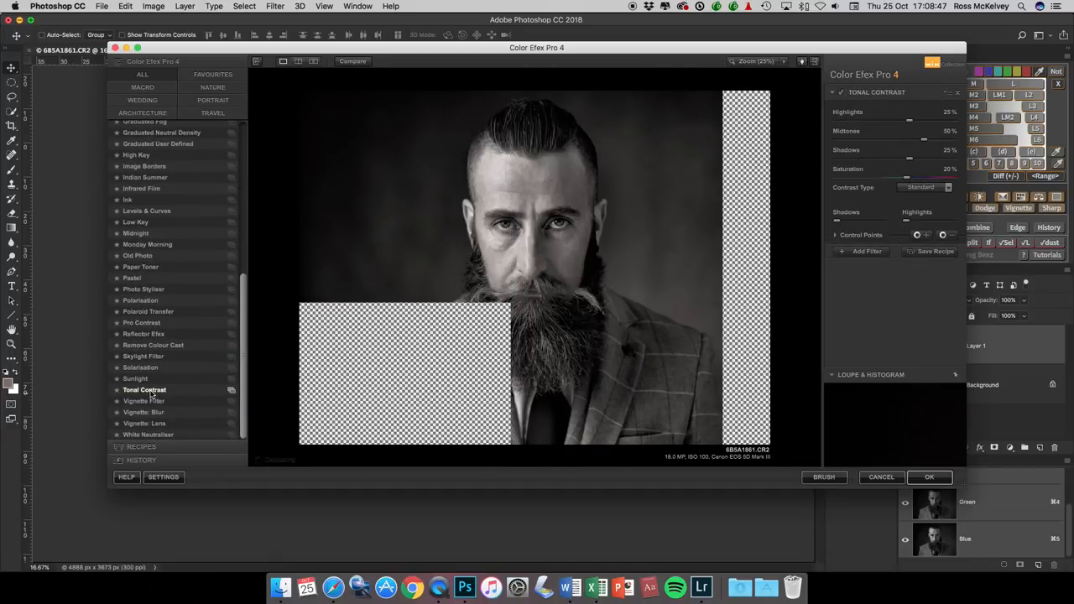
{"action": "left_click", "coordinate": [144, 389]}
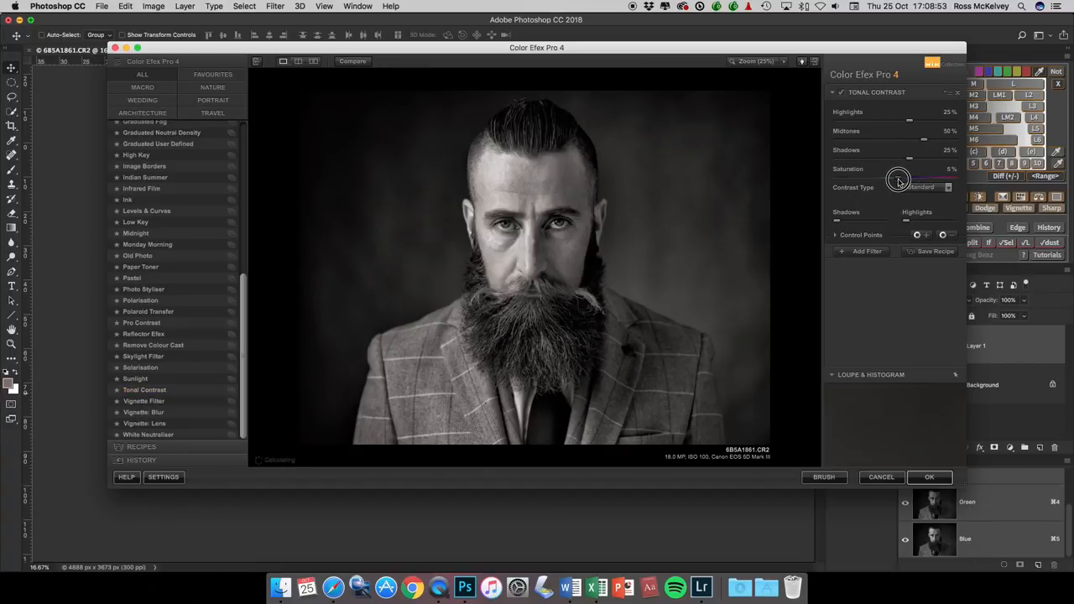
{"action": "left_click_drag", "start_coordinate": [909, 182], "coordinate": [896, 181]}
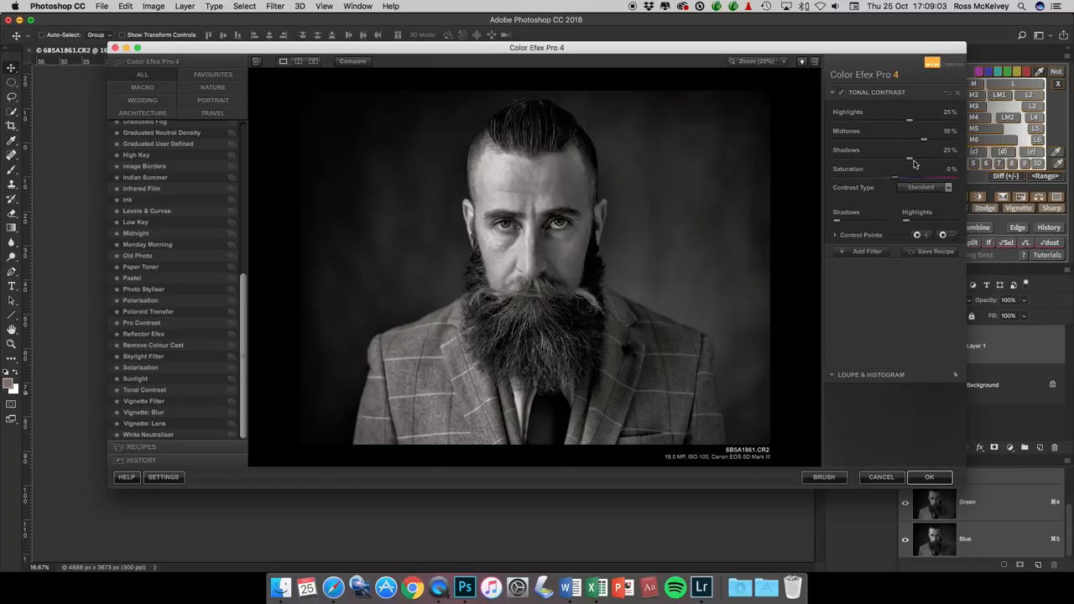
Compare the tonal-contrast result against the original, then accept it back to Photoshop.
{"action": "left_click", "coordinate": [353, 60]}
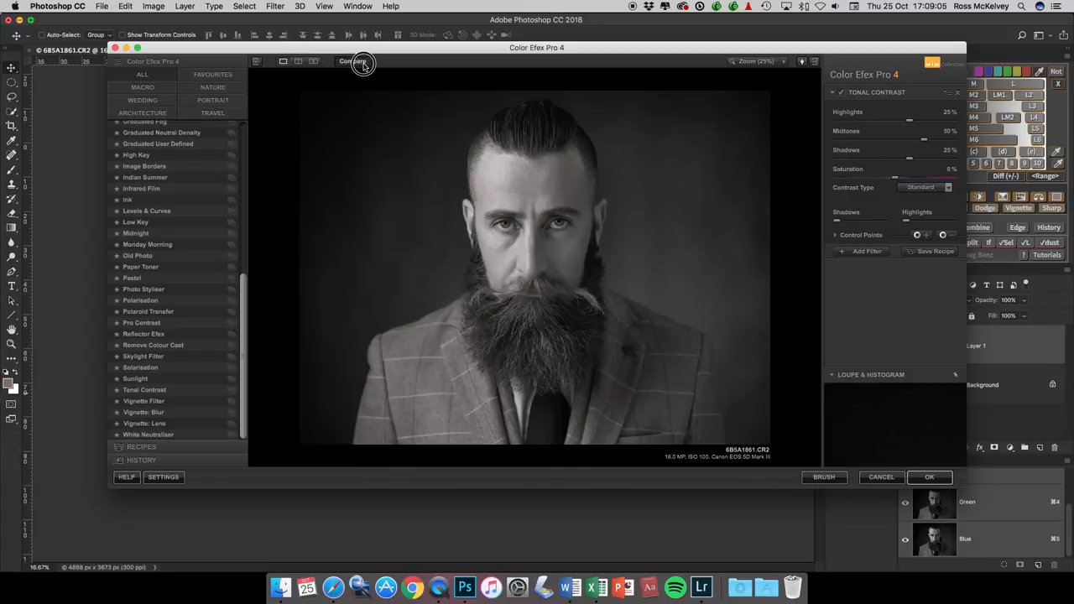
{"action": "left_click", "coordinate": [352, 60]}
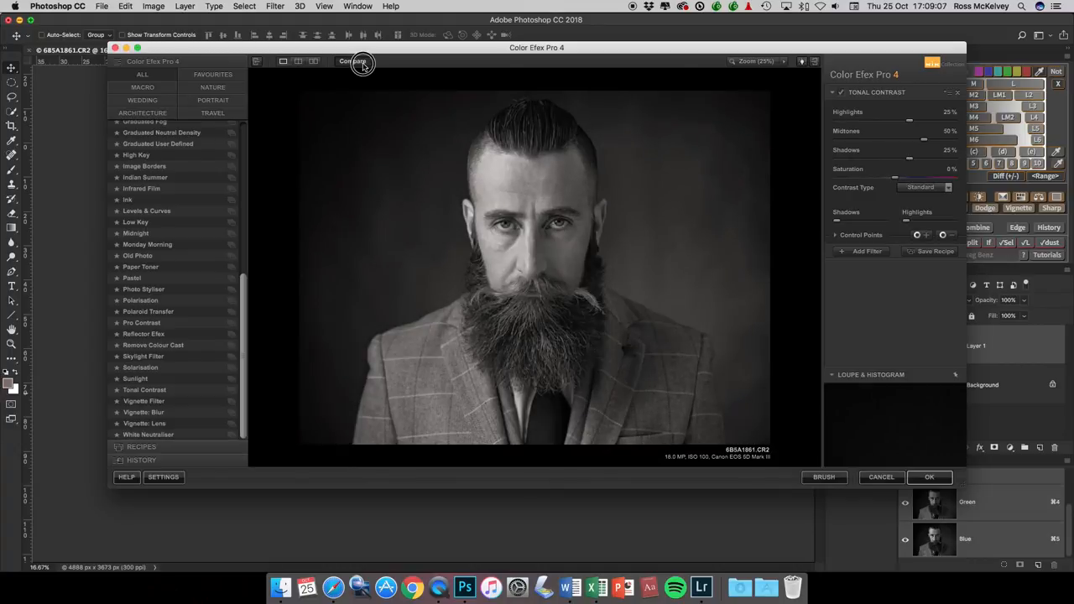
{"action": "left_click", "coordinate": [353, 60]}
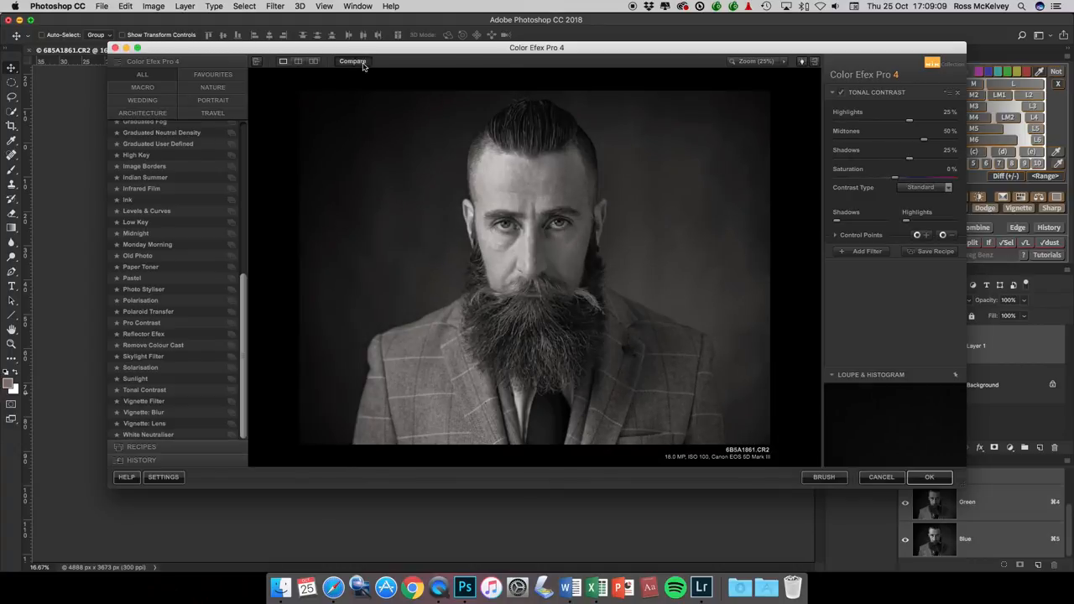
{"action": "left_click", "coordinate": [352, 60]}
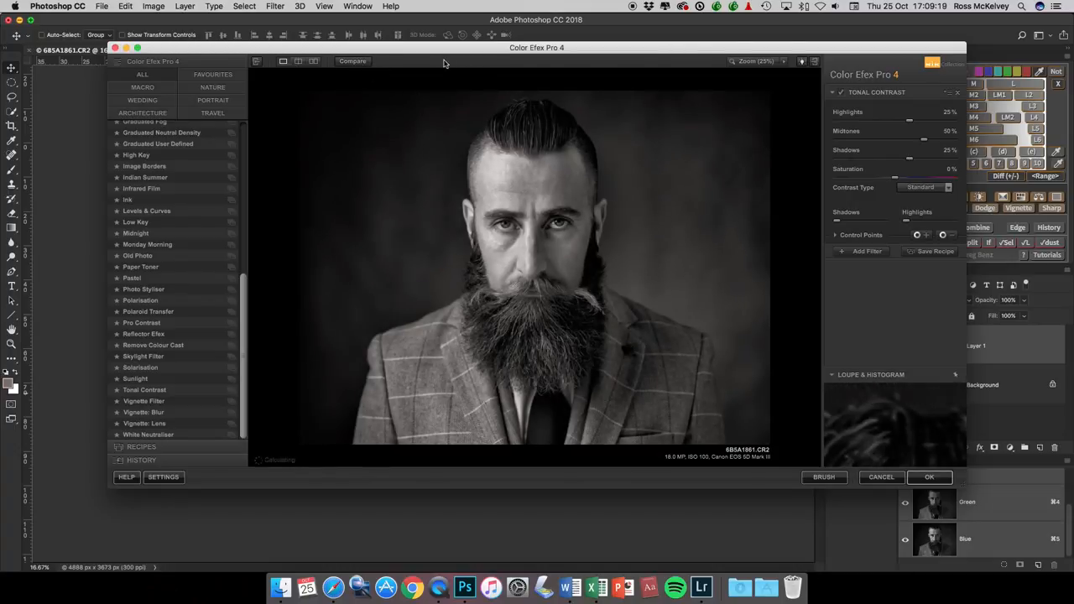
{"action": "left_click", "coordinate": [353, 61]}
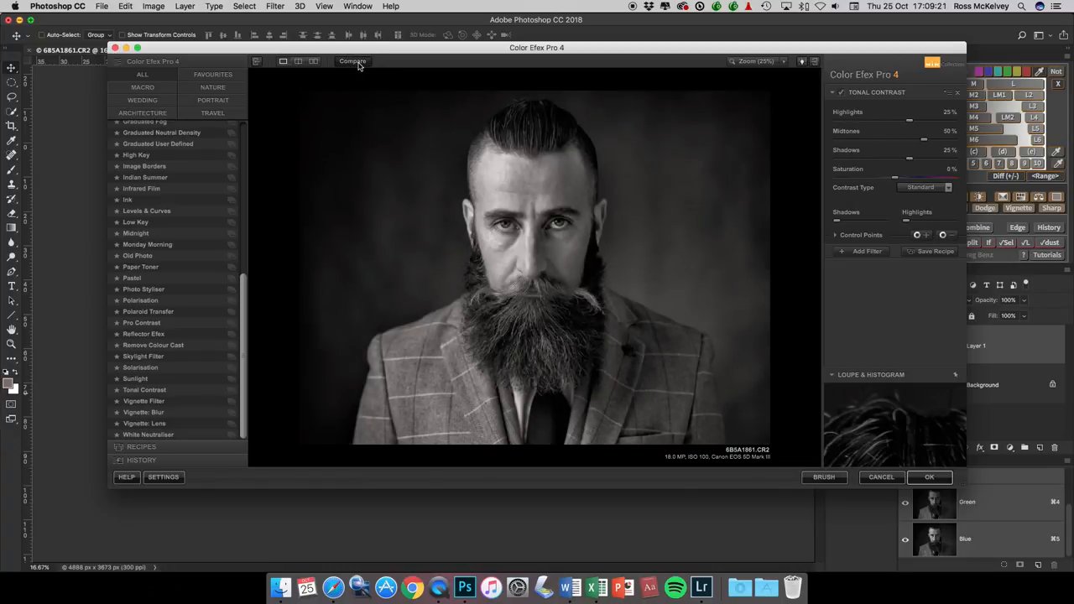
{"action": "left_click", "coordinate": [352, 60]}
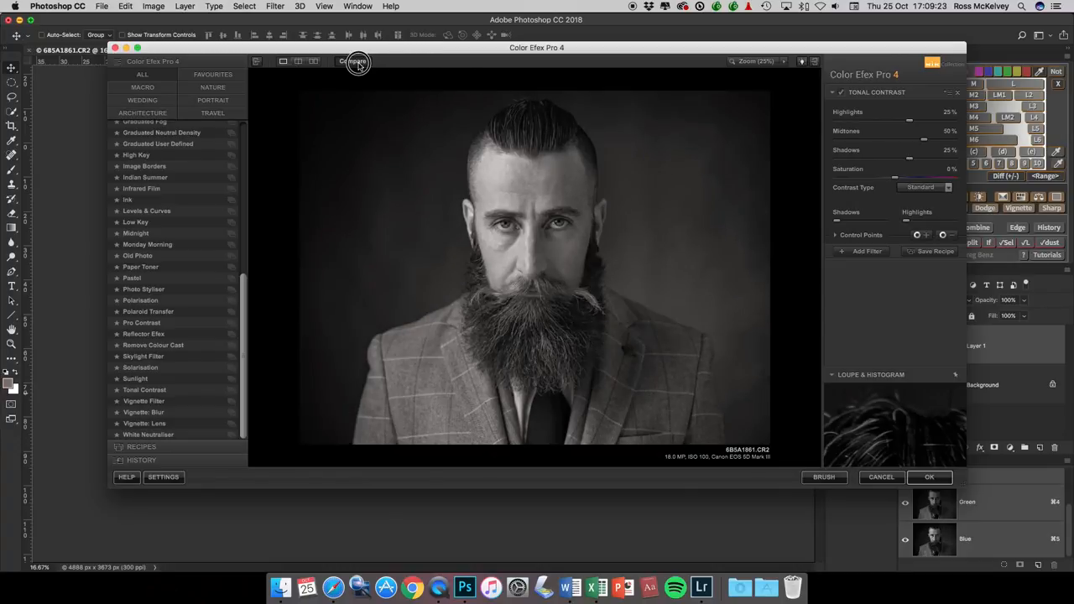
{"action": "left_click", "coordinate": [352, 61]}
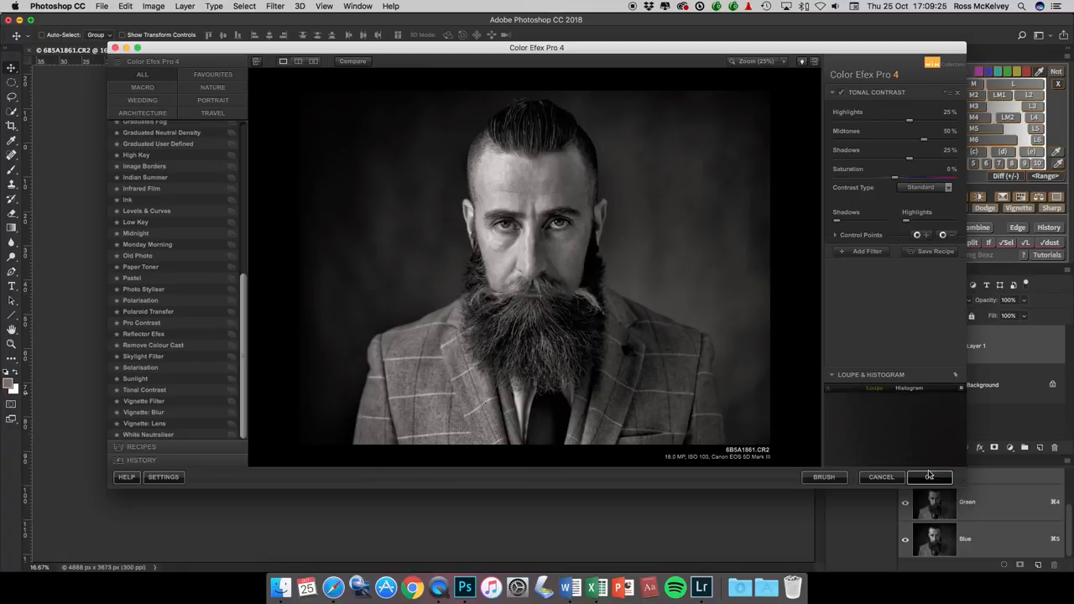
{"action": "left_click", "coordinate": [930, 477]}
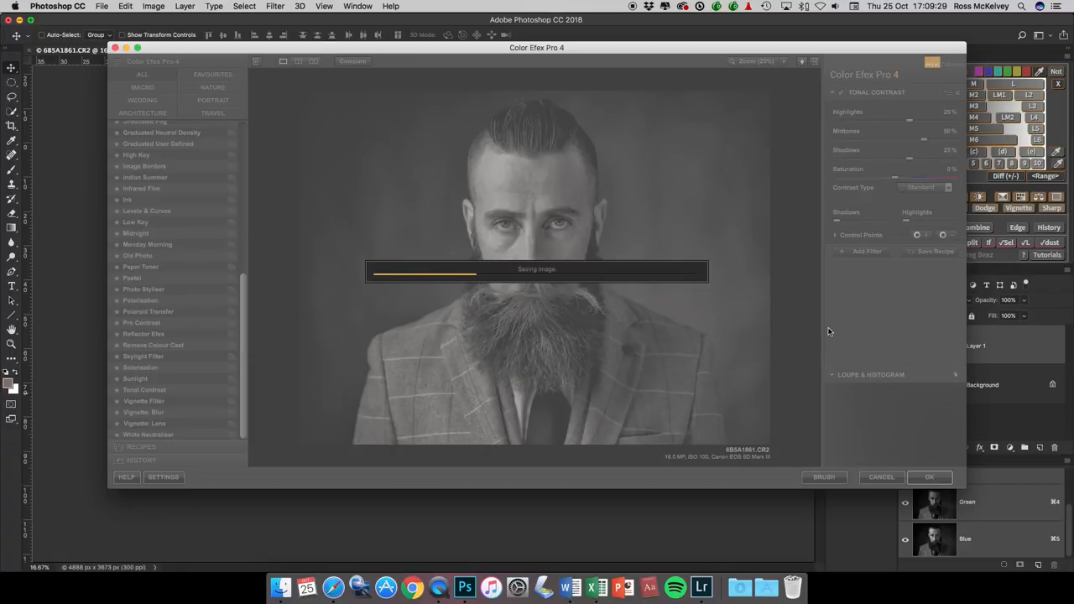
{"action": "mouse_move", "coordinate": [779, 354]}
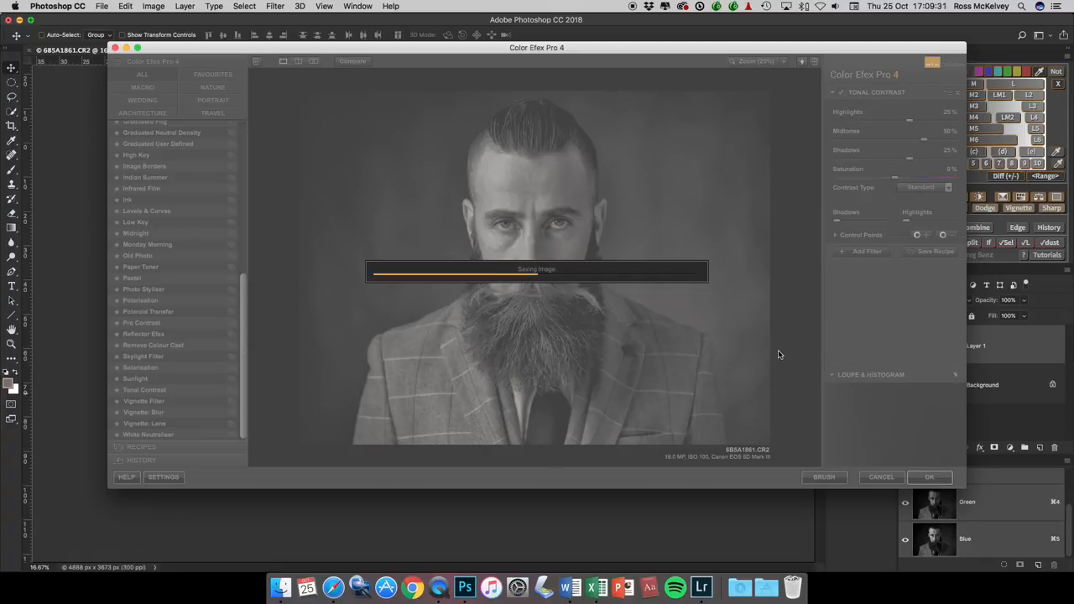
{"action": "mouse_move", "coordinate": [824, 362]}
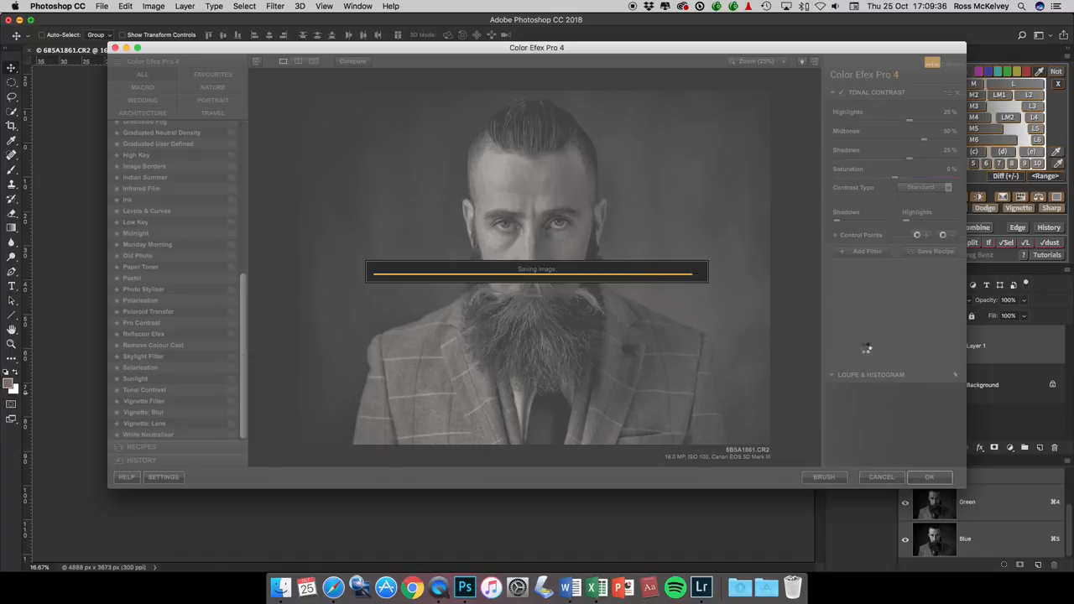
Paint white on the contrast layer's mask over the beard, forehead, hair and both shoulders.
{"action": "left_click", "coordinate": [930, 477]}
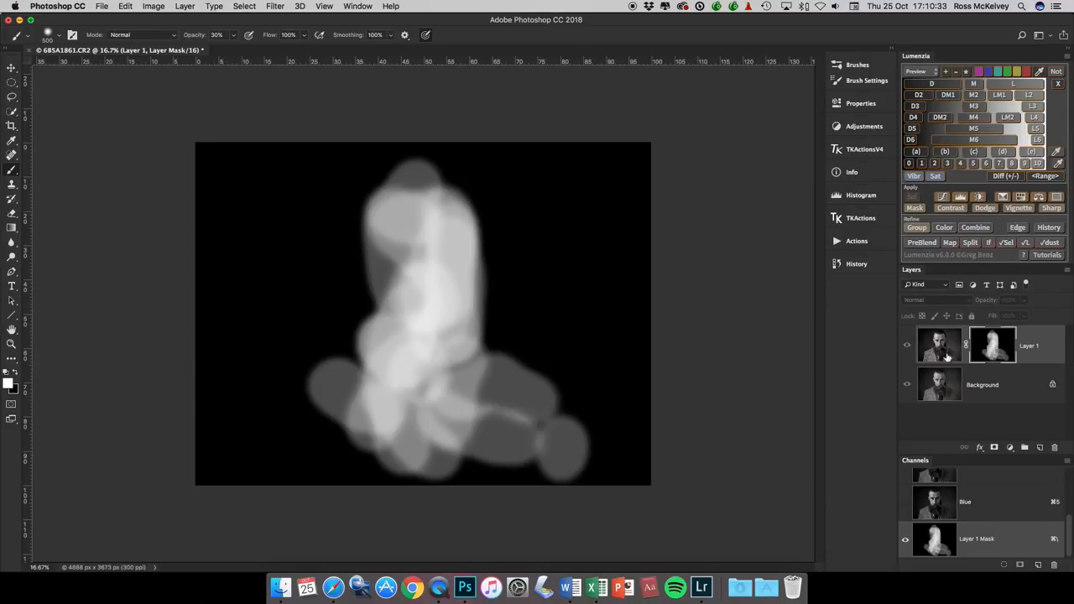
{"action": "mouse_move", "coordinate": [416, 300]}
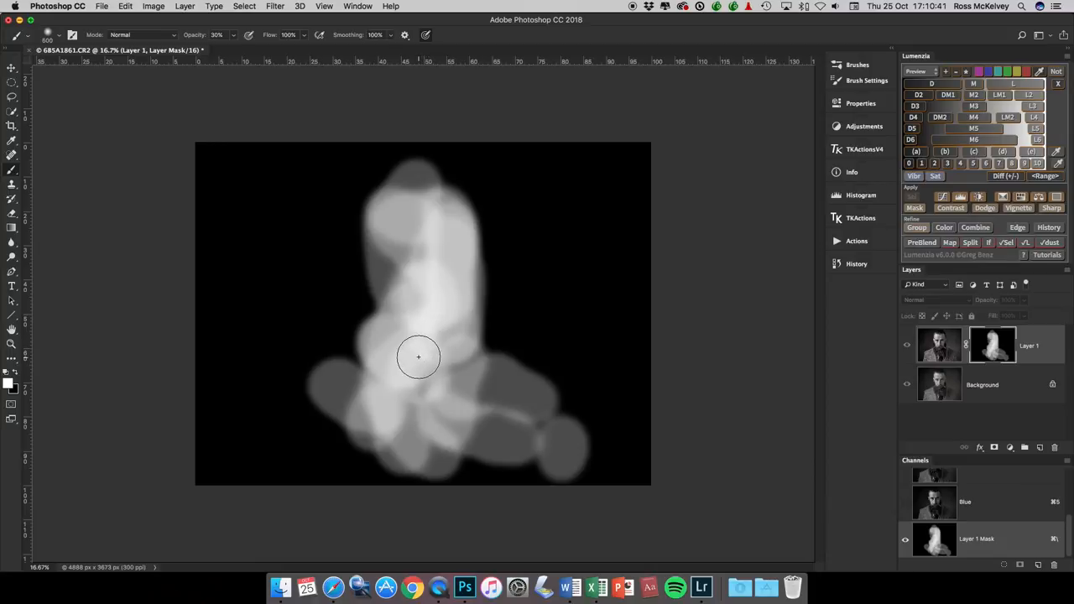
{"action": "left_click_drag", "start_coordinate": [420, 356], "coordinate": [401, 255]}
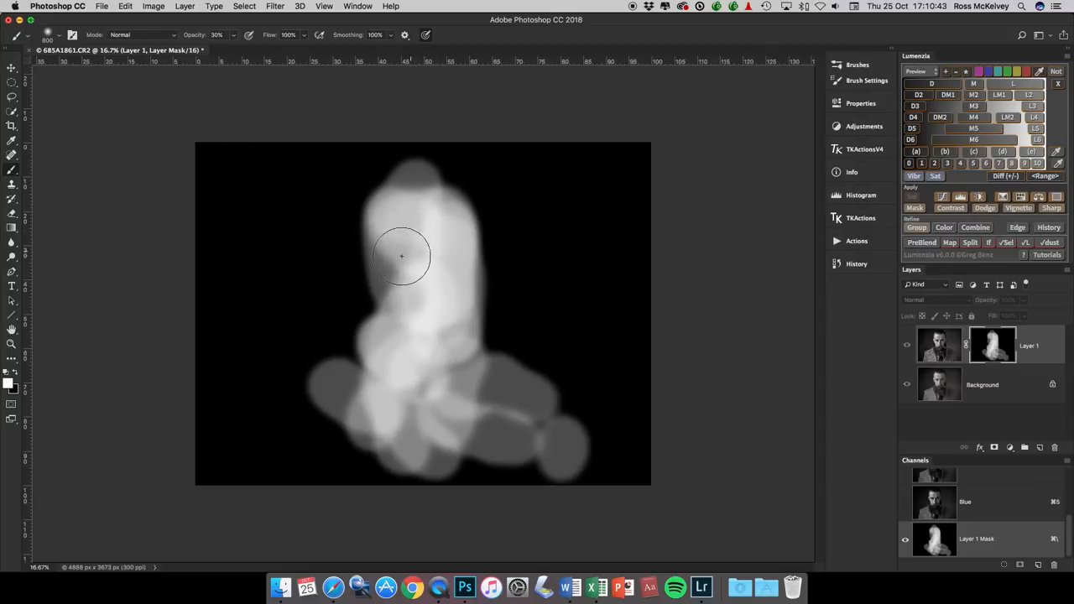
{"action": "left_click_drag", "start_coordinate": [401, 255], "coordinate": [349, 396]}
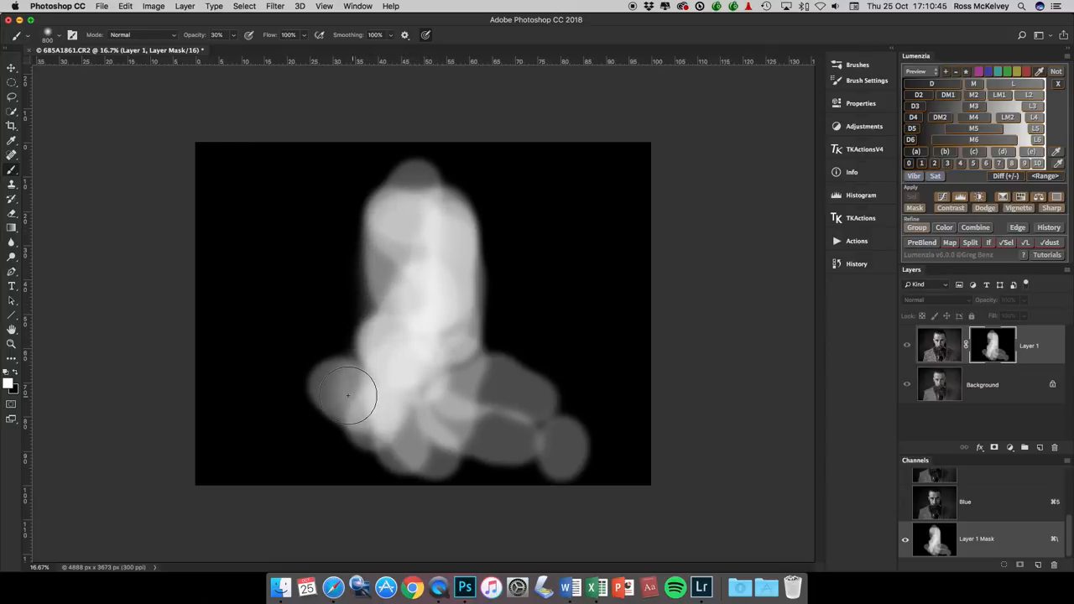
{"action": "left_click_drag", "start_coordinate": [349, 396], "coordinate": [547, 445]}
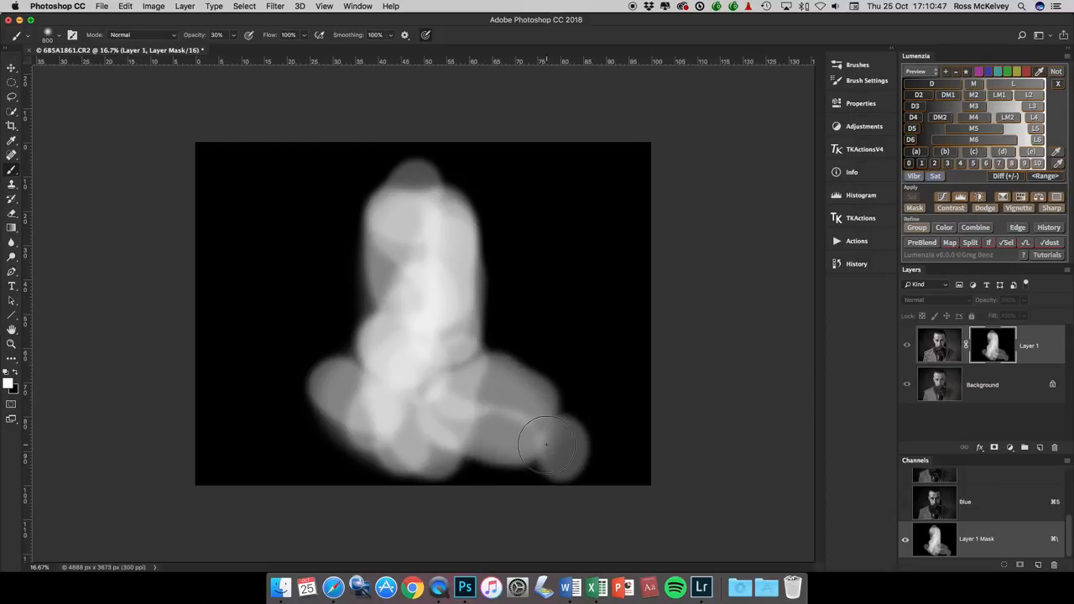
{"action": "left_click_drag", "start_coordinate": [547, 445], "coordinate": [410, 291]}
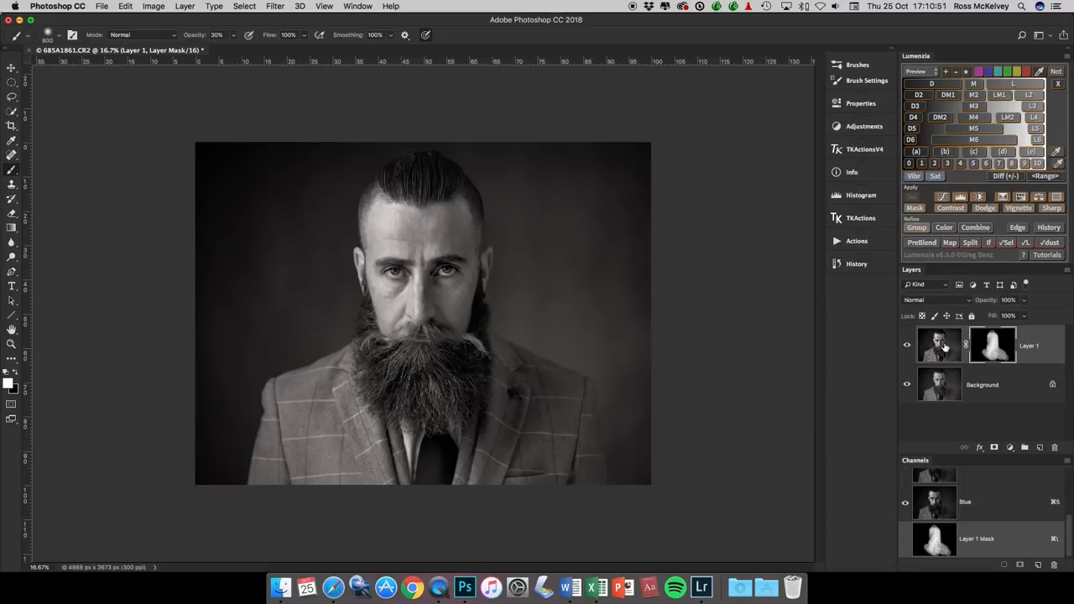
Flatten the masked contrast layer into the portrait via the Layers panel menu.
{"action": "left_click", "coordinate": [907, 346]}
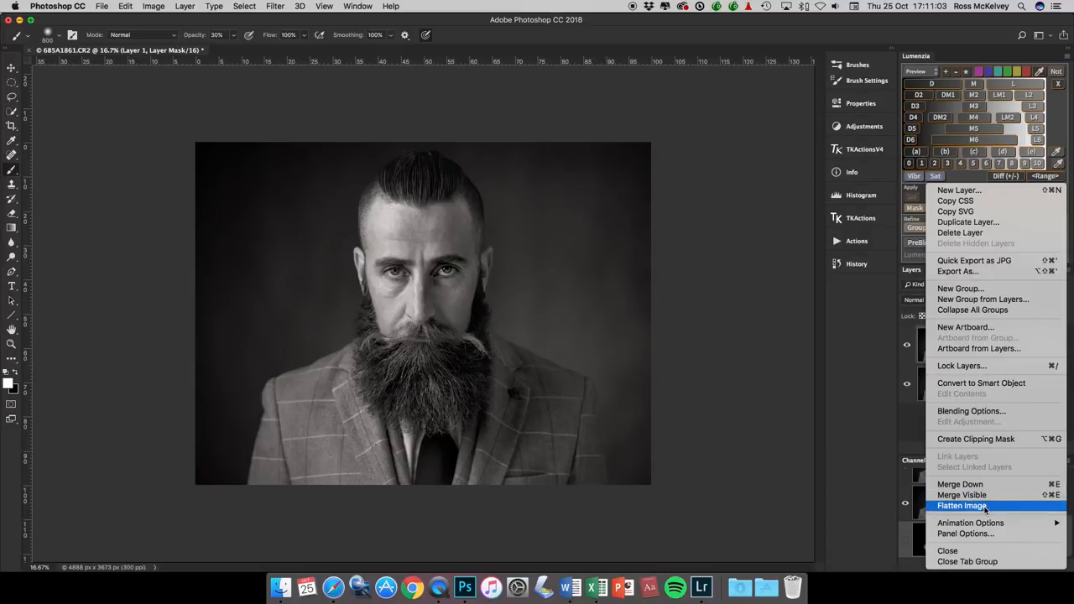
{"action": "left_click", "coordinate": [962, 505]}
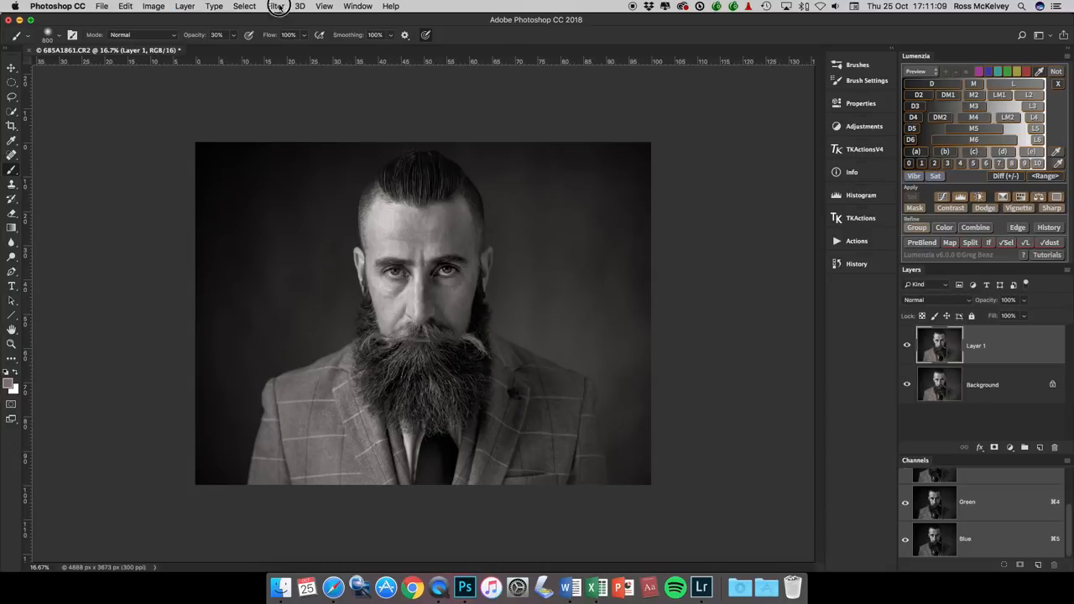
{"action": "left_click", "coordinate": [275, 7]}
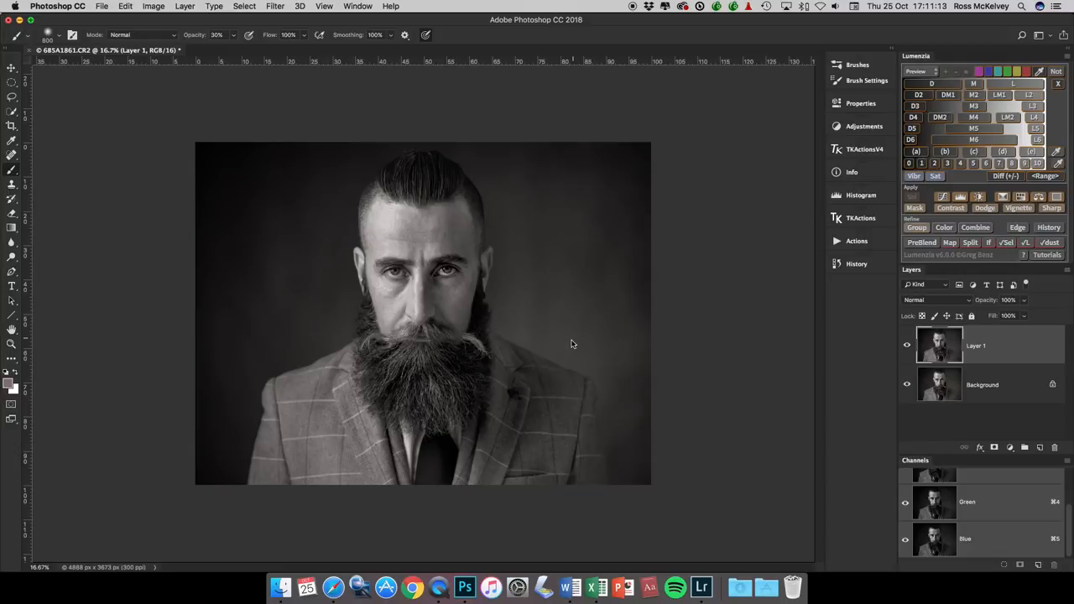
{"action": "mouse_move", "coordinate": [588, 347]}
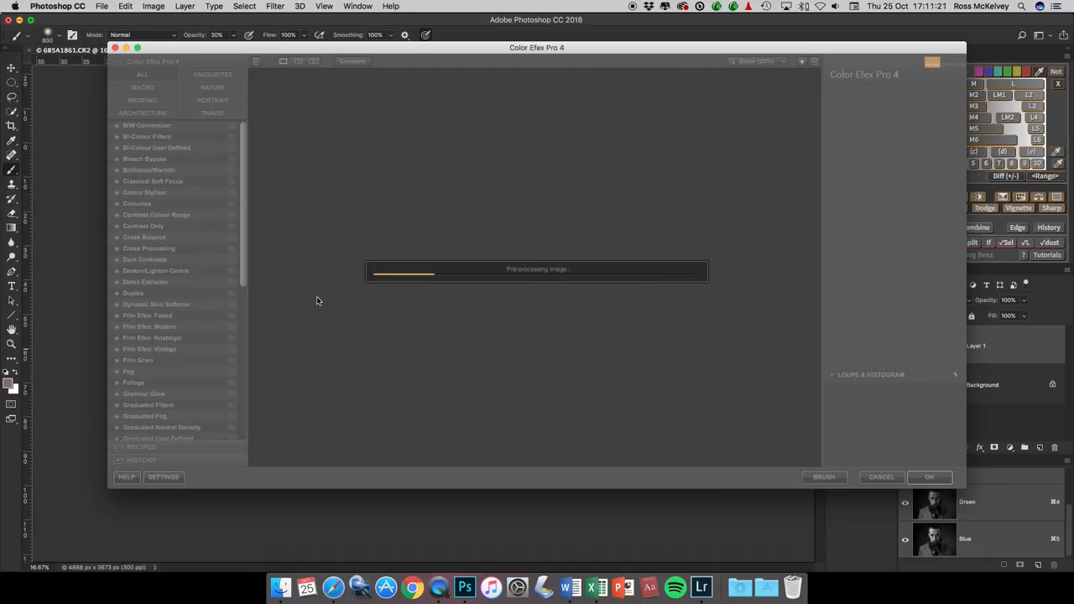
{"action": "mouse_move", "coordinate": [302, 309]}
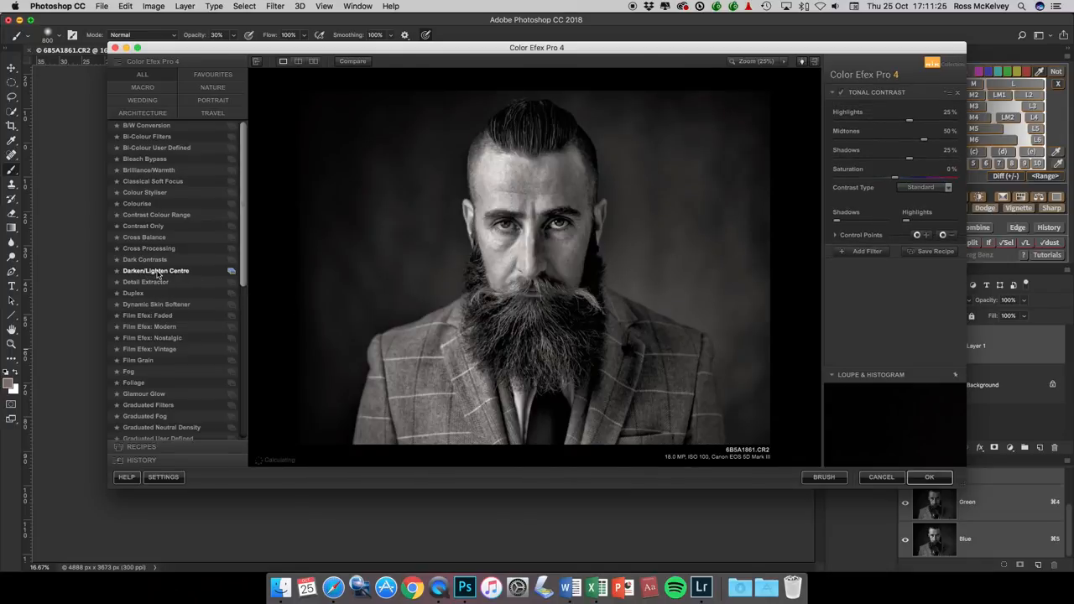
Apply Darken/Lighten Centre, darkening the border and sizing the bright centre over the face, then accept.
{"action": "left_click", "coordinate": [154, 270]}
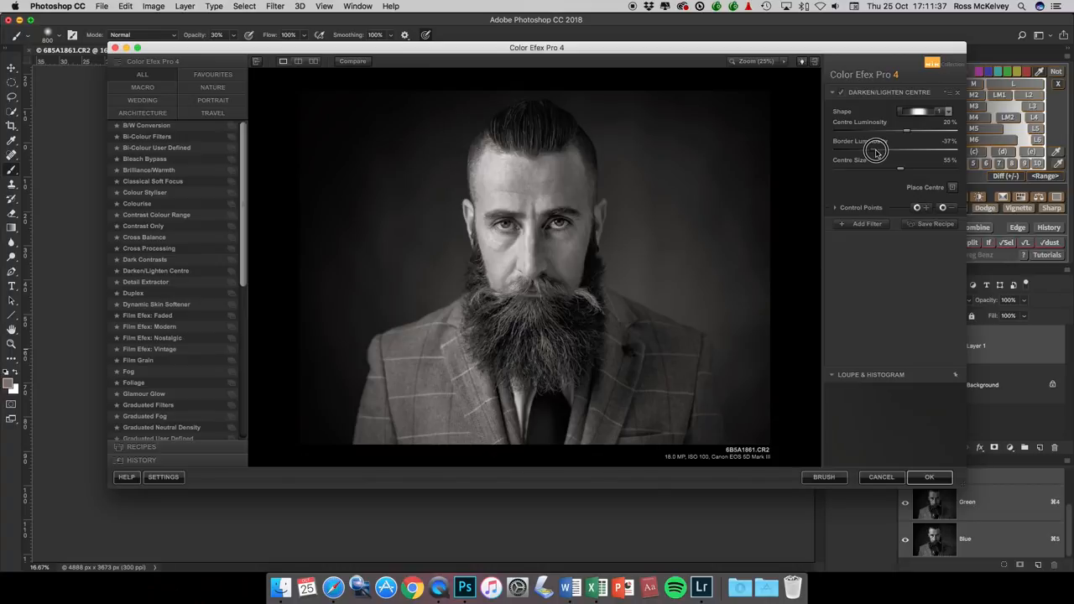
{"action": "left_click_drag", "start_coordinate": [876, 151], "coordinate": [881, 151]}
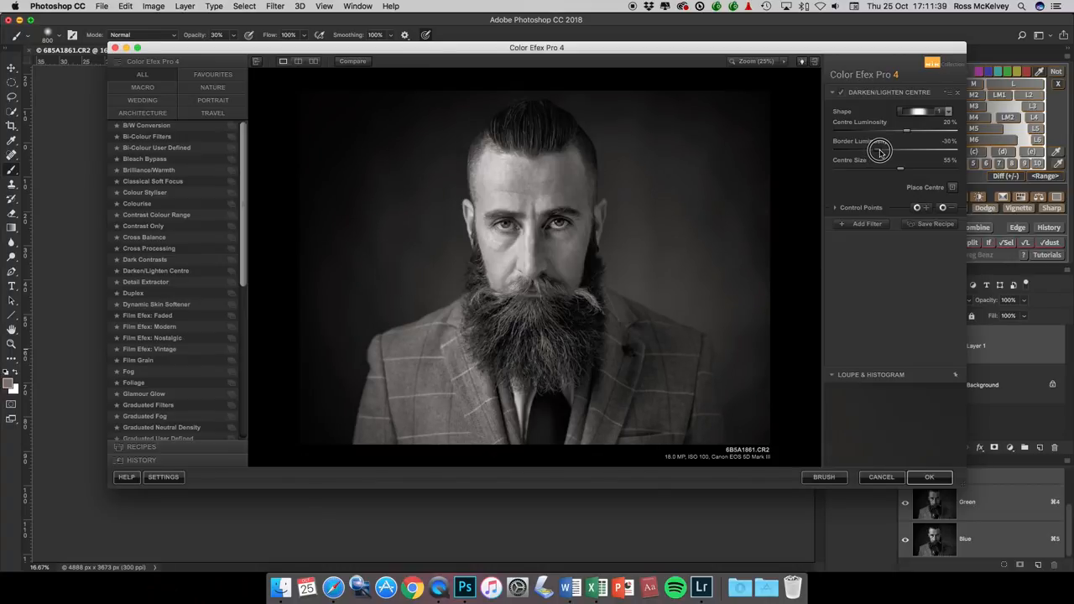
{"action": "mouse_move", "coordinate": [903, 168]}
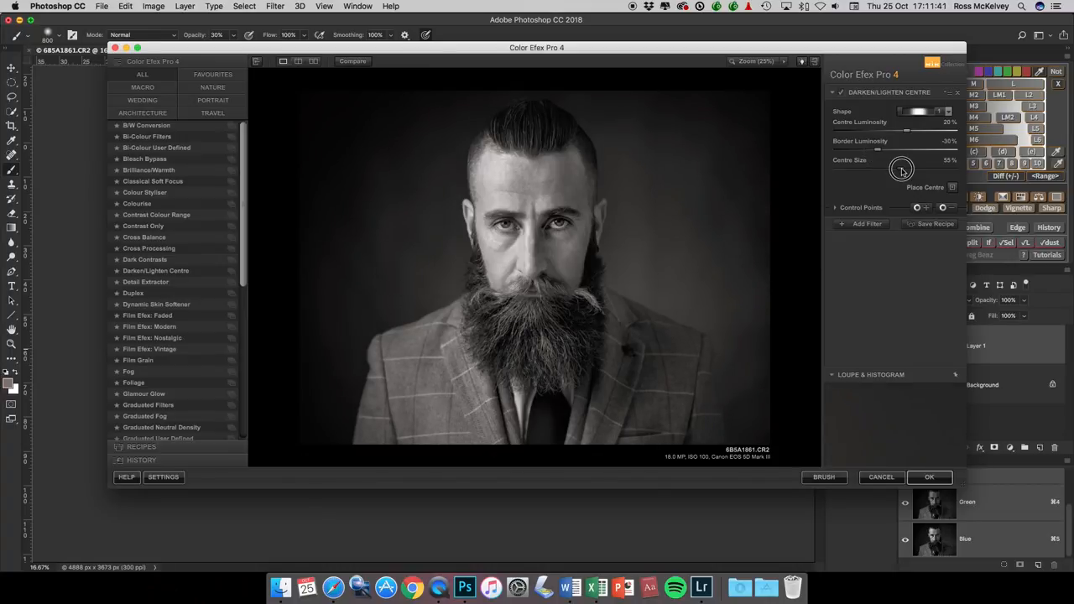
{"action": "left_click_drag", "start_coordinate": [903, 168], "coordinate": [859, 171]}
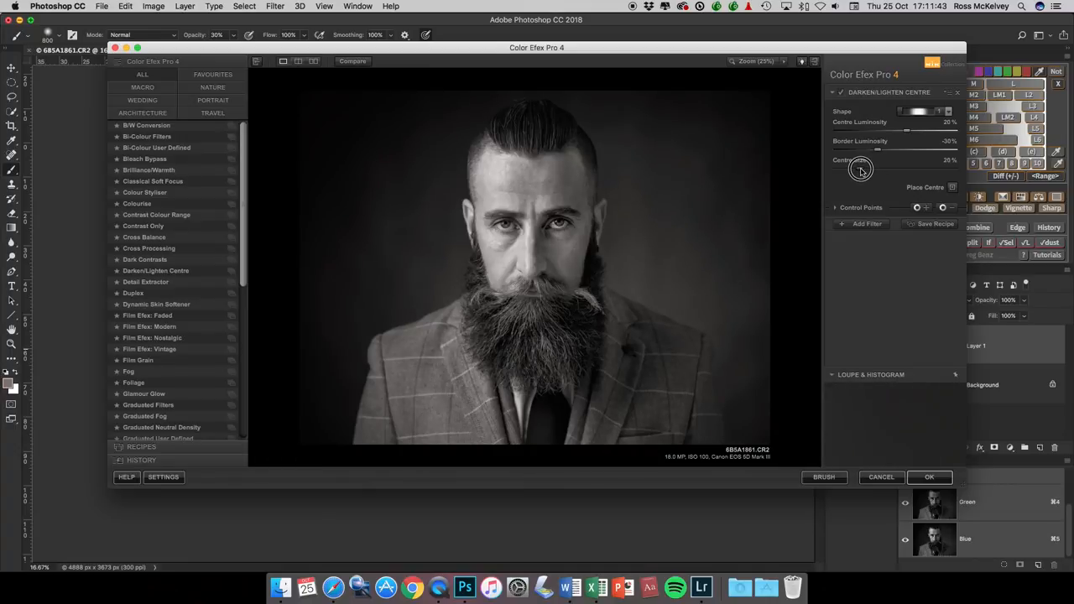
{"action": "left_click_drag", "start_coordinate": [863, 168], "coordinate": [854, 168]}
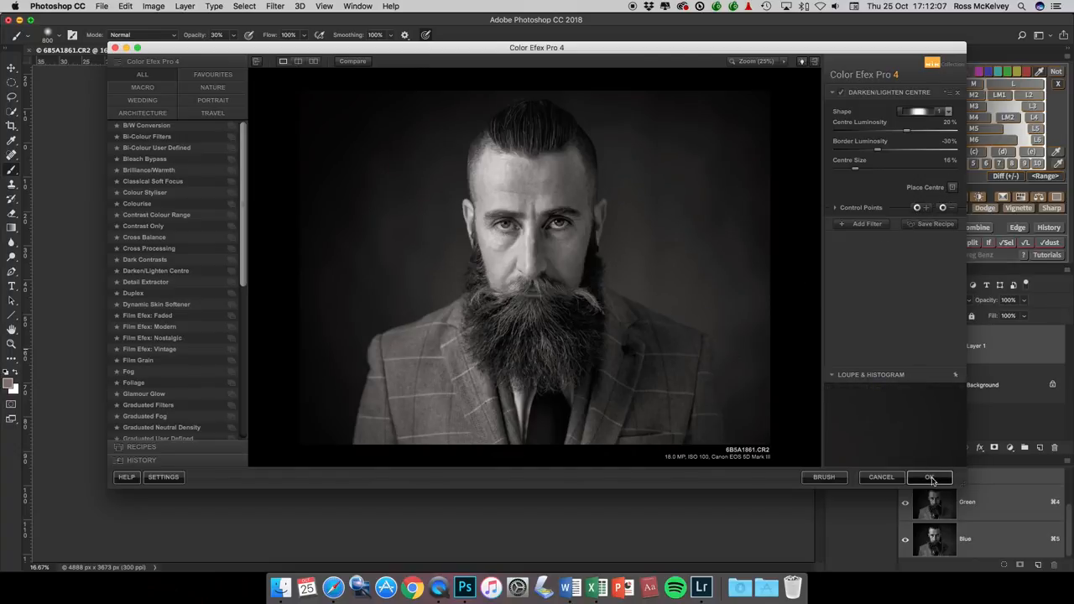
{"action": "left_click", "coordinate": [930, 477]}
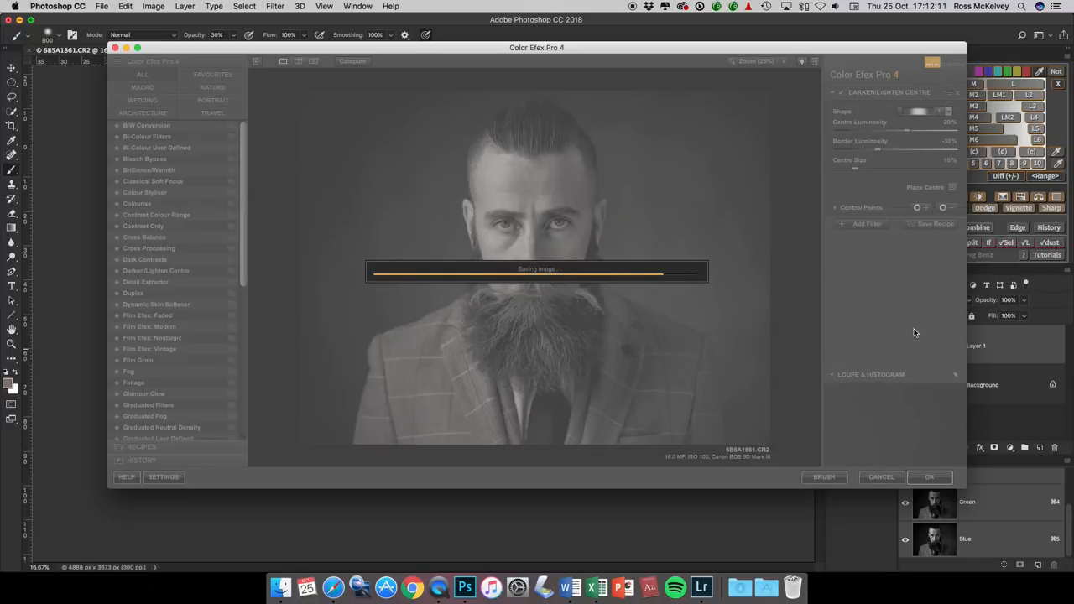
Lower the centre-darkening layer's opacity and flatten it into the background.
{"action": "left_click", "coordinate": [930, 476]}
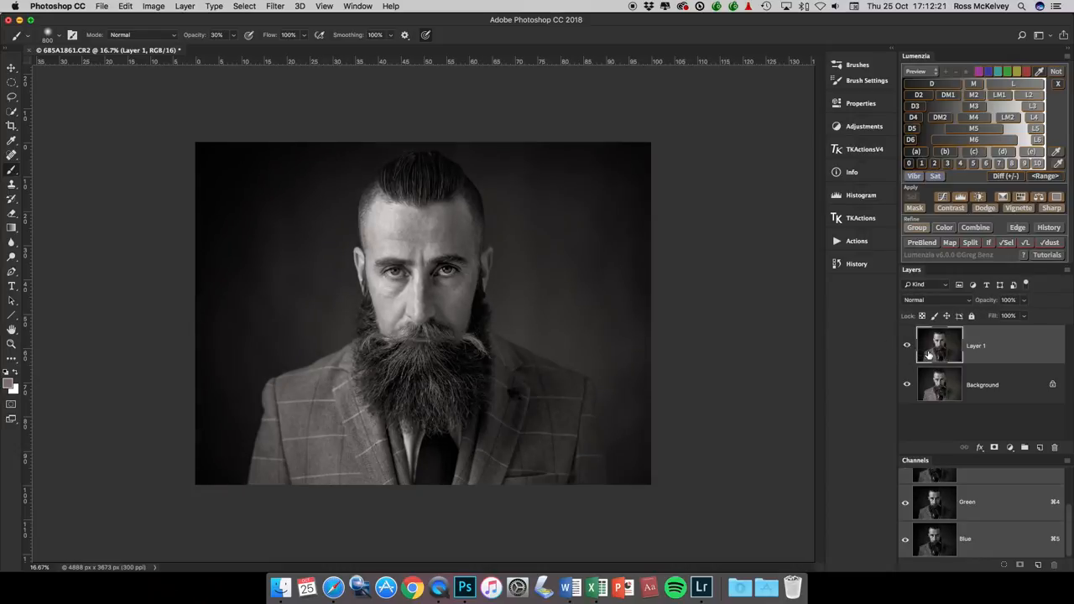
{"action": "mouse_move", "coordinate": [940, 346]}
{"action": "type", "text": "67"}
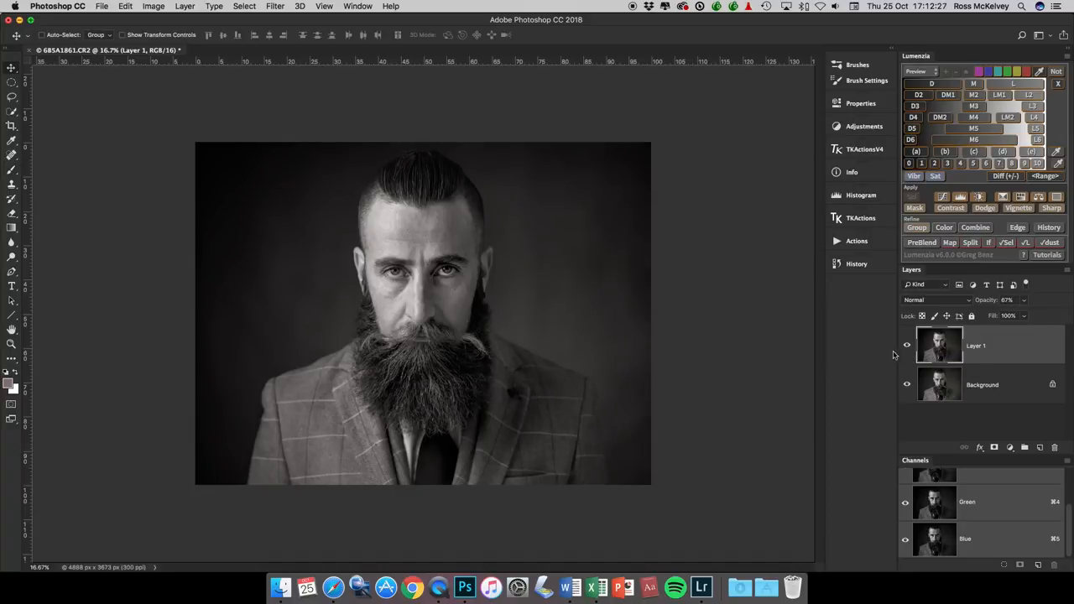
{"action": "left_click", "coordinate": [907, 345]}
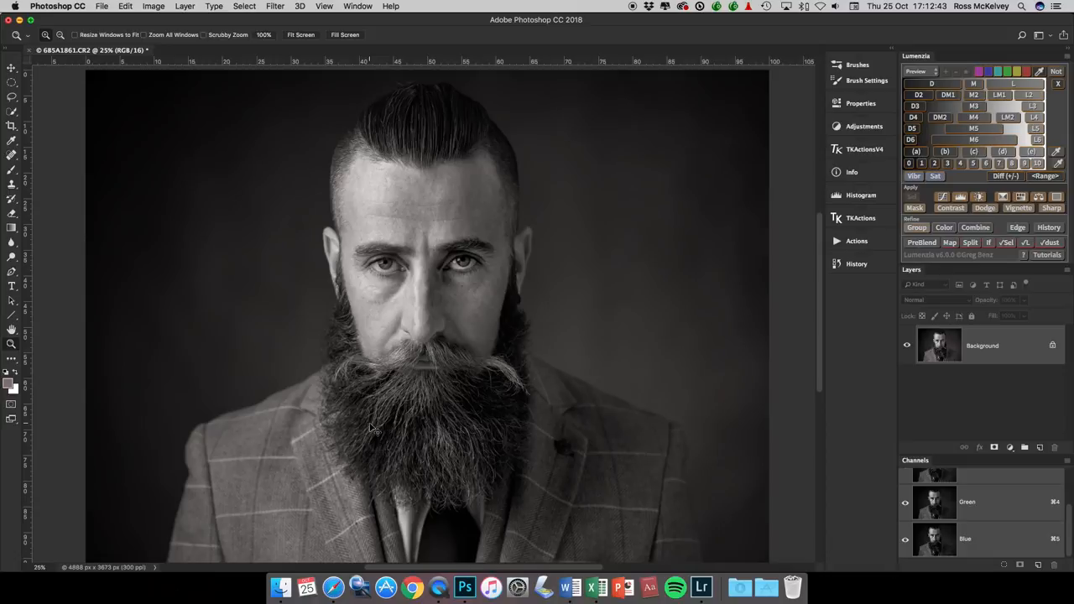
{"action": "mouse_move", "coordinate": [370, 423]}
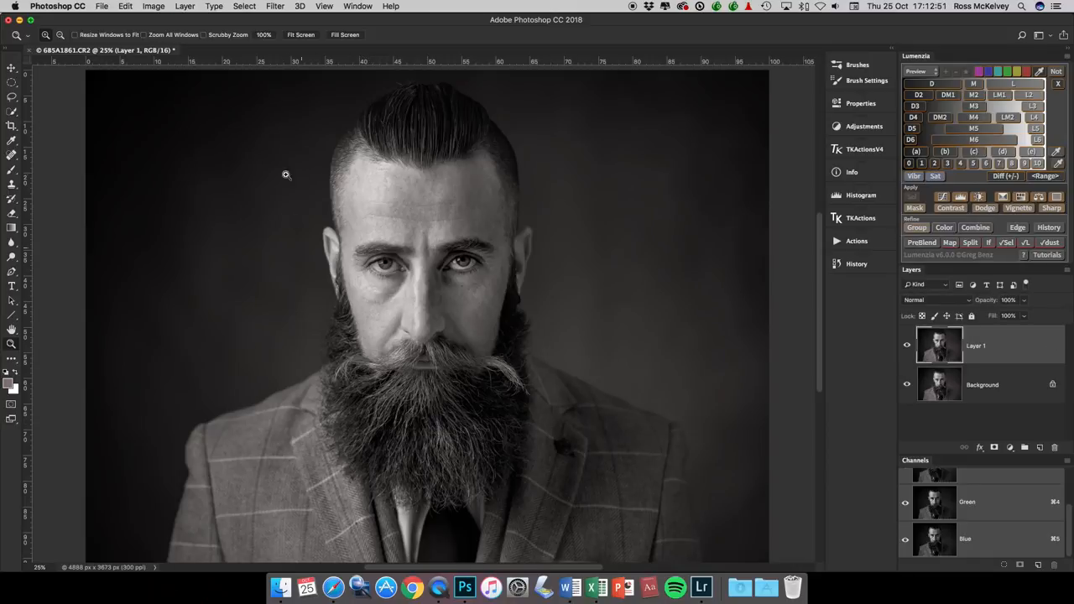
Launch Sharpener Pro 3 Output Sharpener set for Inkjet output with the paper type chosen.
{"action": "left_click", "coordinate": [275, 7]}
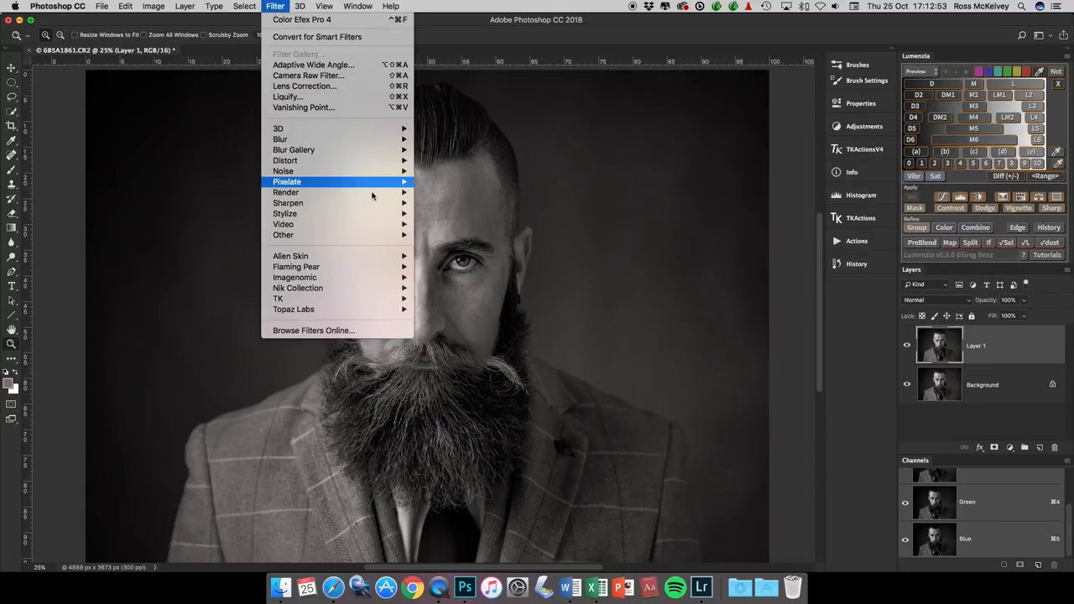
{"action": "mouse_move", "coordinate": [299, 289]}
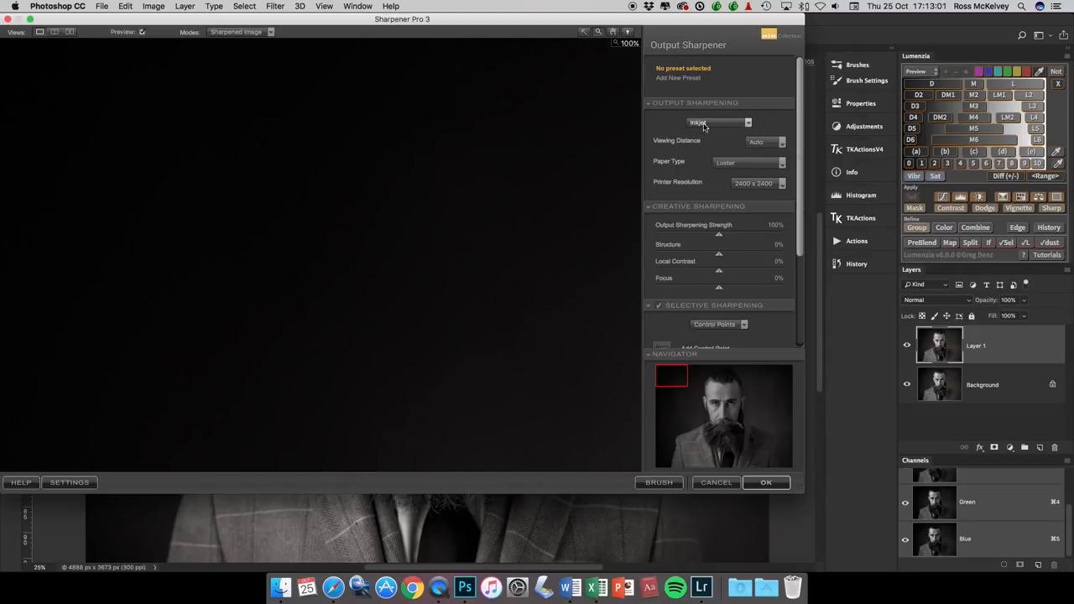
{"action": "mouse_move", "coordinate": [719, 125]}
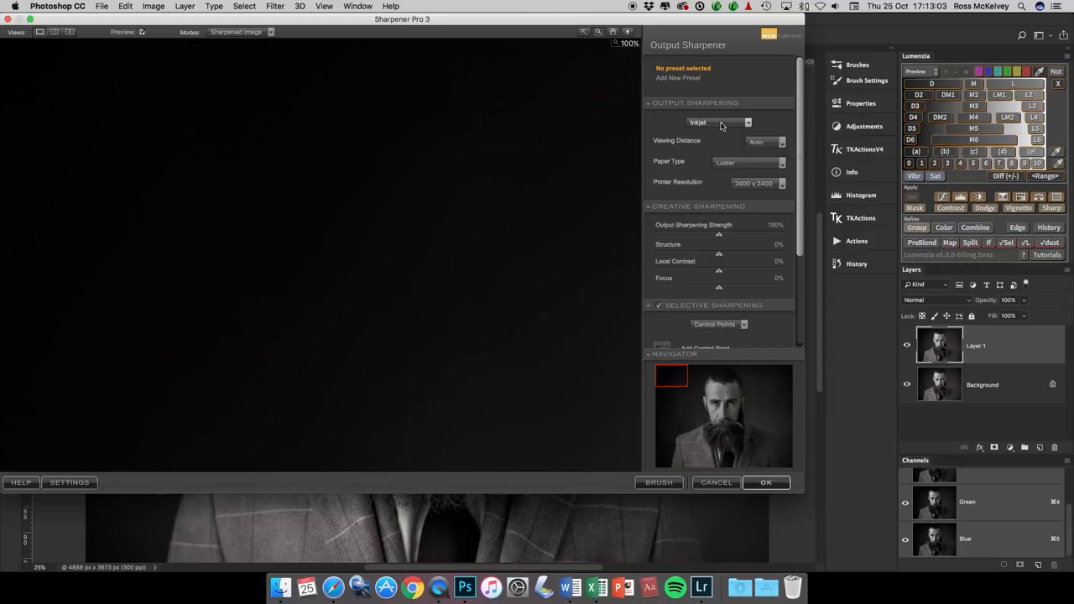
{"action": "left_click", "coordinate": [718, 122]}
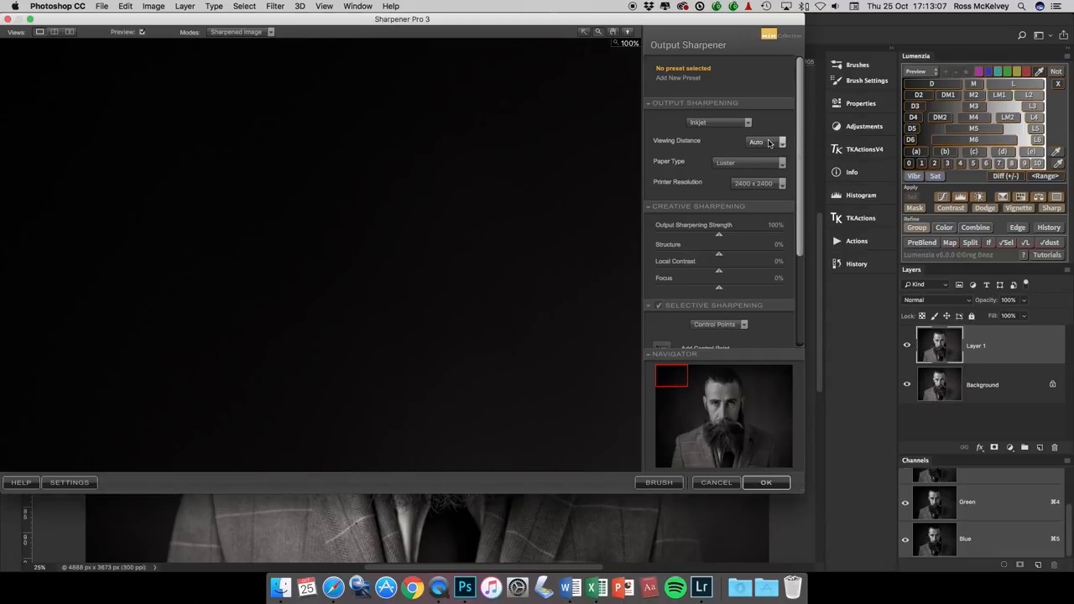
{"action": "mouse_move", "coordinate": [762, 165]}
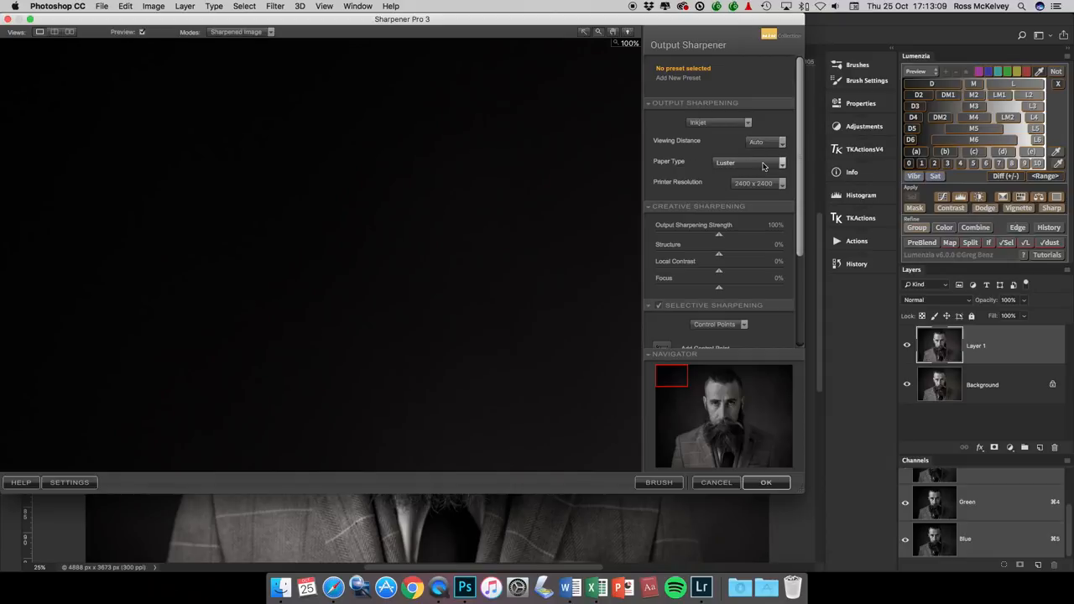
{"action": "left_click", "coordinate": [781, 181]}
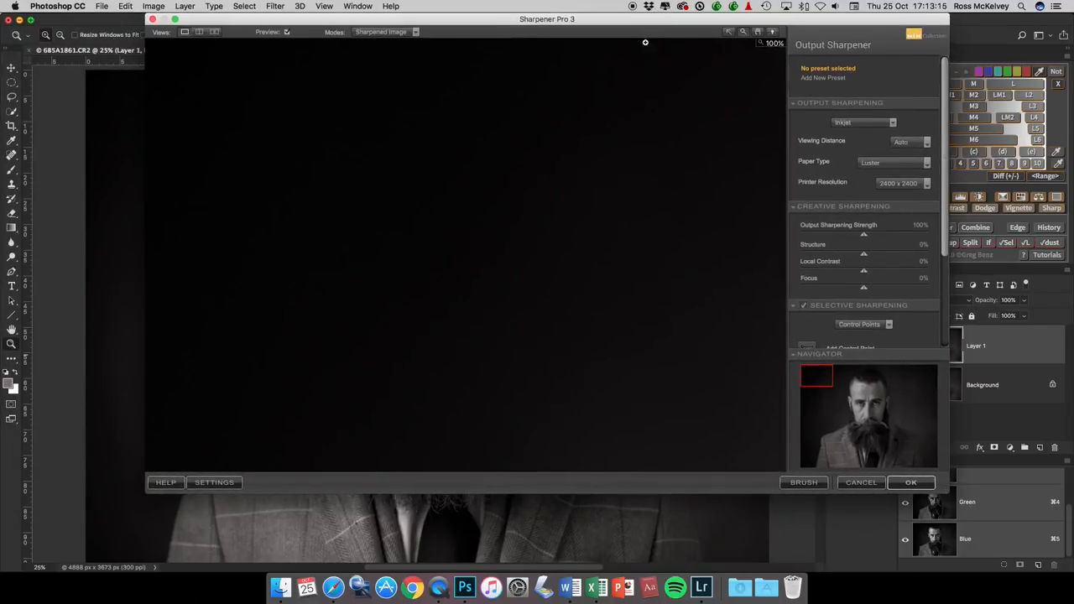
{"action": "mouse_move", "coordinate": [633, 308]}
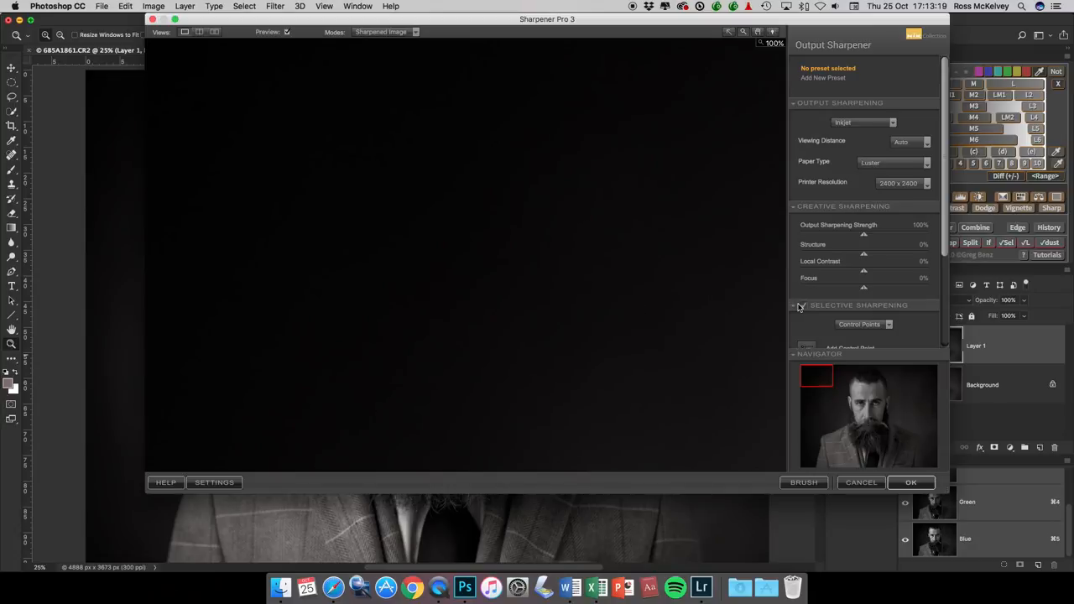
{"action": "mouse_move", "coordinate": [796, 307]}
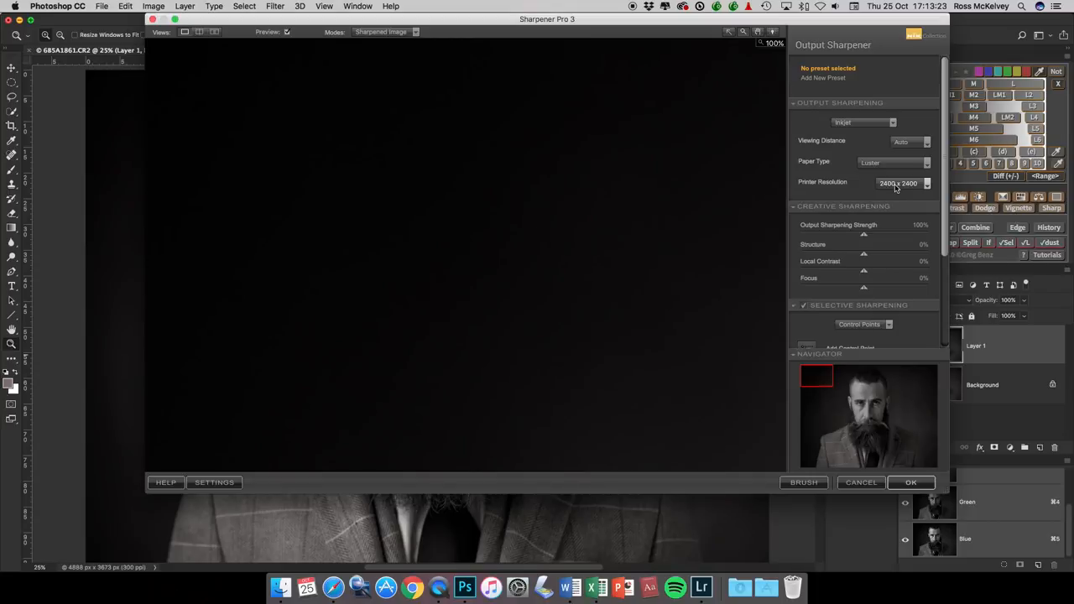
{"action": "mouse_move", "coordinate": [893, 289]}
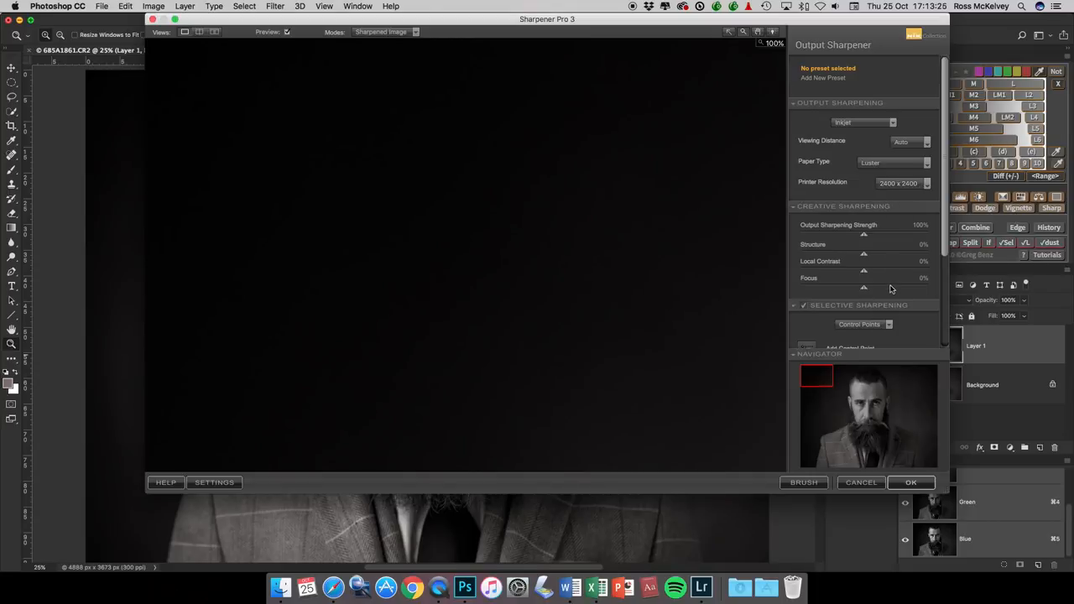
{"action": "mouse_move", "coordinate": [883, 353]}
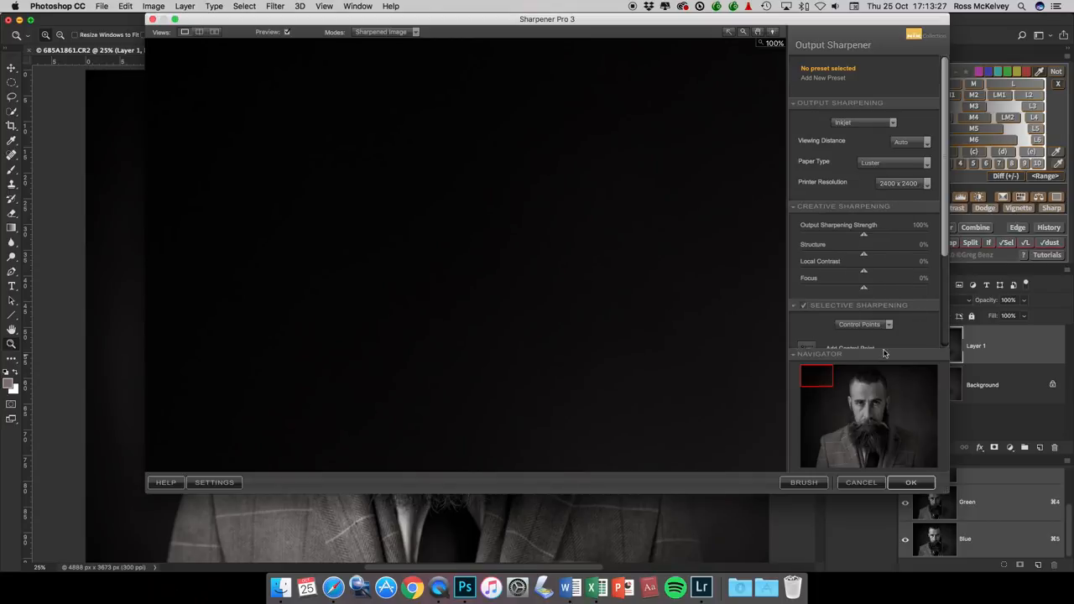
Inspect the eyes and moustache at 100% preview, then apply the output sharpening.
{"action": "left_click", "coordinate": [867, 408]}
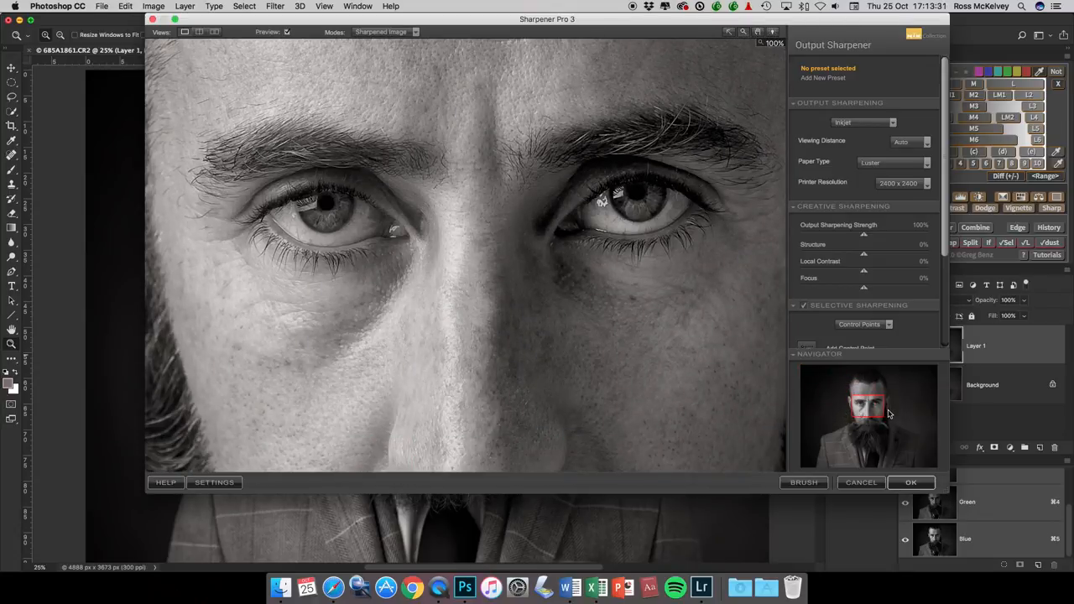
{"action": "left_click_drag", "start_coordinate": [864, 403], "coordinate": [866, 423]}
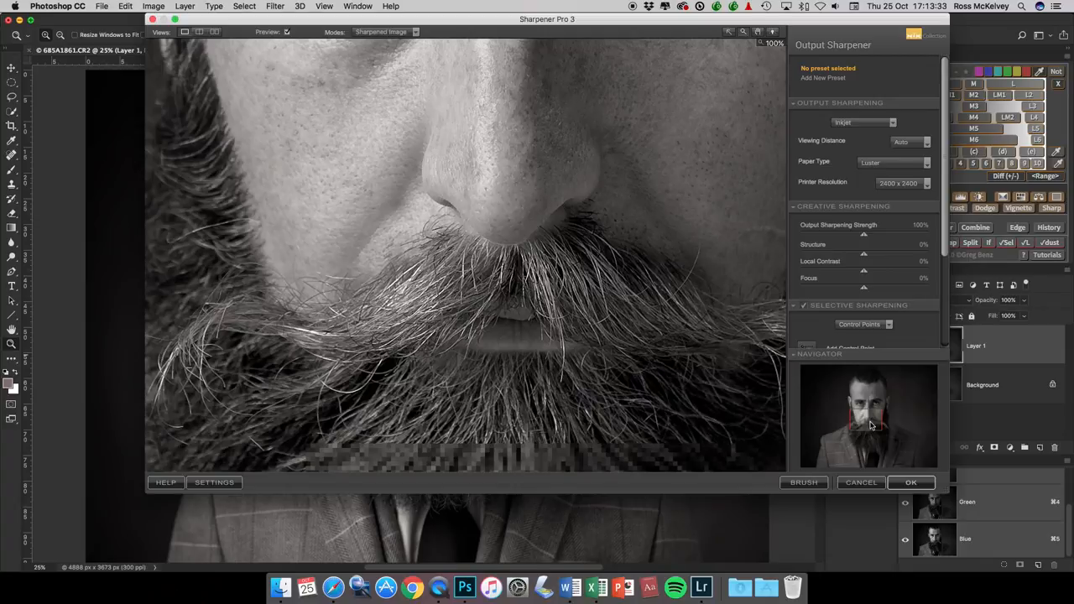
{"action": "left_click", "coordinate": [910, 482]}
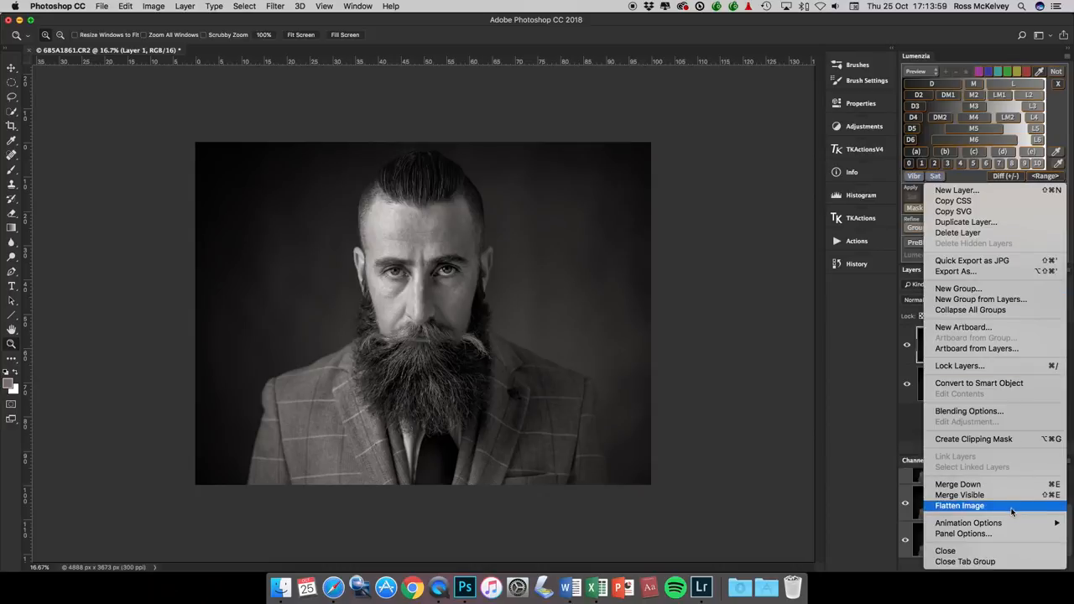
Flatten the sharpened layer so the portrait is a single background layer.
{"action": "left_click", "coordinate": [960, 505]}
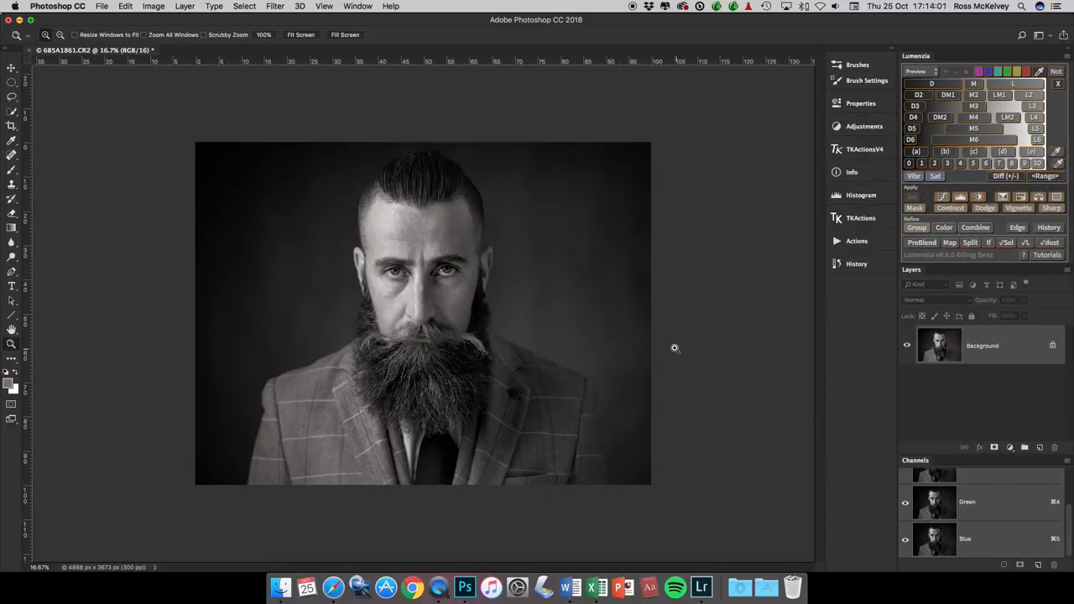
{"action": "mouse_move", "coordinate": [144, 151]}
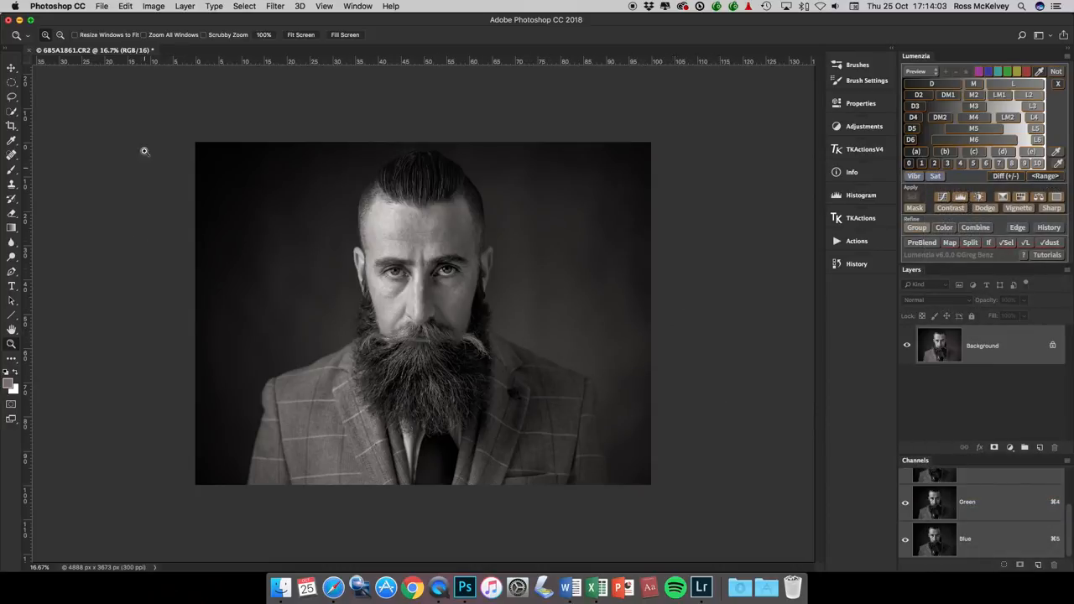
{"action": "mouse_move", "coordinate": [225, 380]}
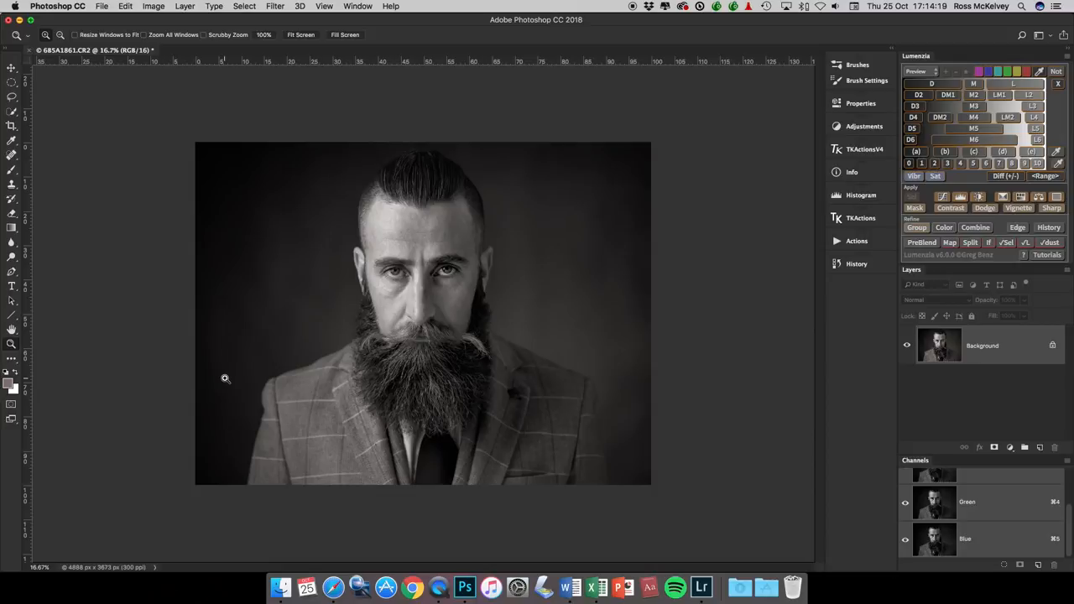
{"action": "mouse_move", "coordinate": [482, 117]}
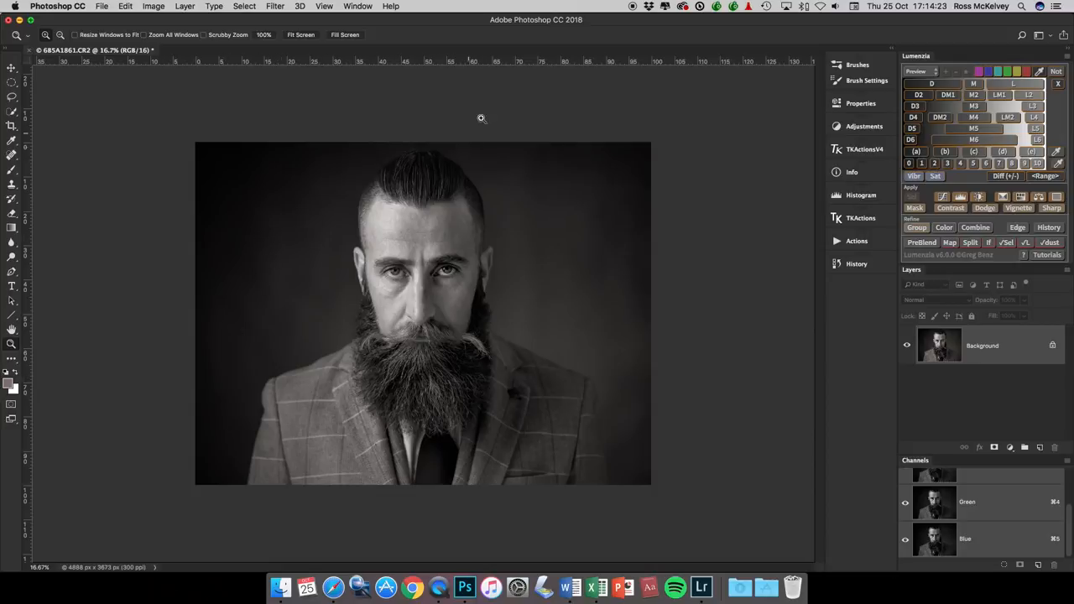